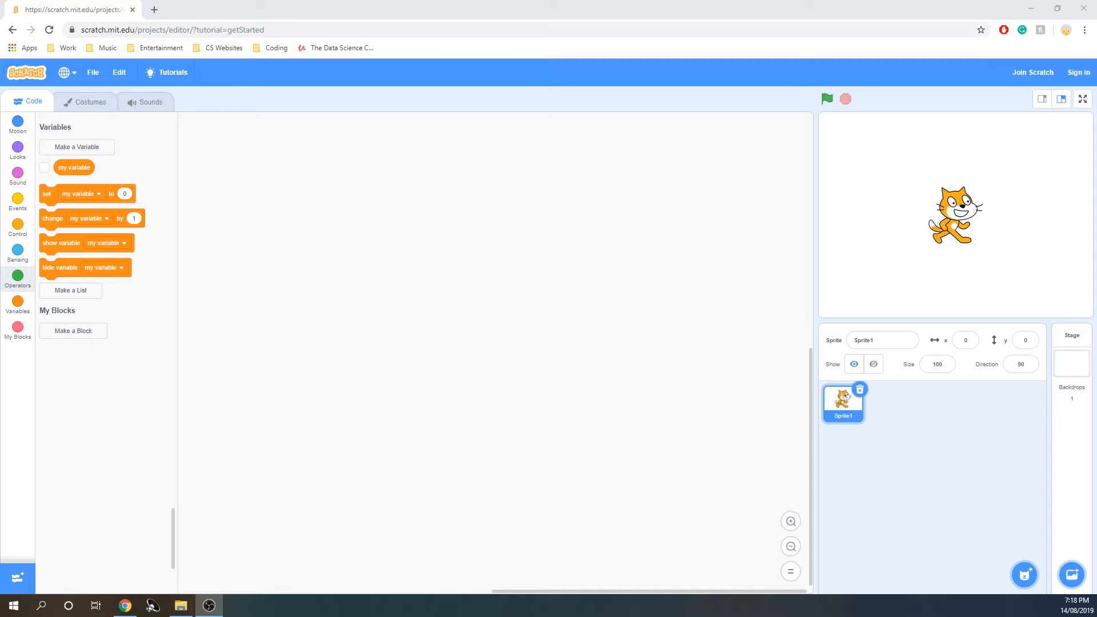
{"action": "mouse_move", "coordinate": [42, 376]}
{"action": "type", "text": "50"}
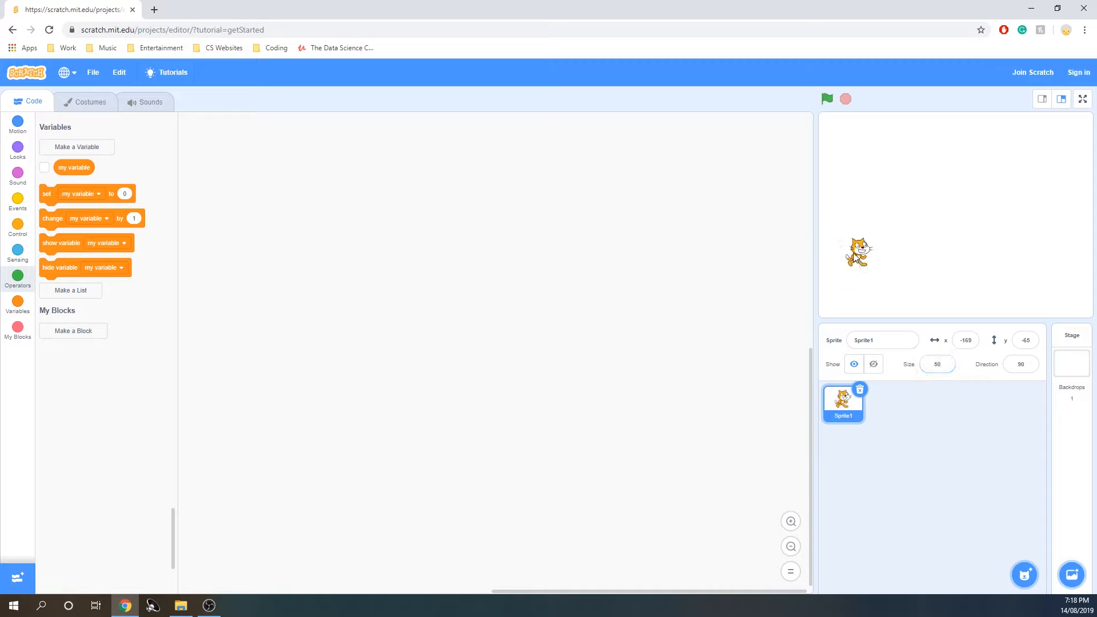
Select the Stage to work on its blank backdrop after shrinking and moving the cat.
{"action": "left_click", "coordinate": [1071, 360]}
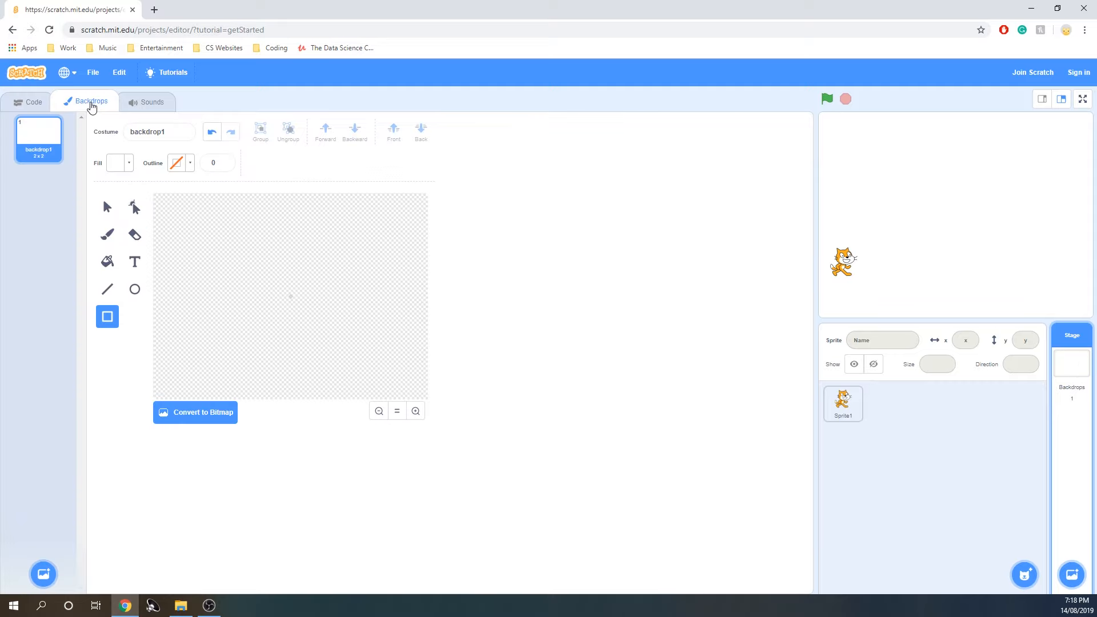
Draw a black ground line across the lower backdrop with the Line tool and thicken it to width 5.
{"action": "left_click", "coordinate": [108, 289]}
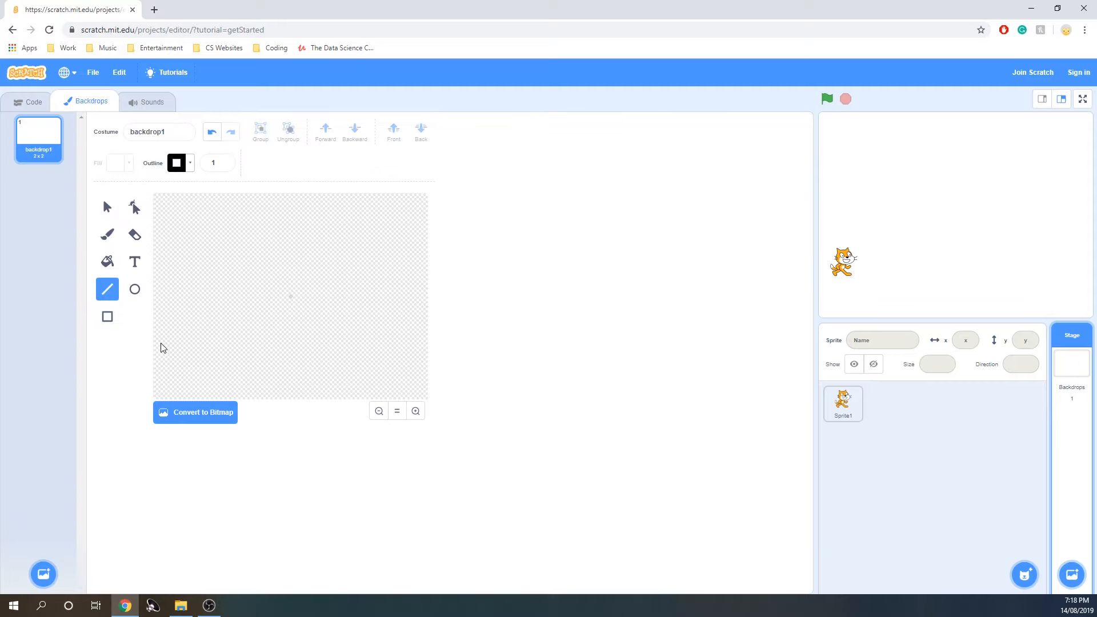
{"action": "mouse_move", "coordinate": [161, 355]}
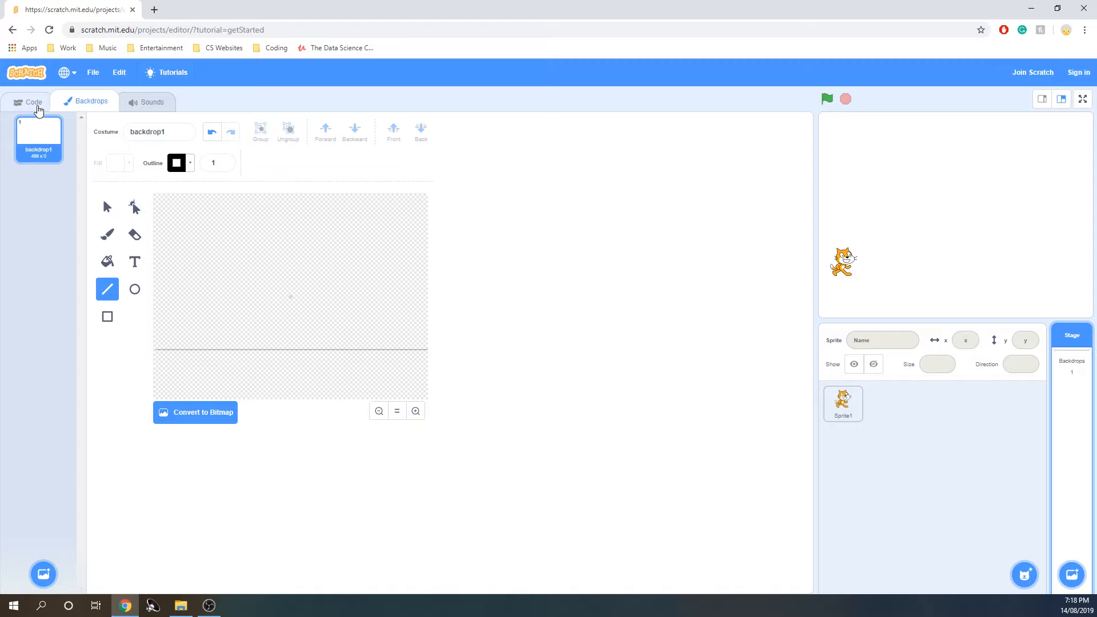
{"action": "left_click", "coordinate": [29, 102]}
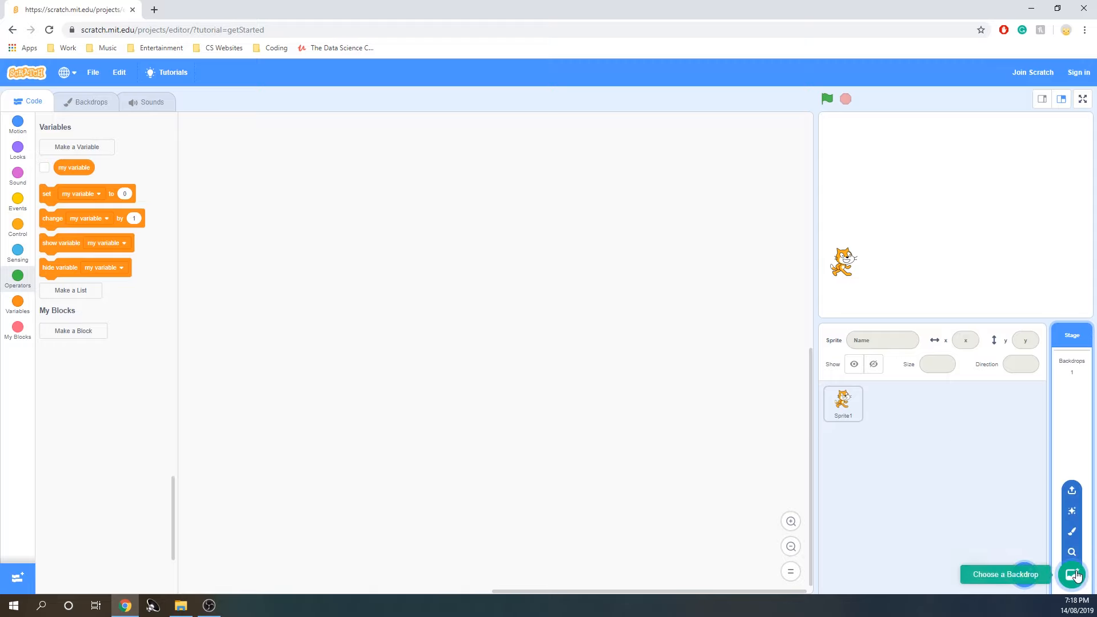
{"action": "left_click", "coordinate": [1070, 575]}
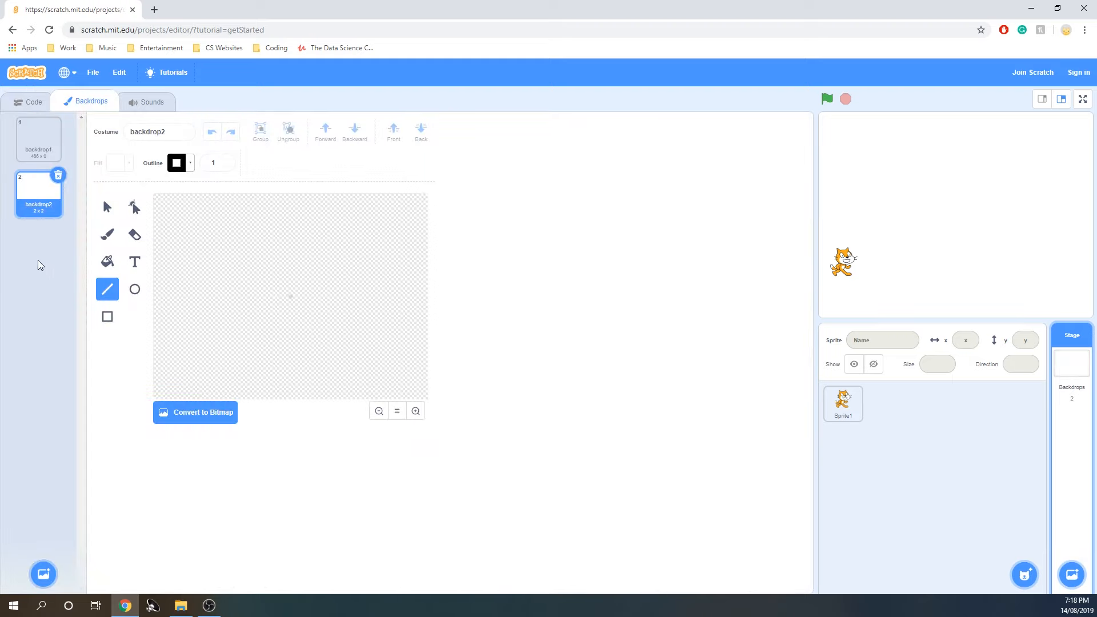
{"action": "left_click", "coordinate": [58, 176]}
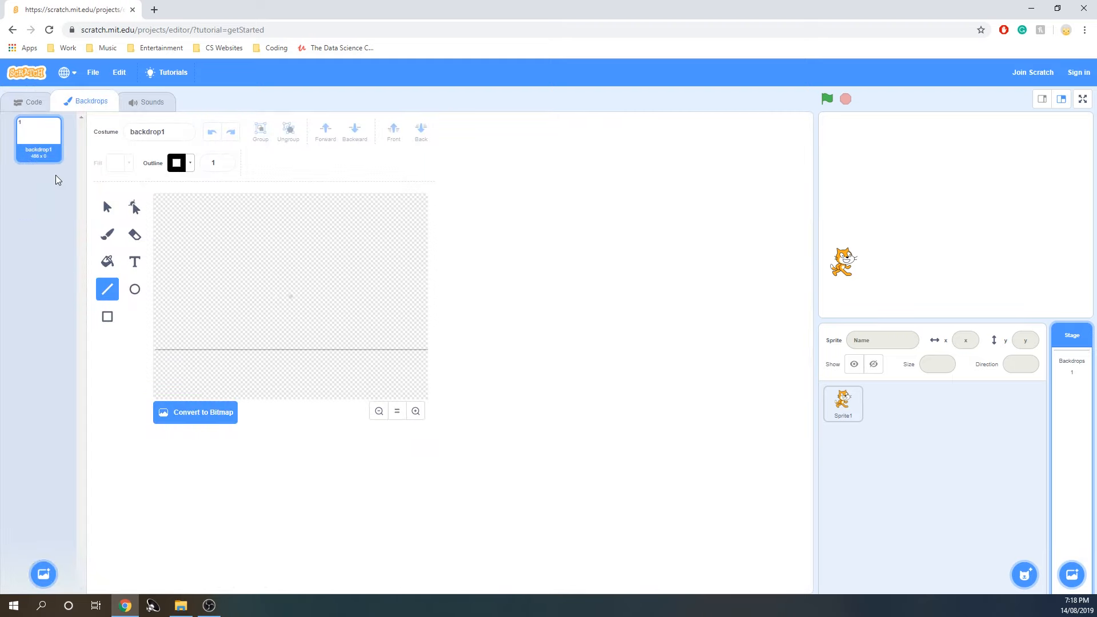
{"action": "mouse_move", "coordinate": [196, 344]}
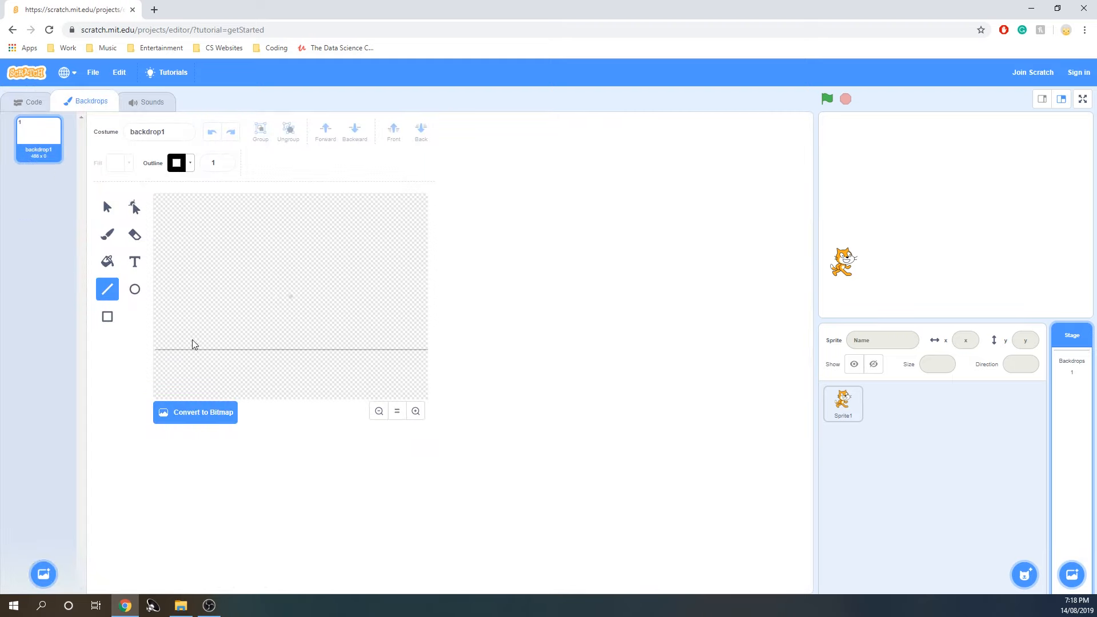
{"action": "left_click", "coordinate": [213, 163]}
{"action": "type", "text": "5"}
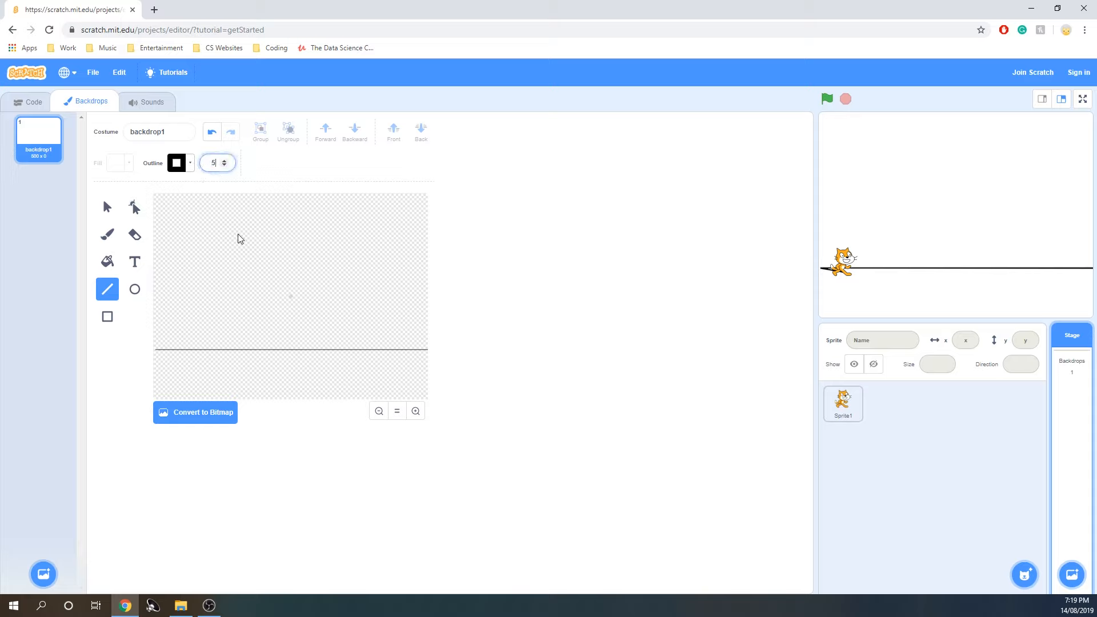
{"action": "mouse_move", "coordinate": [157, 354]}
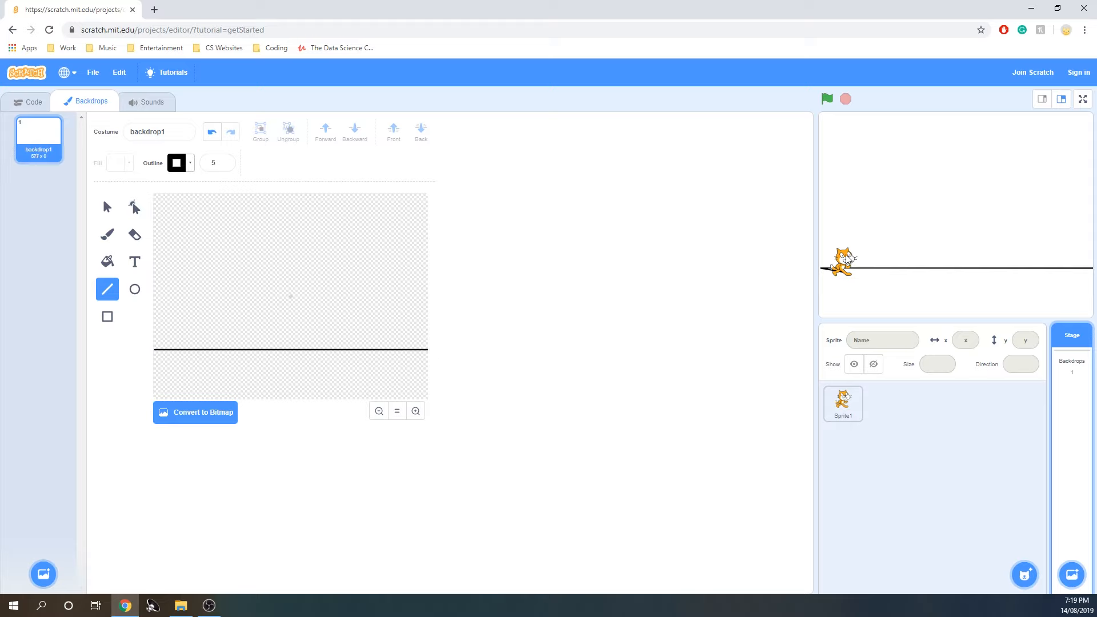
Check the cat against the ground line, switching between the cat sprite and the stage backdrop.
{"action": "left_click", "coordinate": [842, 403]}
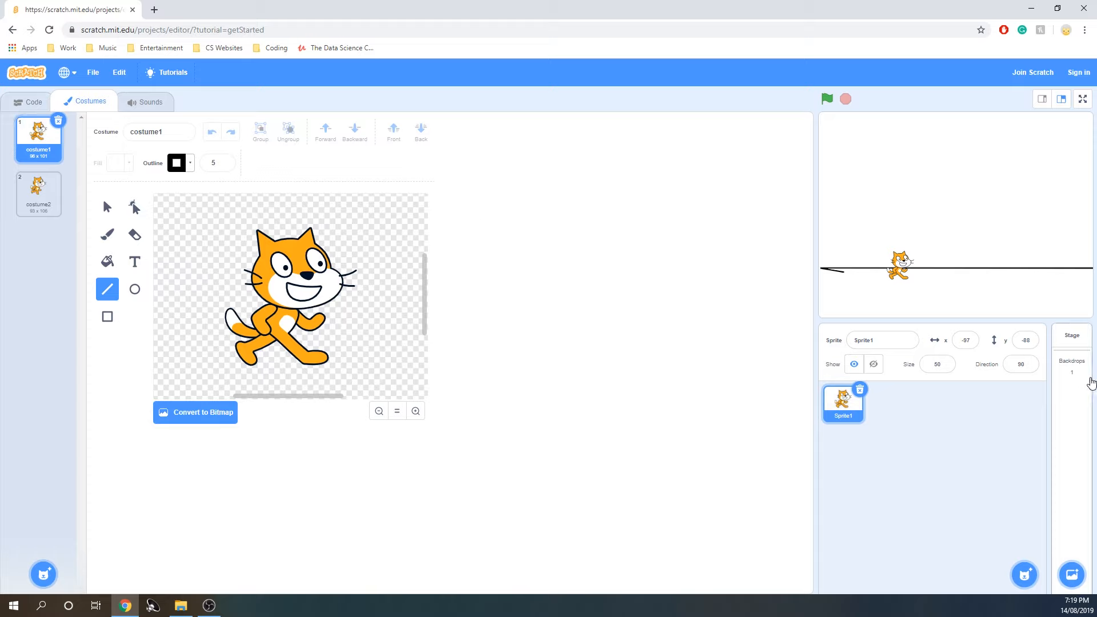
{"action": "left_click", "coordinate": [1071, 335]}
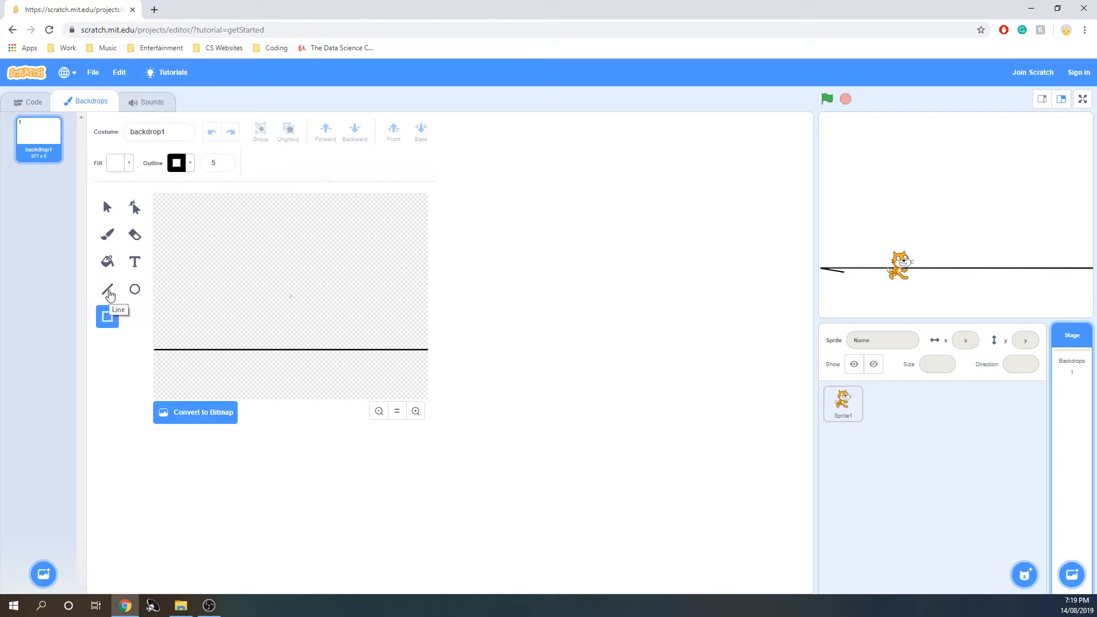
{"action": "left_click", "coordinate": [108, 289]}
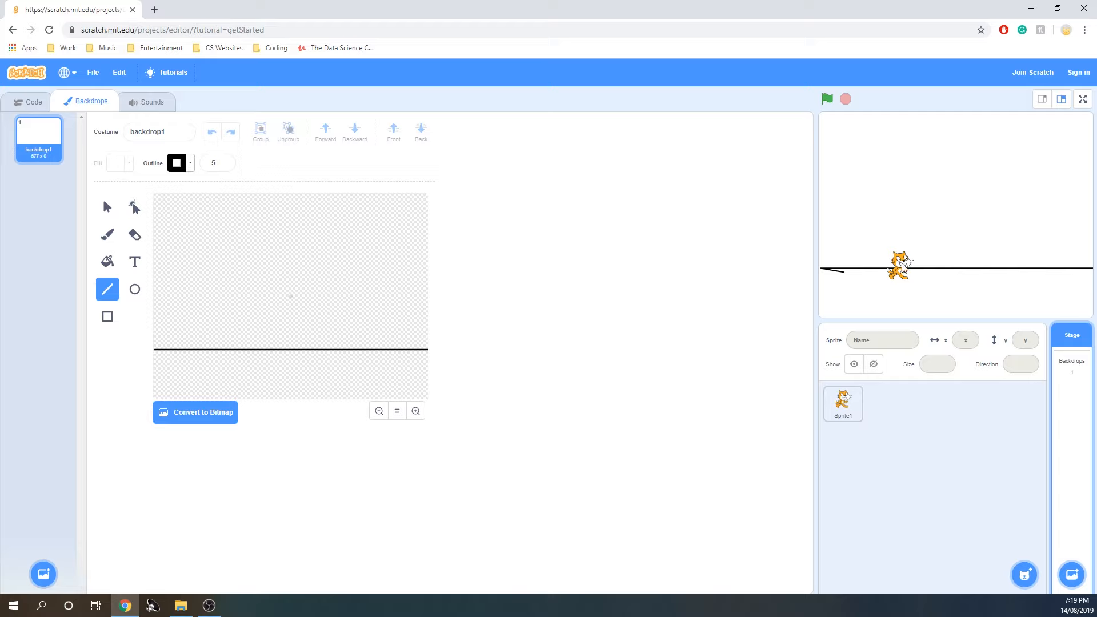
{"action": "left_click", "coordinate": [842, 404]}
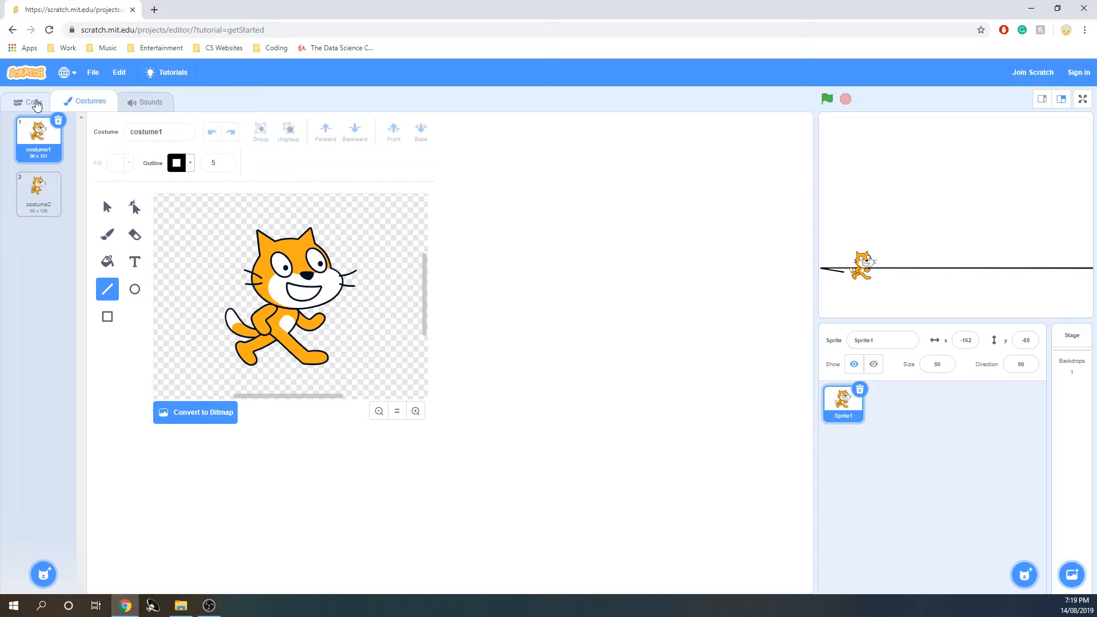
Return to the cat's code workspace and drag the cat below the ground line near x -105, y -136.
{"action": "left_click", "coordinate": [34, 102]}
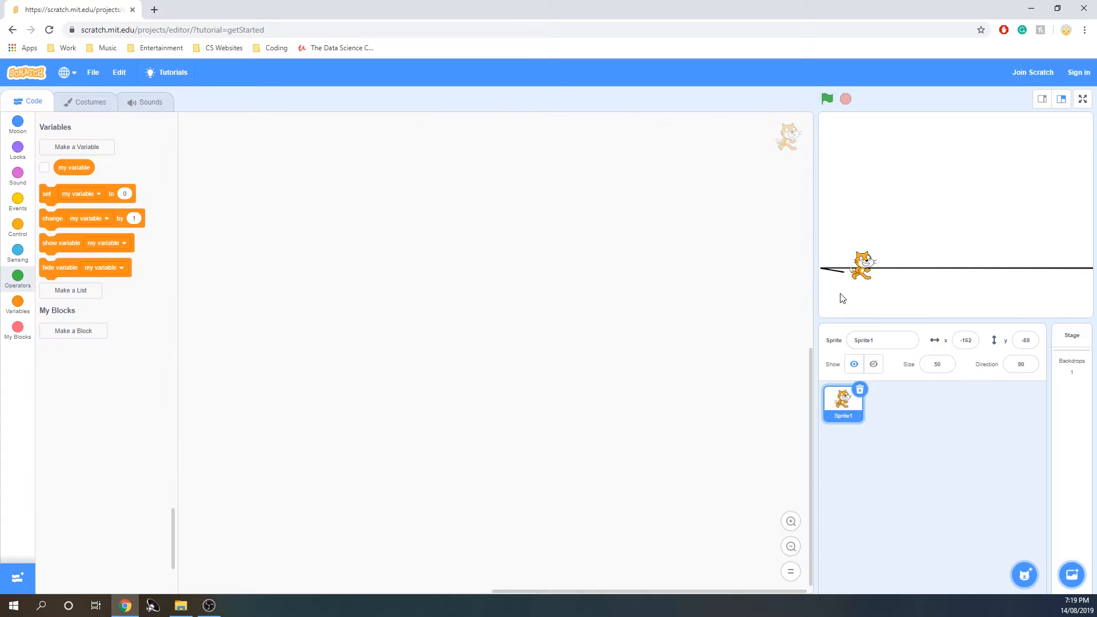
{"action": "mouse_move", "coordinate": [488, 269]}
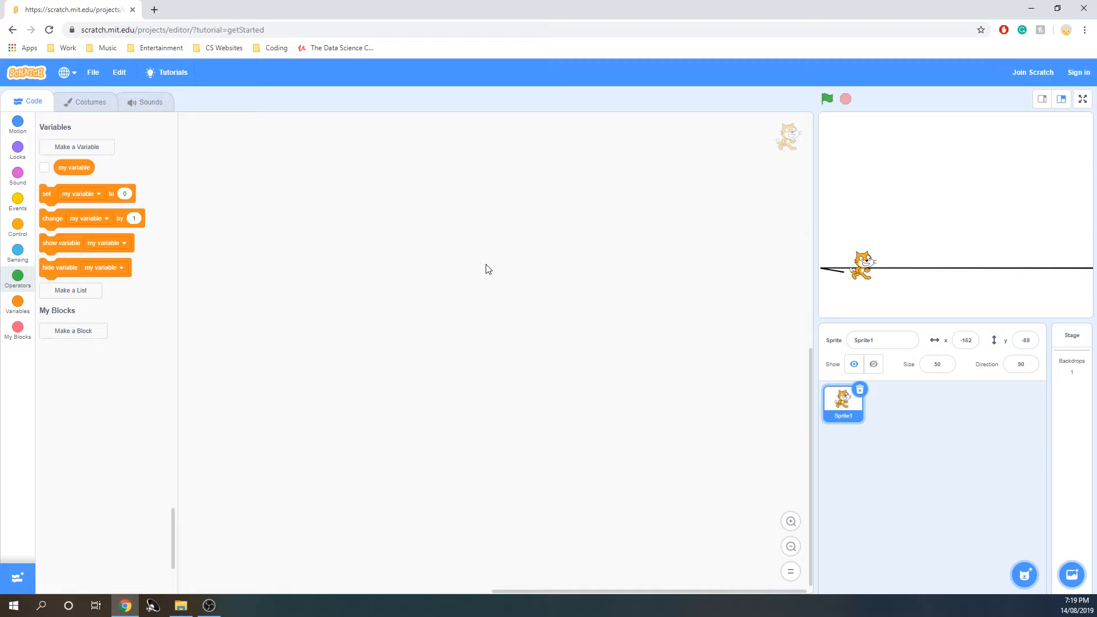
{"action": "mouse_move", "coordinate": [402, 259]}
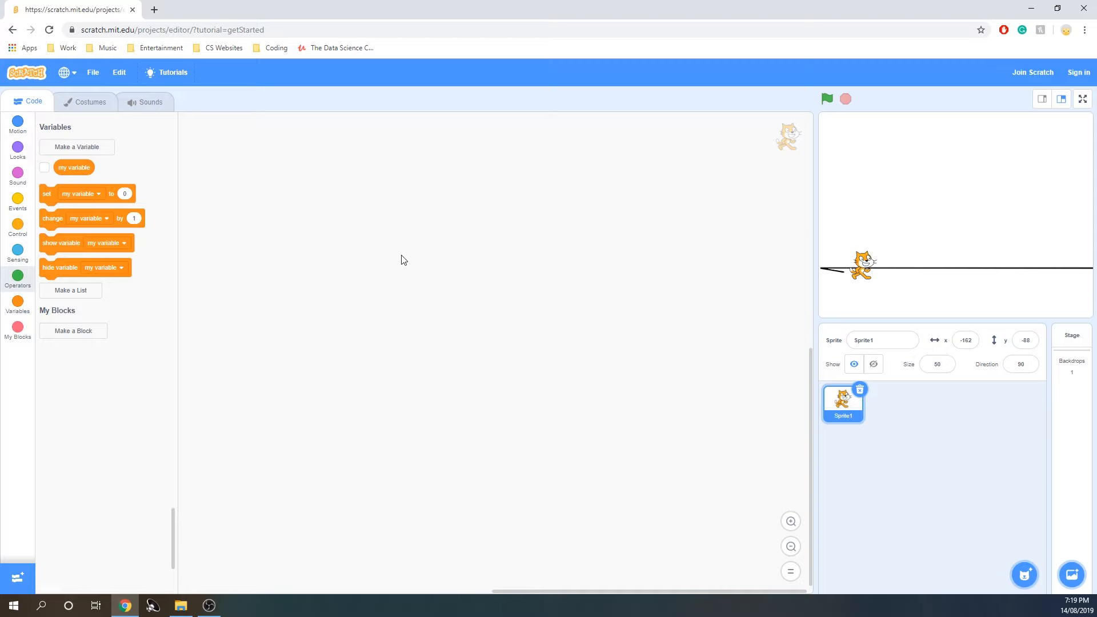
{"action": "mouse_move", "coordinate": [940, 194]}
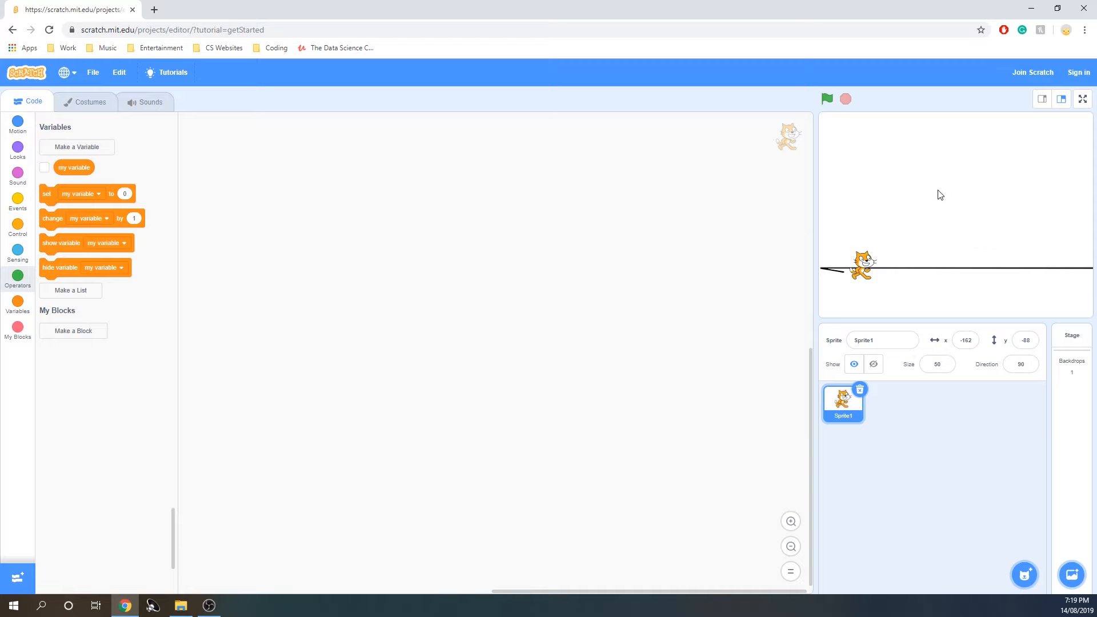
{"action": "mouse_move", "coordinate": [866, 249]}
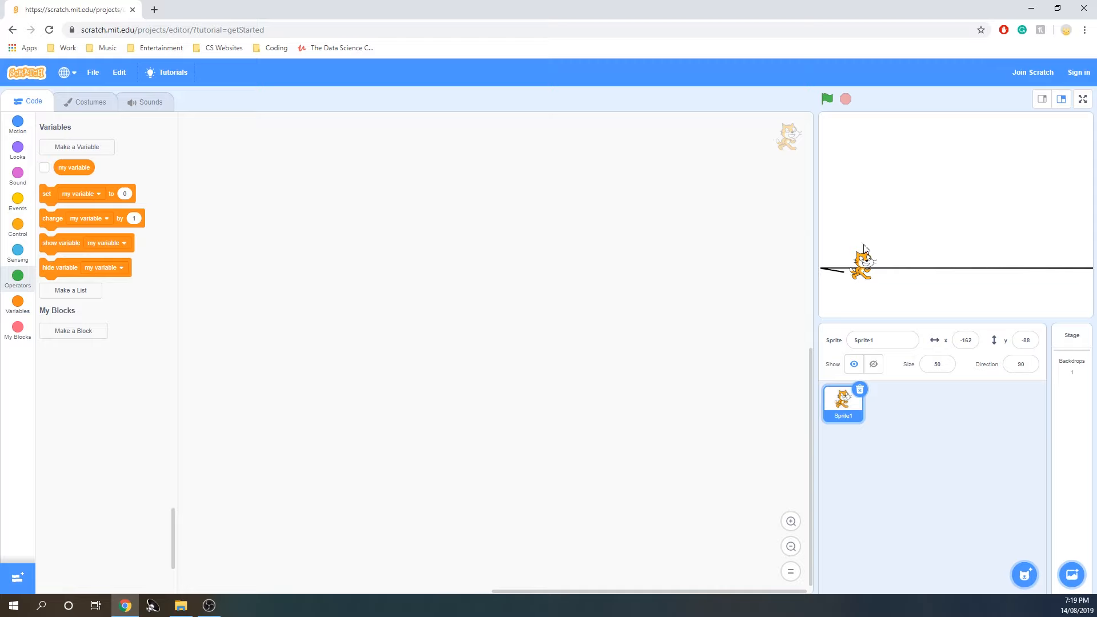
{"action": "mouse_move", "coordinate": [871, 265]}
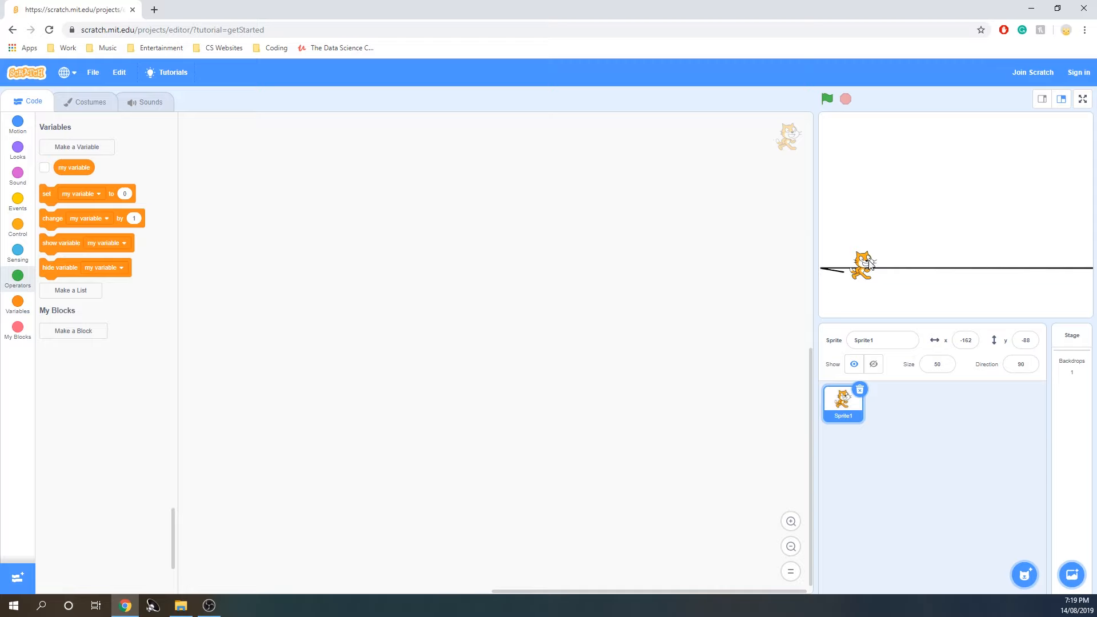
{"action": "mouse_move", "coordinate": [958, 204]}
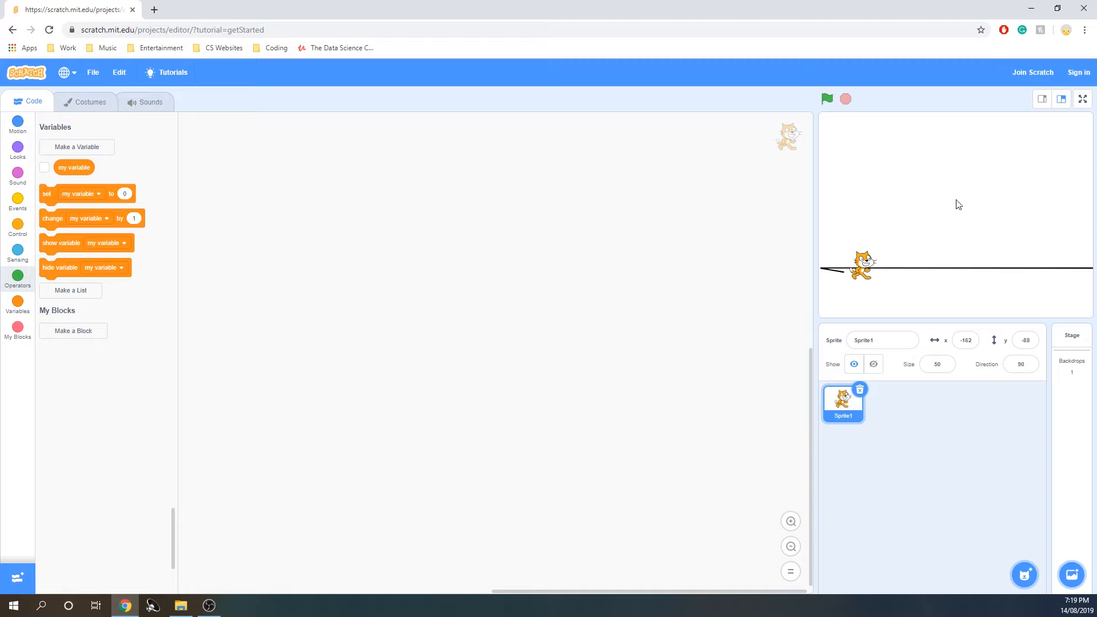
{"action": "mouse_move", "coordinate": [871, 277]}
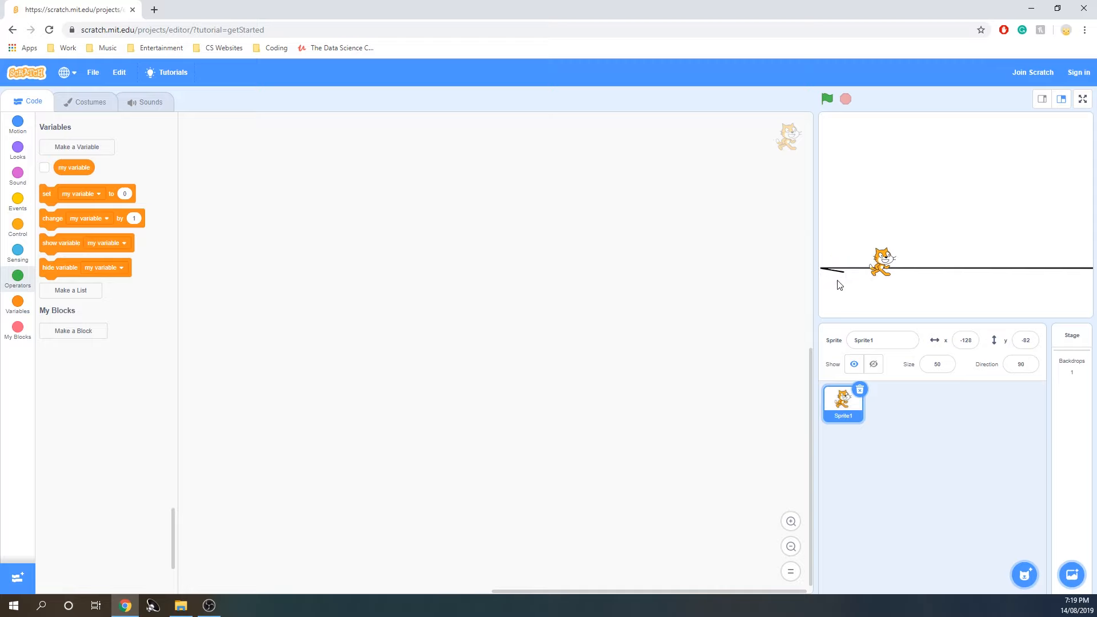
{"action": "mouse_move", "coordinate": [888, 260]}
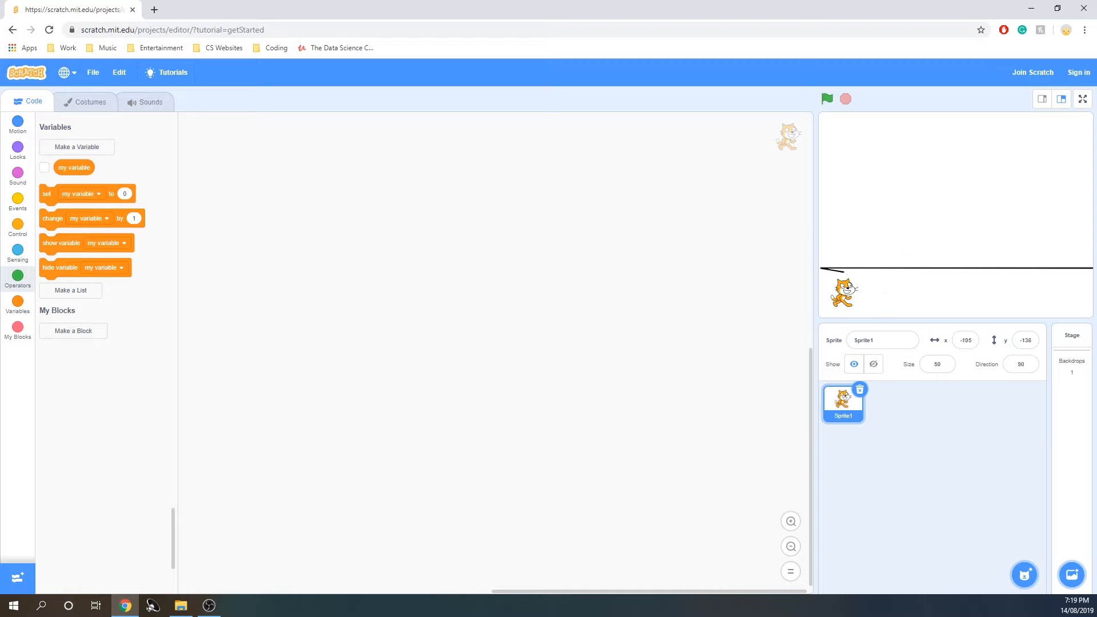
{"action": "mouse_move", "coordinate": [20, 159]}
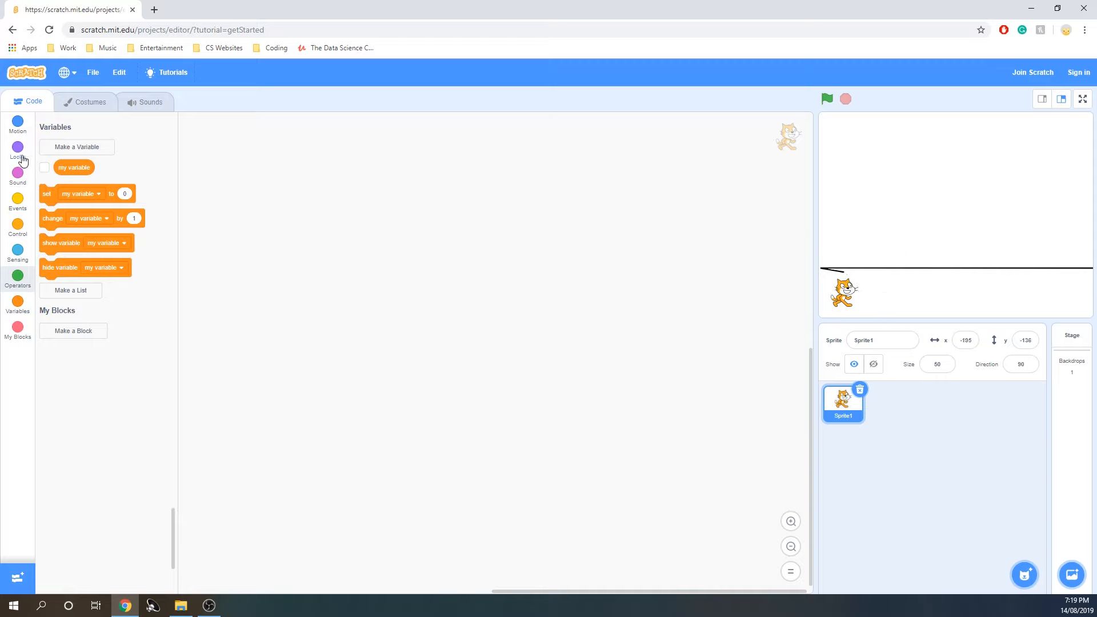
Set the four key checks to up, down, left and right arrows with matching ±10 x/y moves.
{"action": "left_click", "coordinate": [17, 203]}
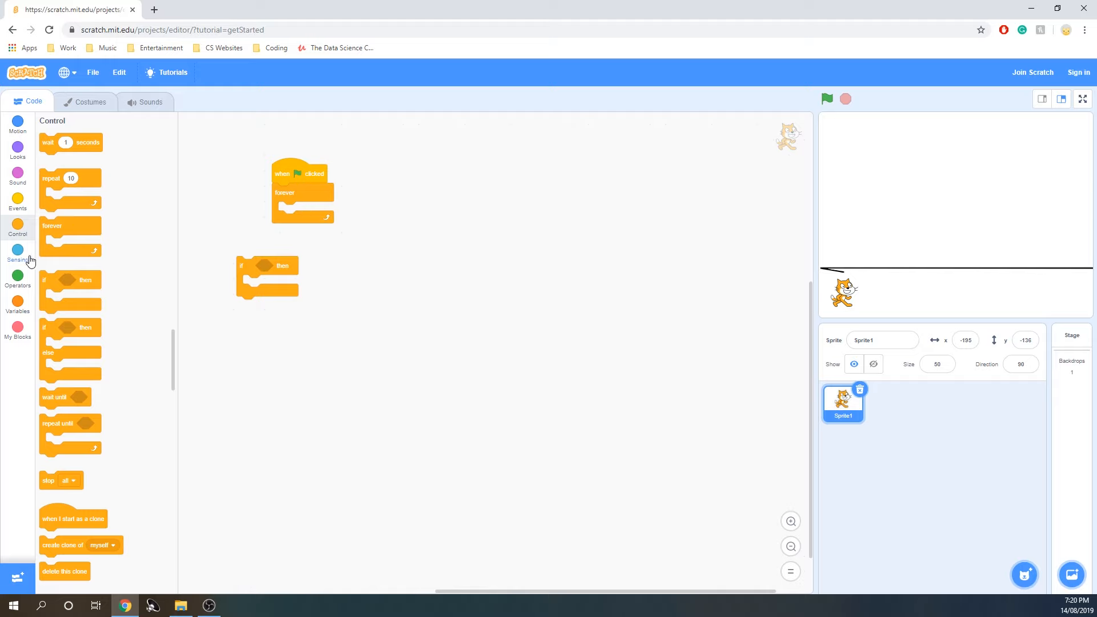
{"action": "left_click", "coordinate": [17, 255]}
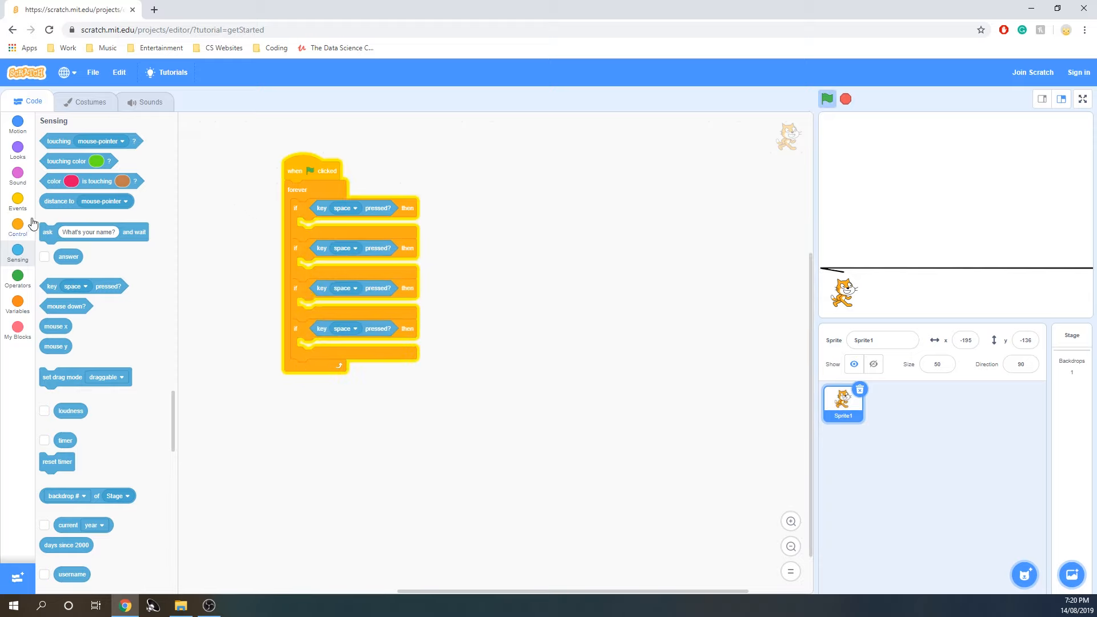
{"action": "left_click", "coordinate": [342, 208]}
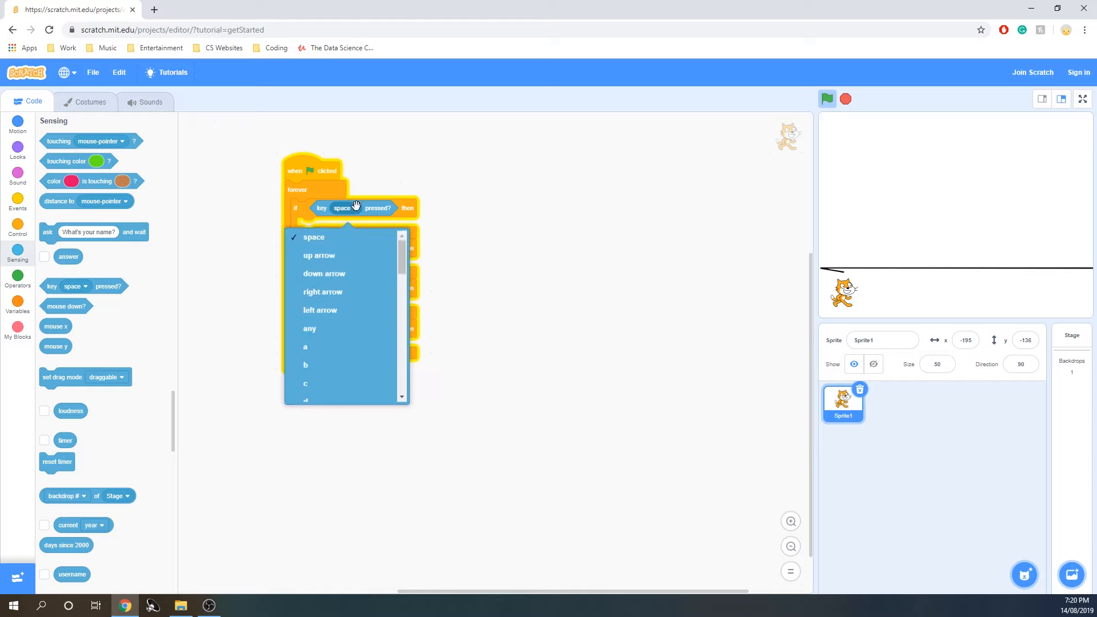
{"action": "left_click", "coordinate": [319, 254]}
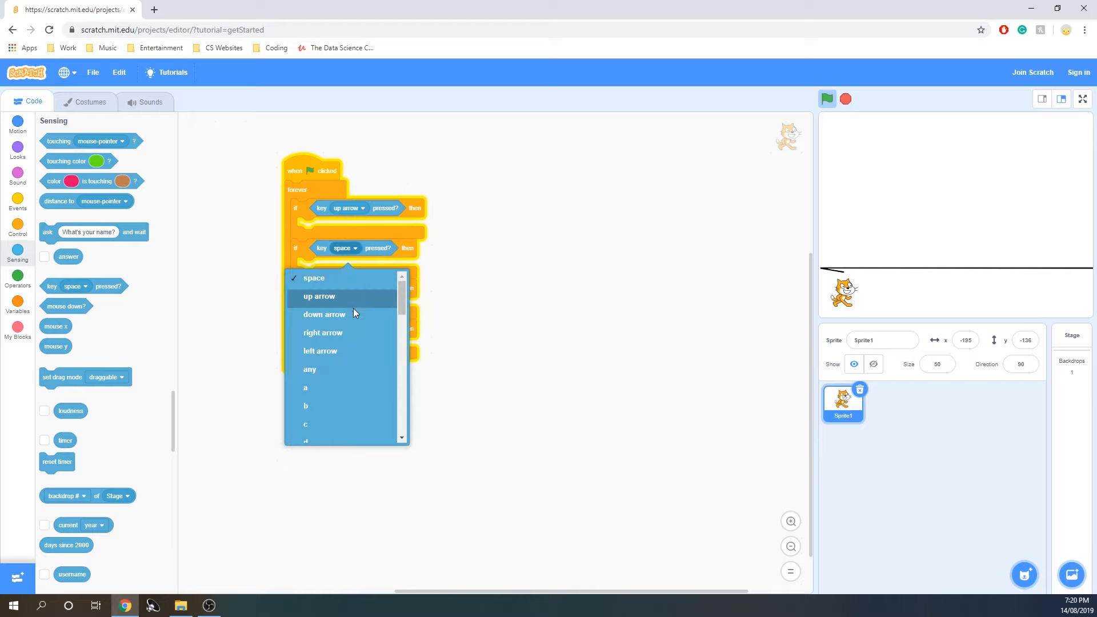
{"action": "left_click", "coordinate": [323, 314]}
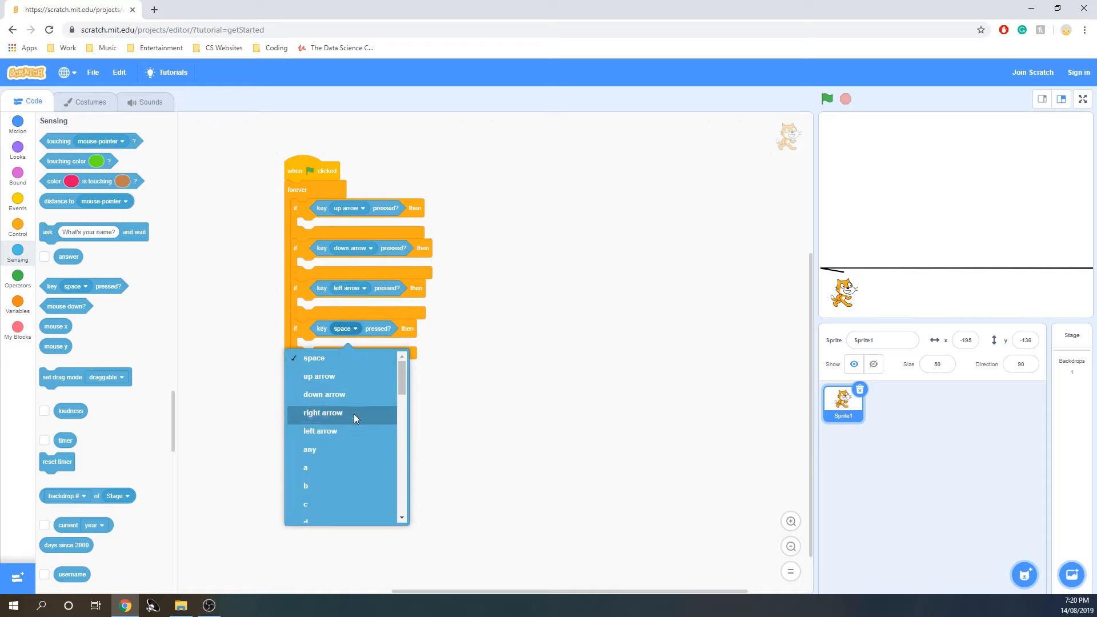
{"action": "left_click", "coordinate": [322, 412]}
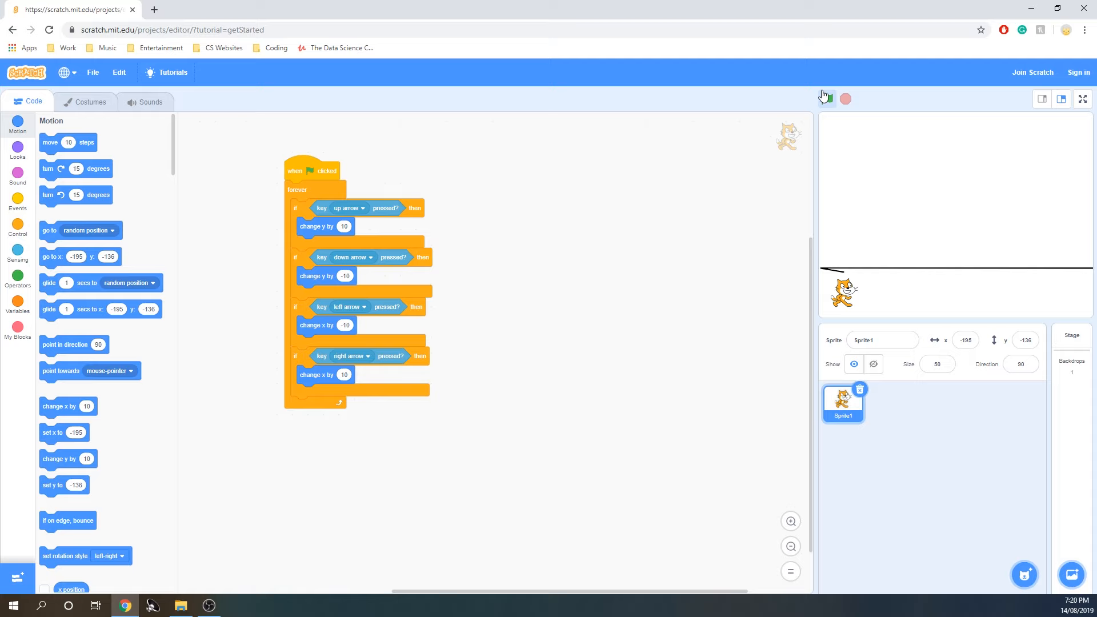
Start the game with the green flag and steer the cat around with the arrow keys.
{"action": "left_click", "coordinate": [826, 98]}
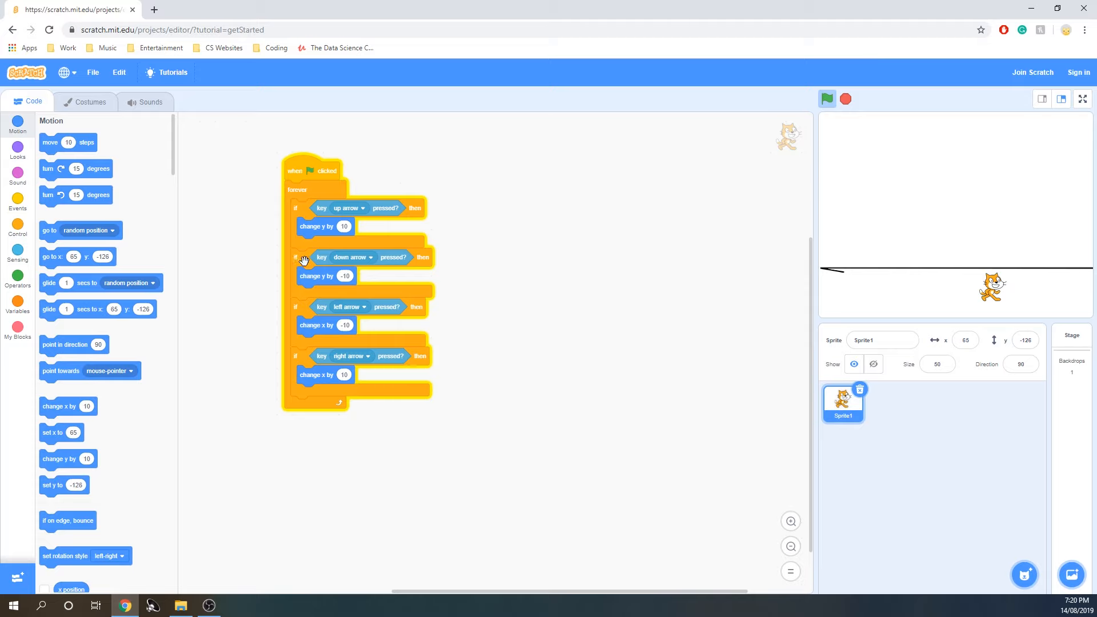
{"action": "mouse_move", "coordinate": [320, 212]}
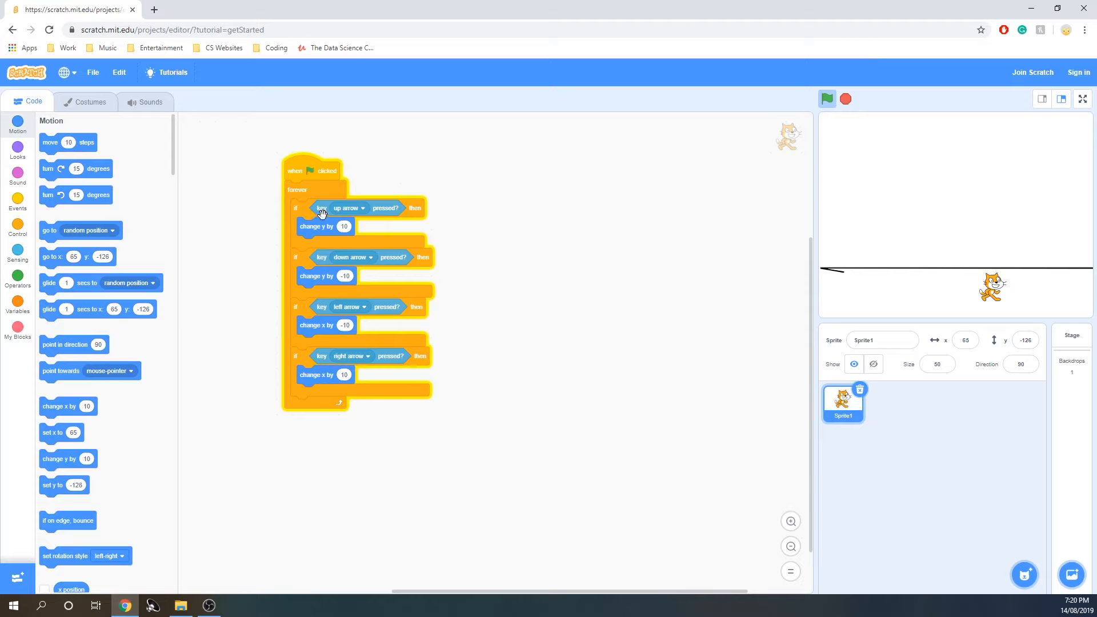
{"action": "mouse_move", "coordinate": [974, 144]}
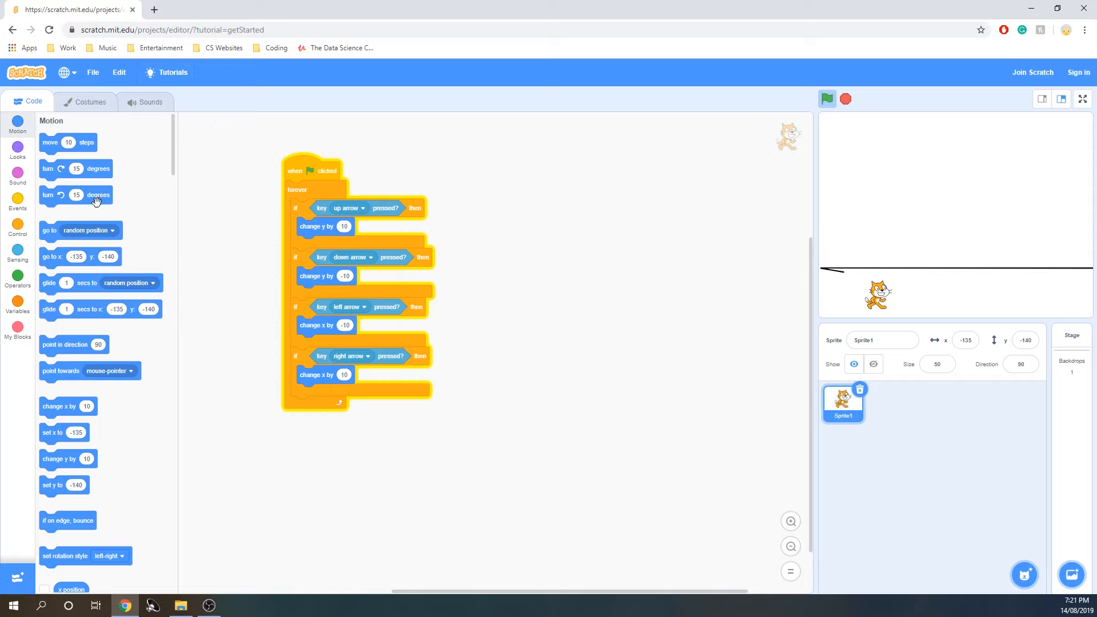
Nest an if touching color black then change y by -10 inside the up-arrow check.
{"action": "left_click", "coordinate": [17, 224]}
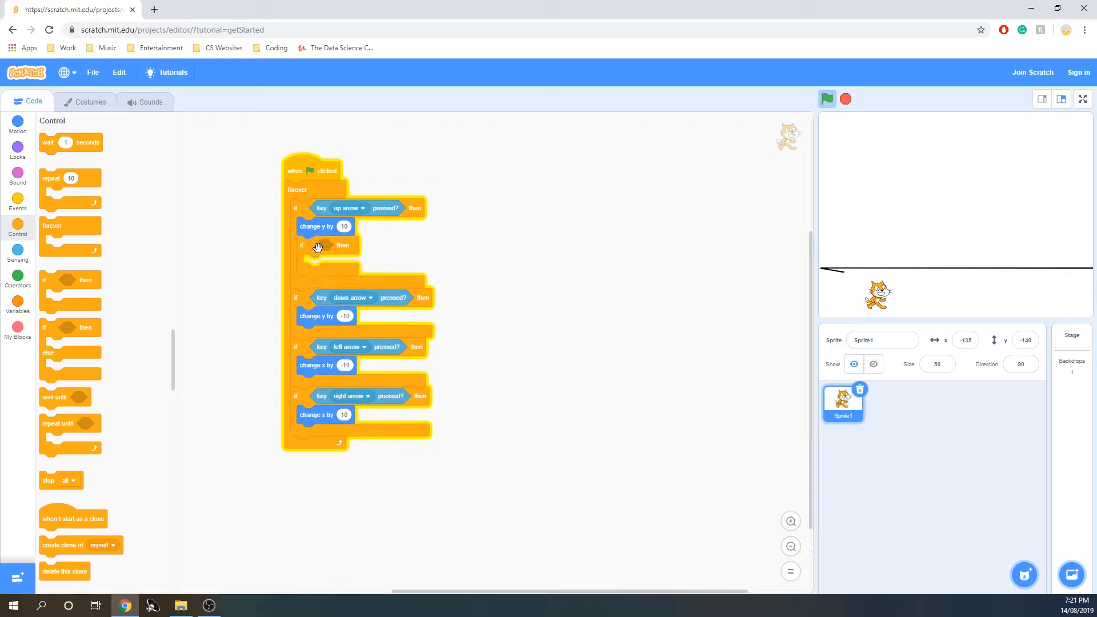
{"action": "mouse_move", "coordinate": [316, 226]}
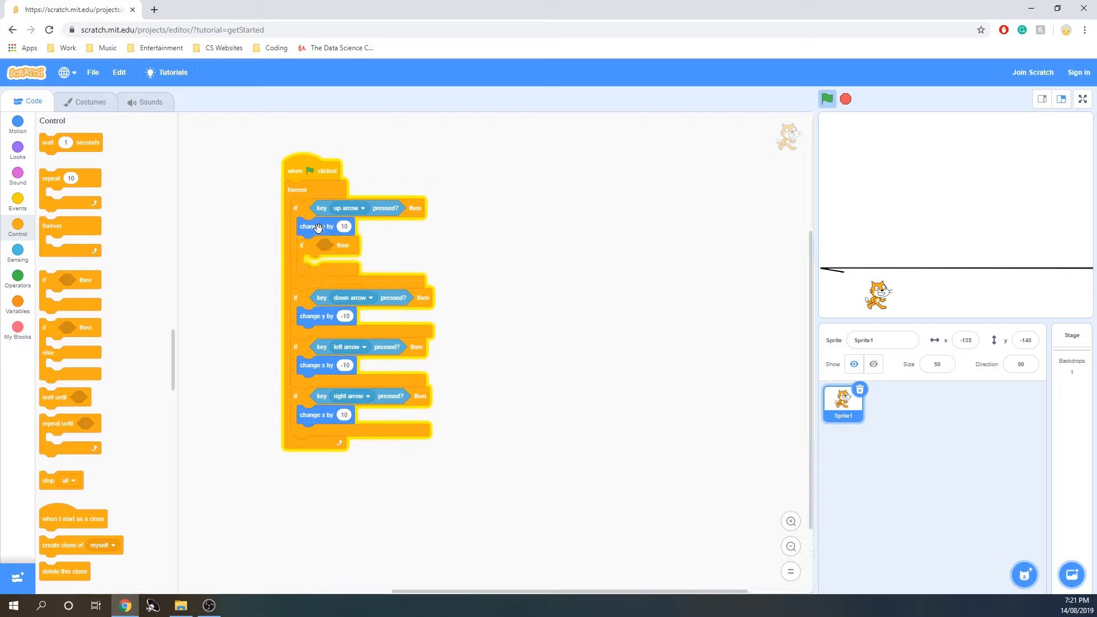
{"action": "left_click", "coordinate": [17, 255]}
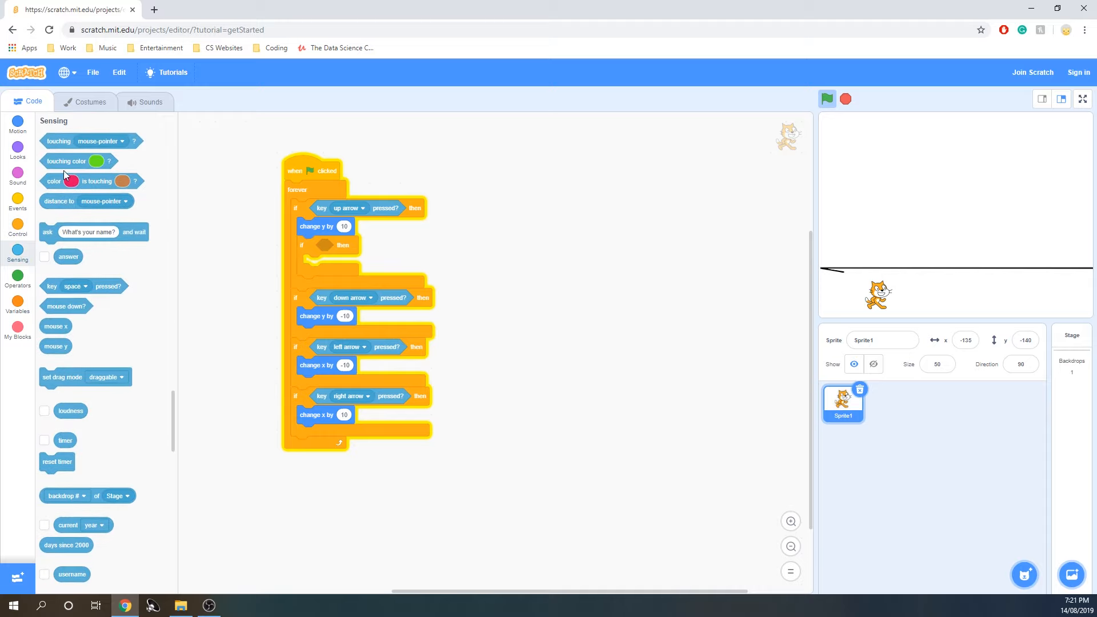
{"action": "left_click", "coordinate": [373, 245]}
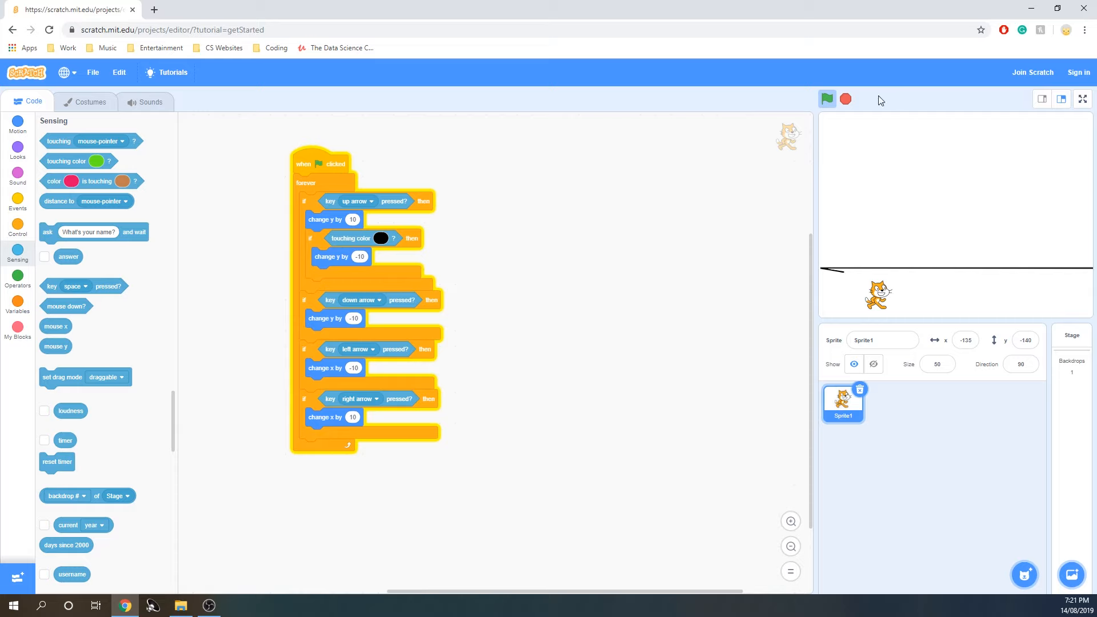
Run the game to confirm the cat stays below the ground line, then stop it.
{"action": "left_click", "coordinate": [828, 98]}
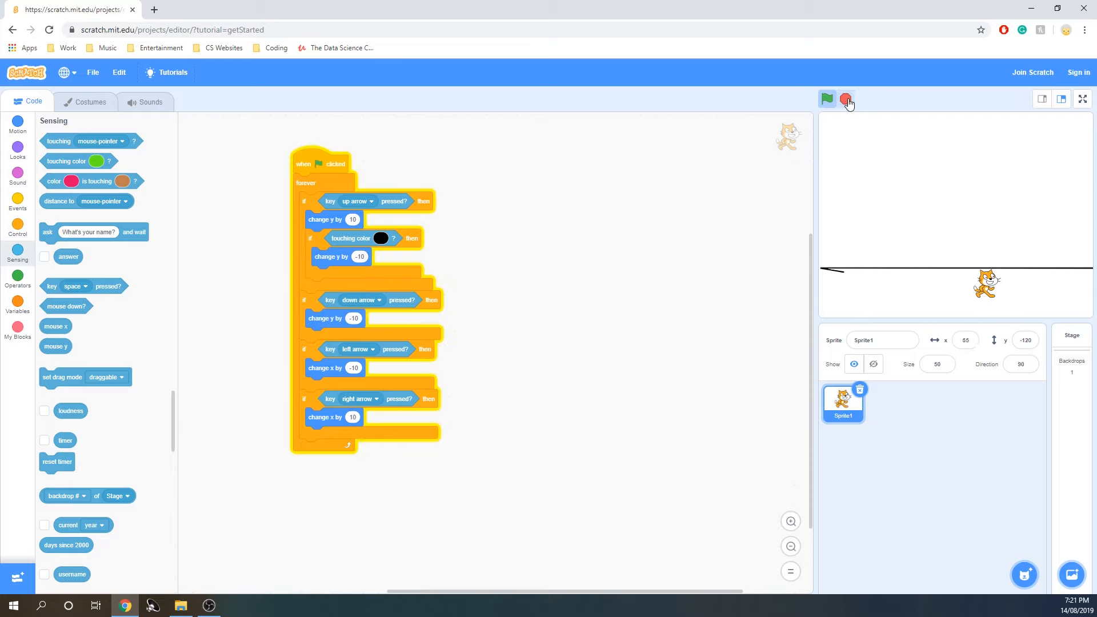
{"action": "left_click", "coordinate": [827, 98]}
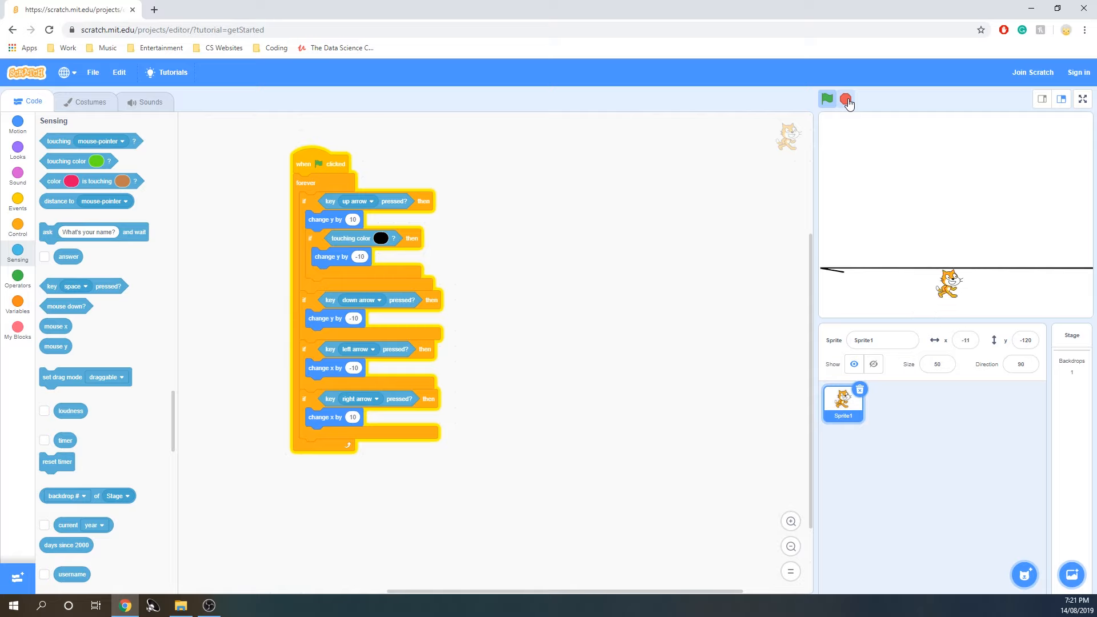
{"action": "left_click", "coordinate": [846, 98]}
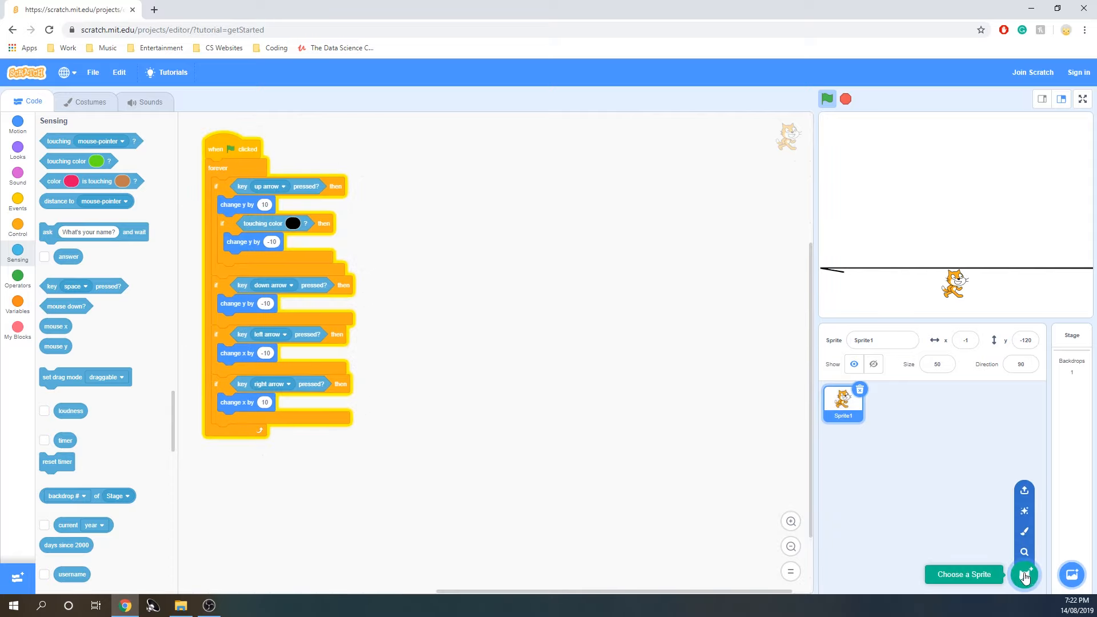
Add Bananas, Apple and Heart from the sprite library.
{"action": "left_click", "coordinate": [1023, 575]}
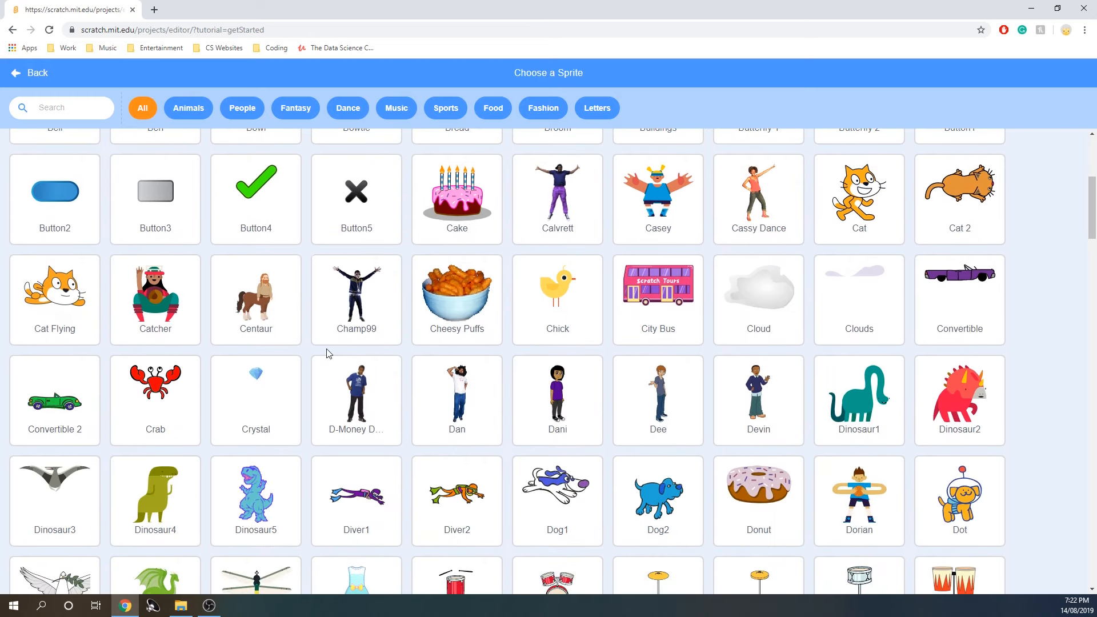
{"action": "scroll", "scroll_direction": "down", "scroll_amount": 3}
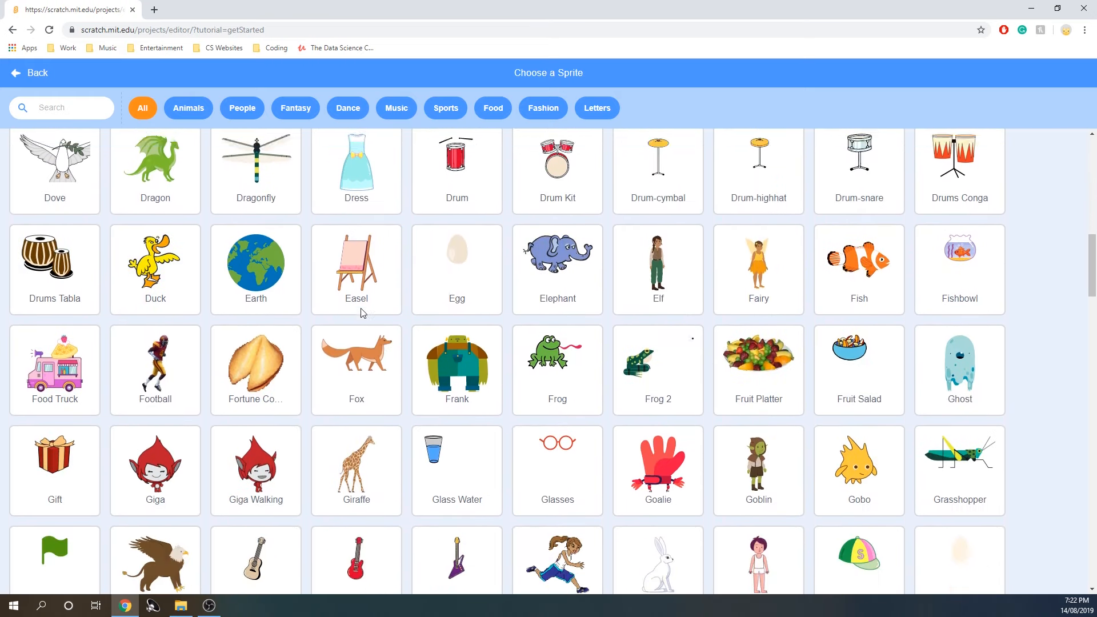
{"action": "scroll", "scroll_direction": "down", "scroll_amount": 3}
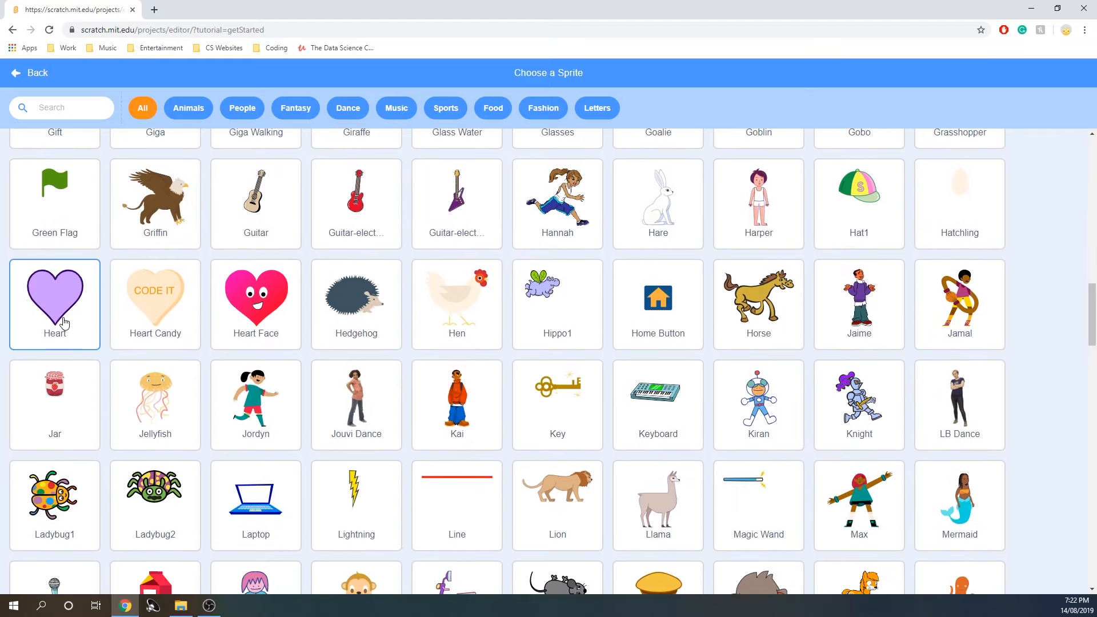
{"action": "left_click", "coordinate": [55, 302]}
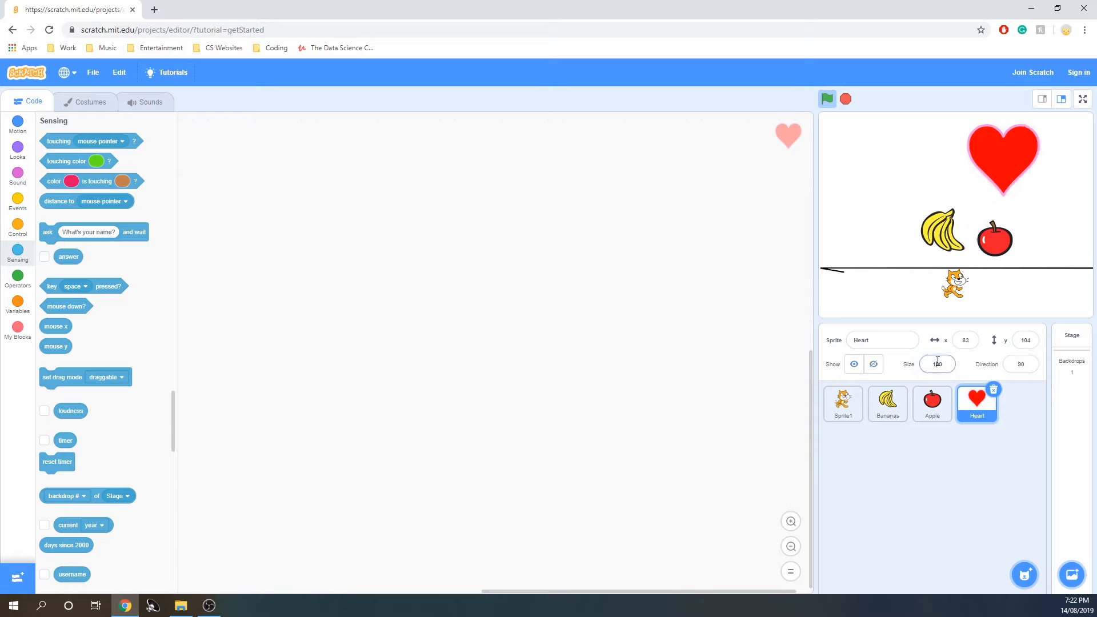
Set the Heart's size to 20 and the Apple's and Bananas' size to 80.
{"action": "left_click", "coordinate": [936, 363]}
{"action": "type", "text": "20"}
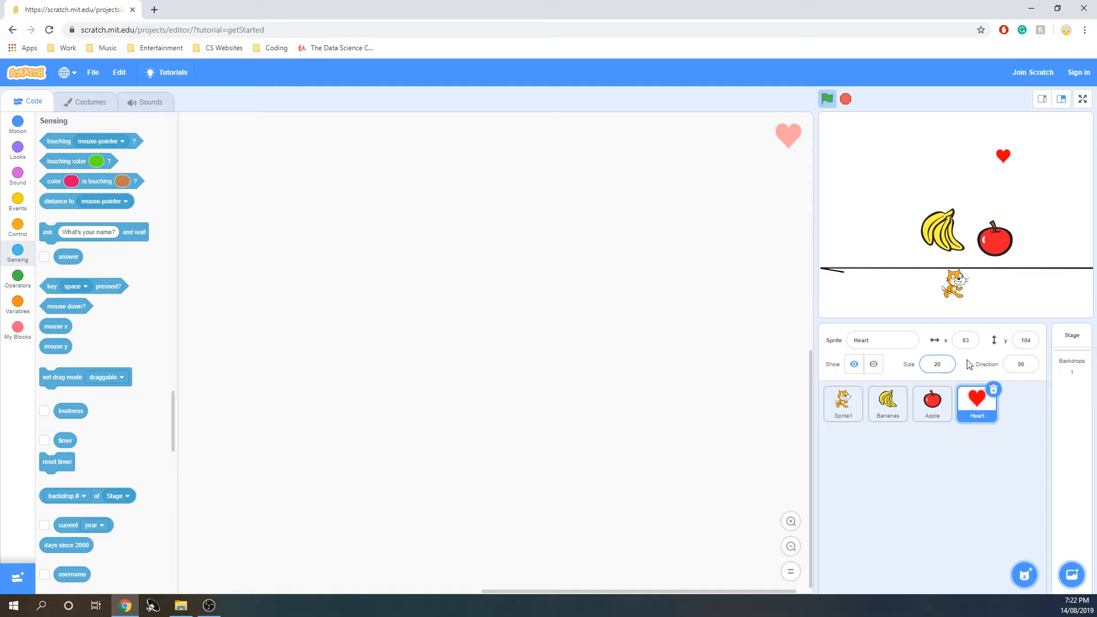
{"action": "left_click", "coordinate": [931, 404]}
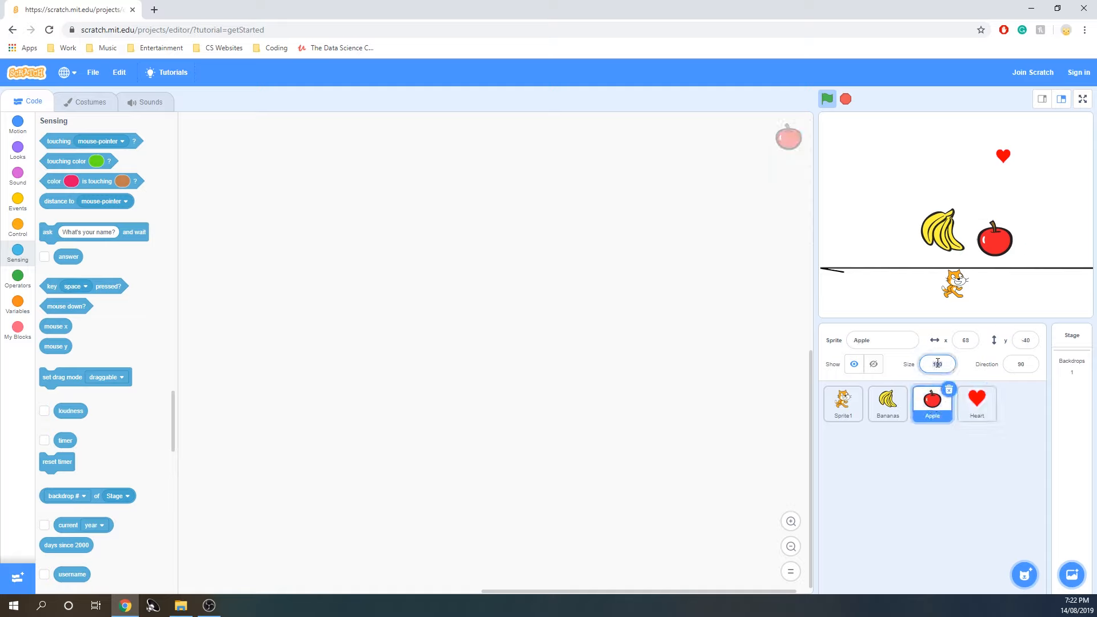
{"action": "left_click", "coordinate": [887, 403]}
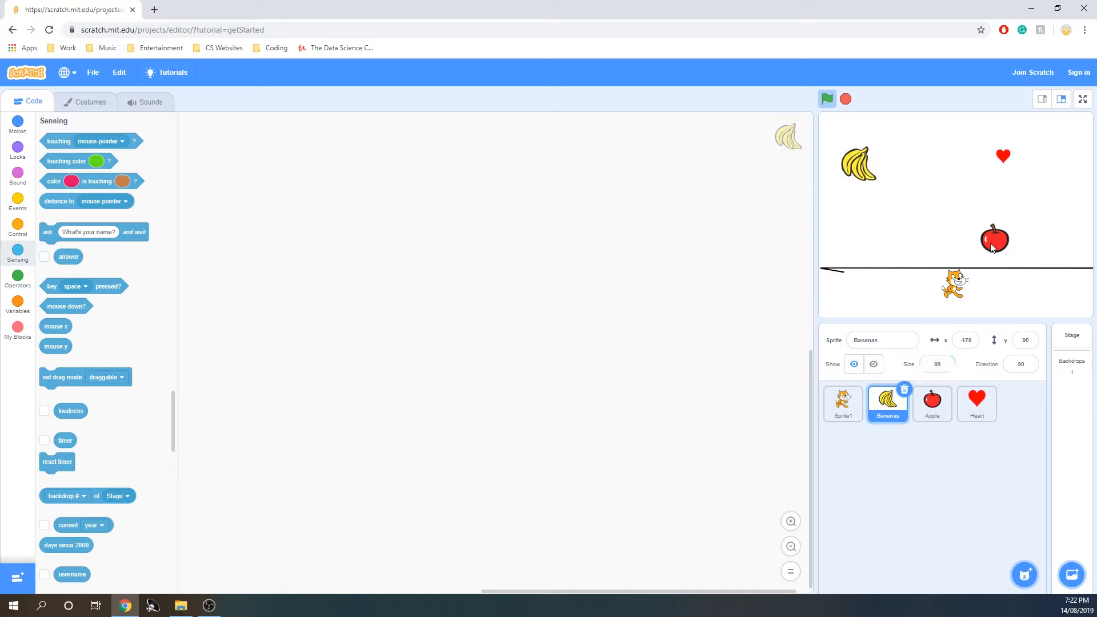
Line the apple, heart and bananas up in a row near the top of the stage.
{"action": "left_click", "coordinate": [976, 402]}
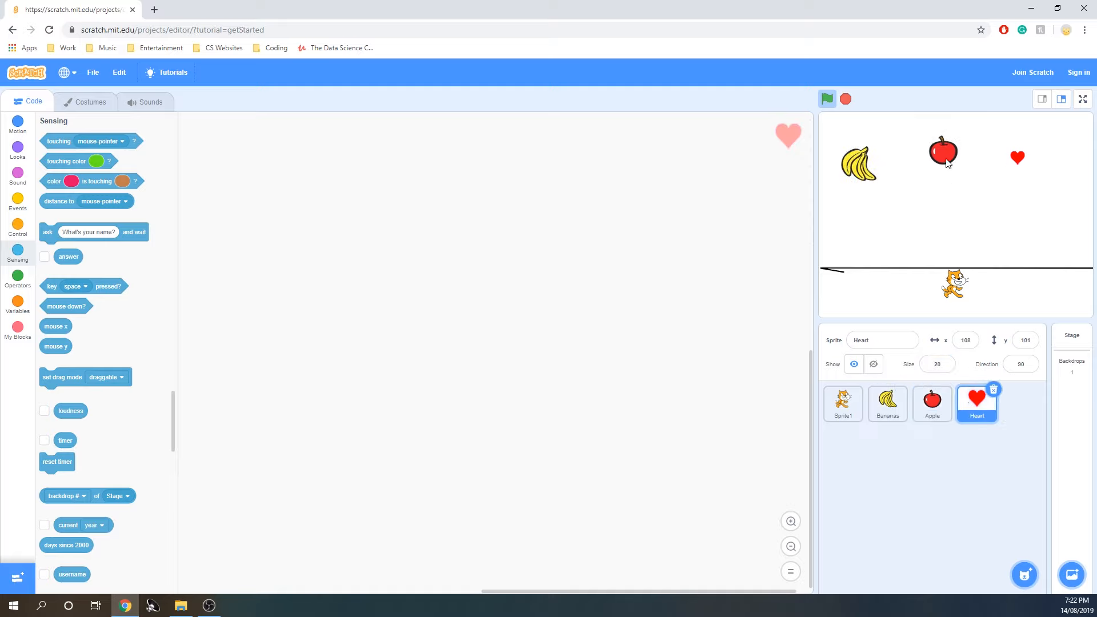
{"action": "left_click", "coordinate": [932, 403]}
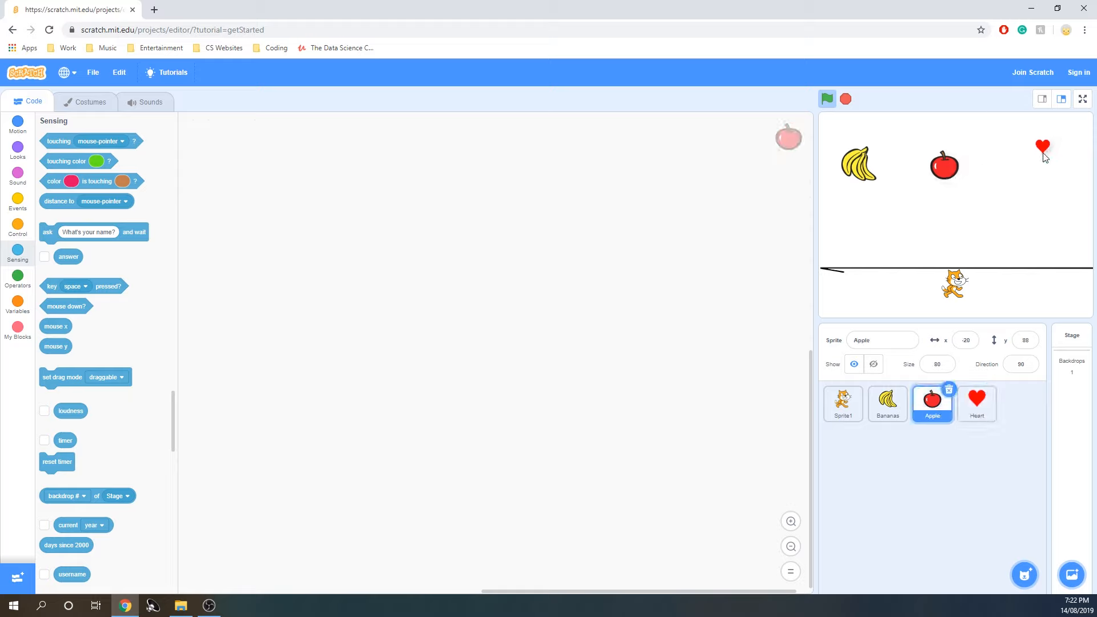
{"action": "left_click", "coordinate": [976, 403]}
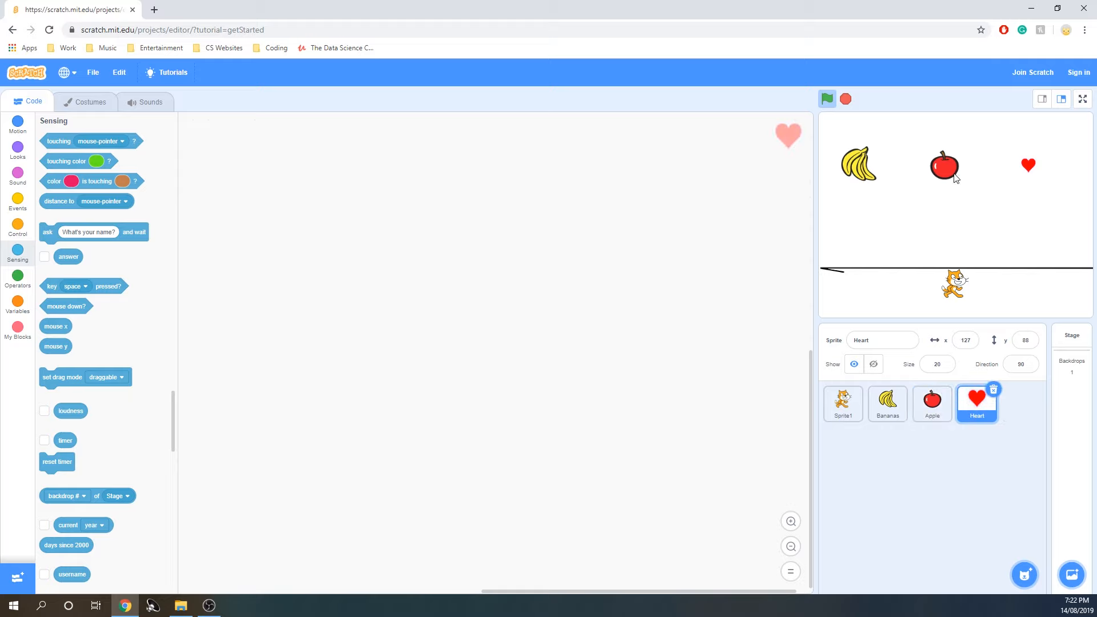
{"action": "left_click", "coordinate": [886, 403]}
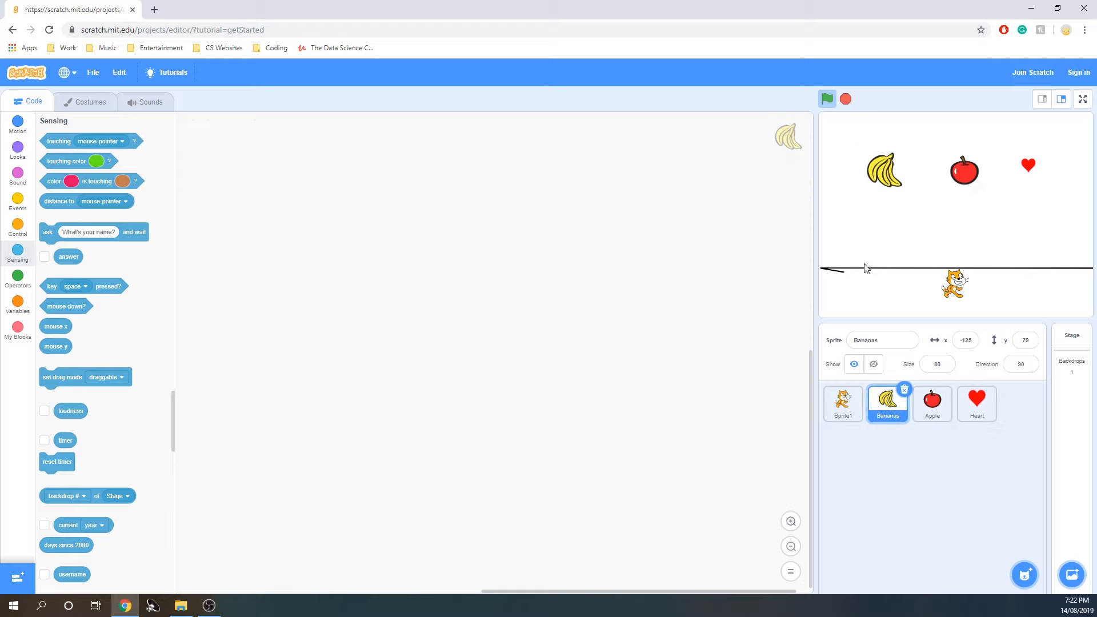
{"action": "mouse_move", "coordinate": [884, 155]}
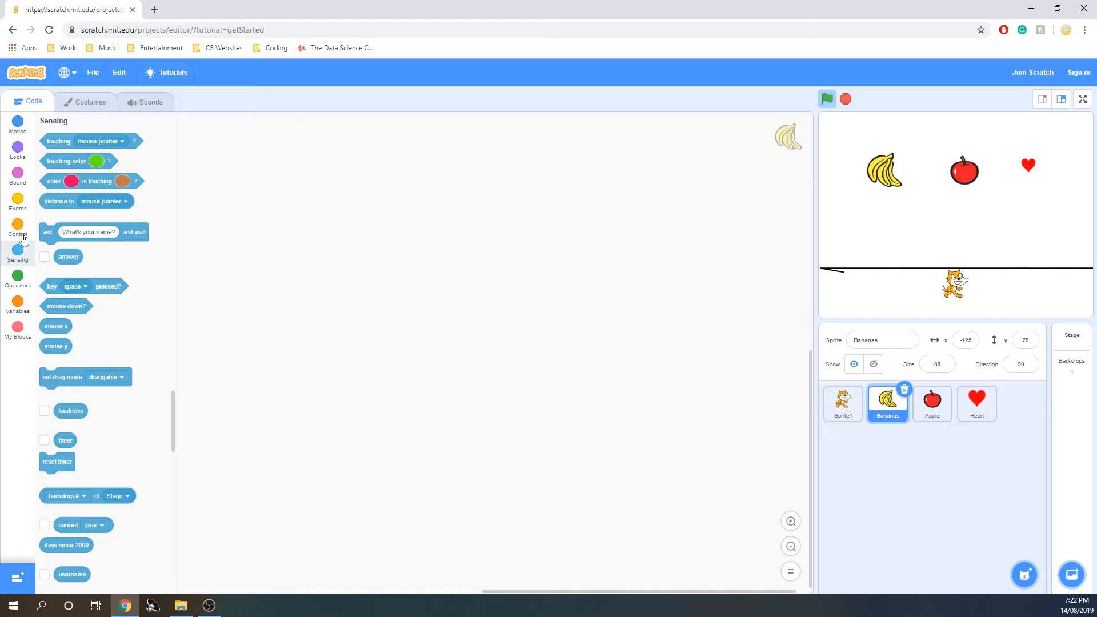
Give Bananas a green-flag hat and a detached go-to block with random x 1 to 10, y 144.
{"action": "left_click", "coordinate": [17, 204]}
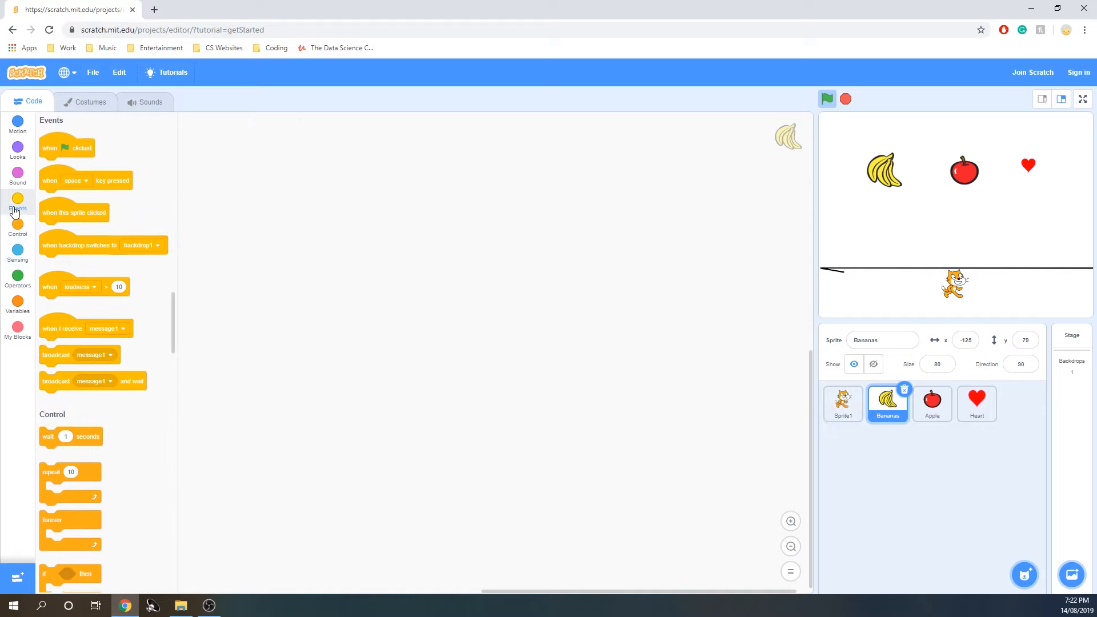
{"action": "left_click_drag", "start_coordinate": [66, 147], "coordinate": [297, 170]}
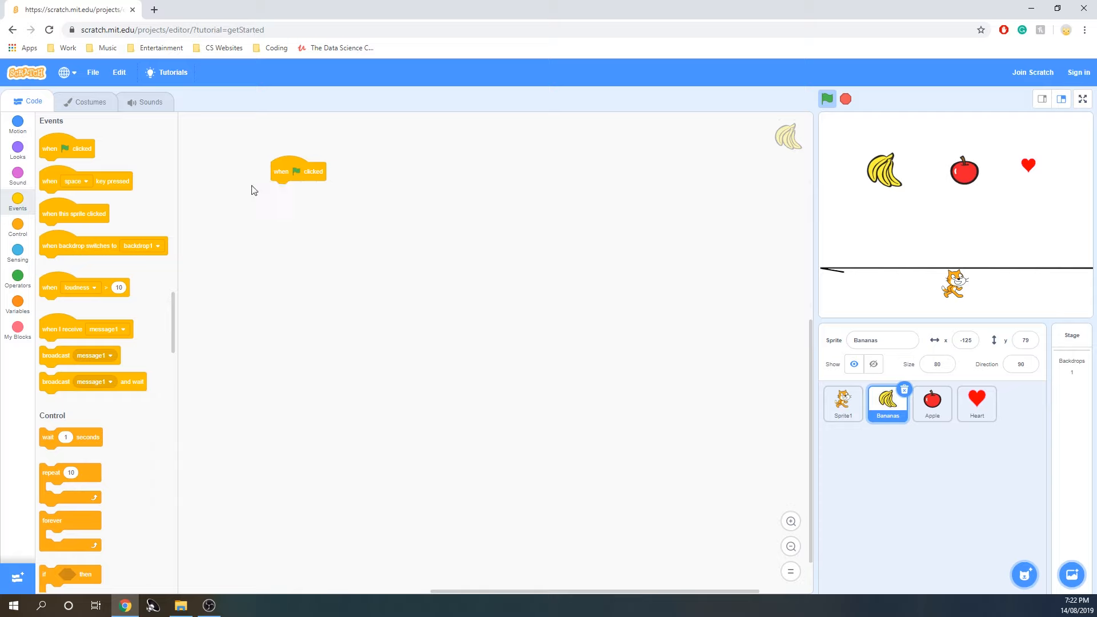
{"action": "mouse_move", "coordinate": [17, 280]}
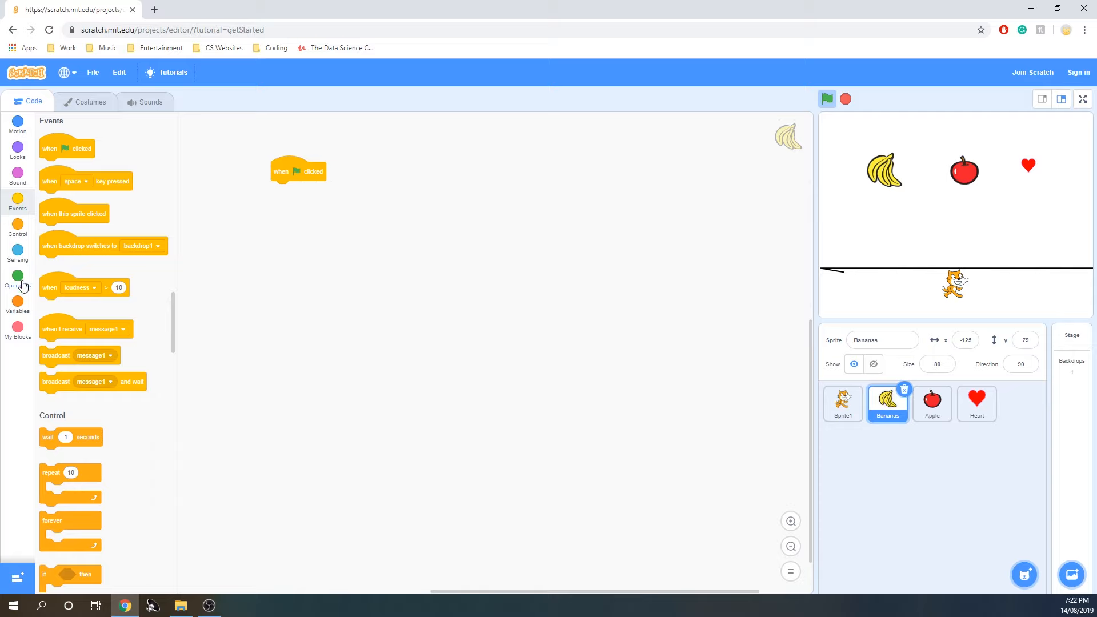
{"action": "mouse_move", "coordinate": [19, 130]}
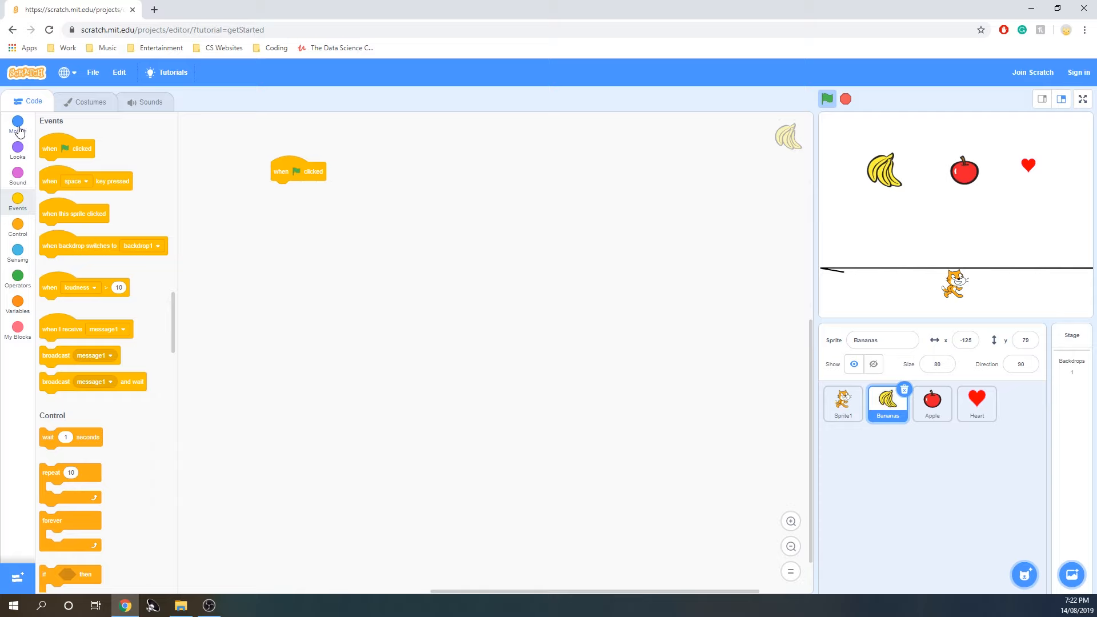
{"action": "left_click", "coordinate": [18, 125]}
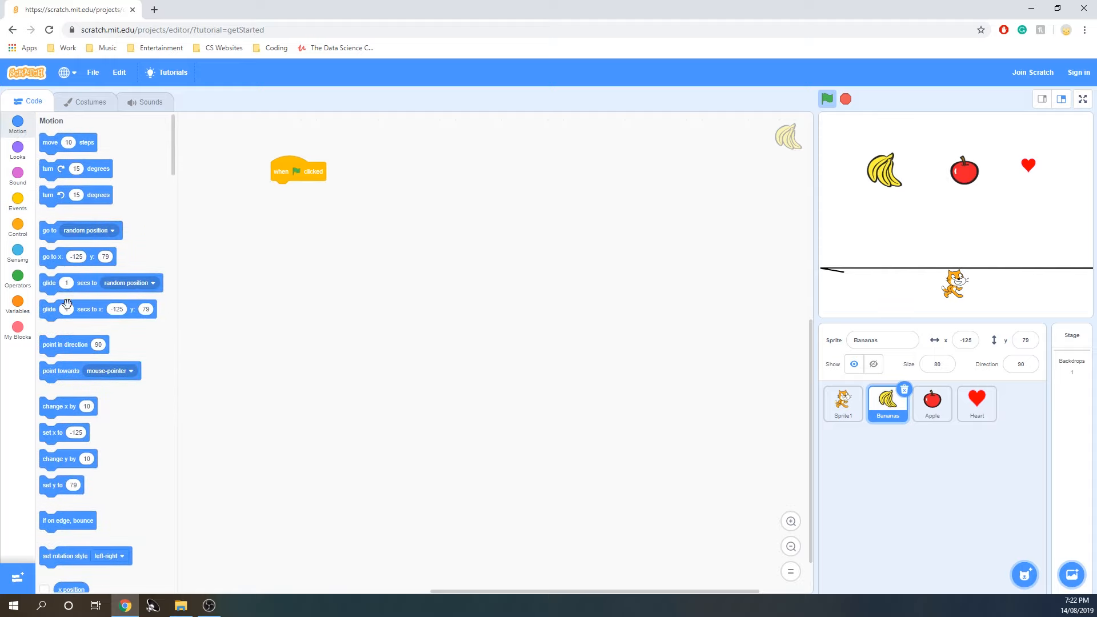
{"action": "mouse_move", "coordinate": [76, 234]}
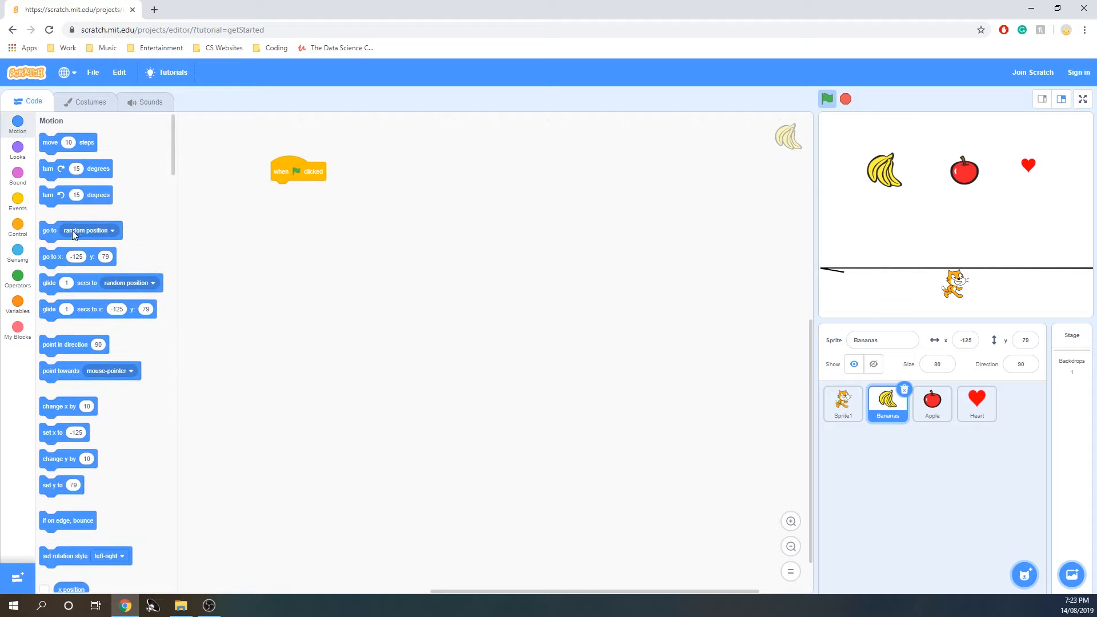
{"action": "mouse_move", "coordinate": [47, 272]}
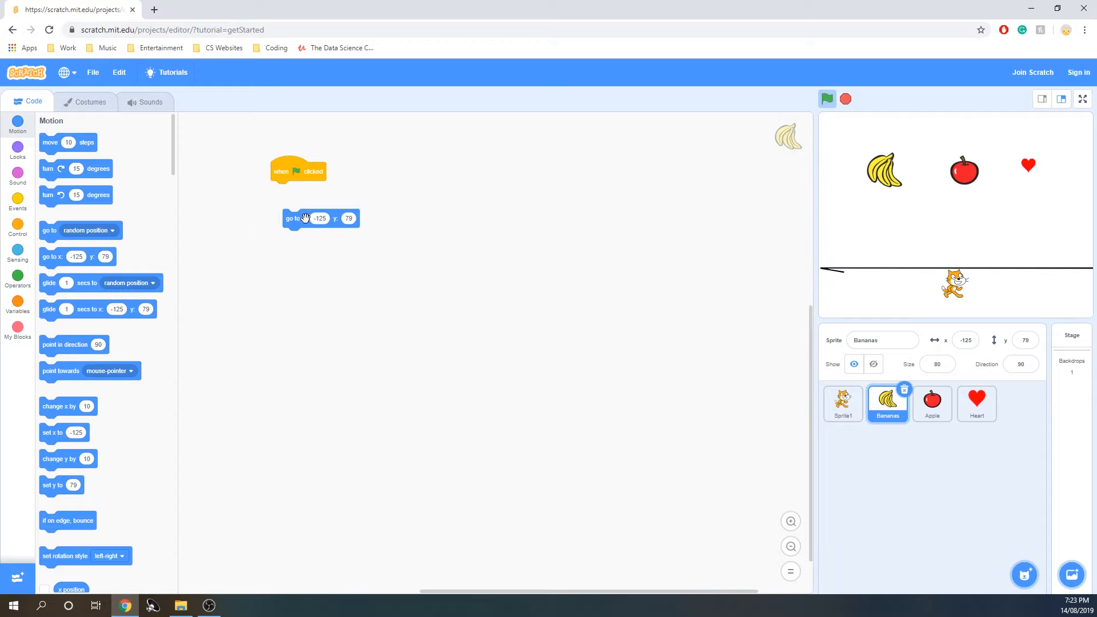
{"action": "left_click", "coordinate": [17, 279]}
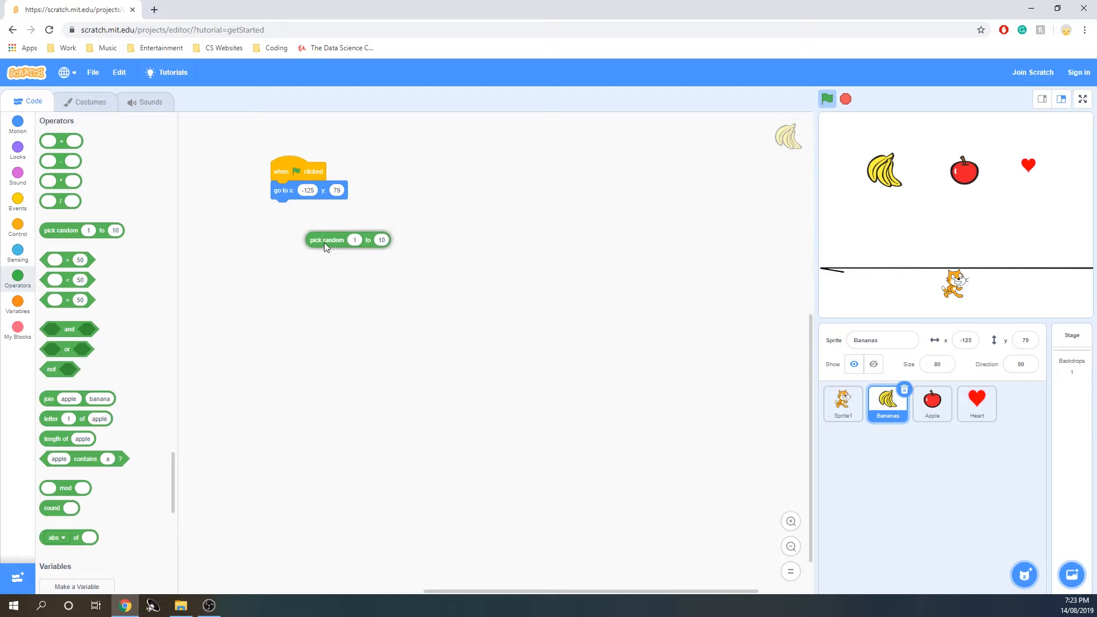
{"action": "left_click_drag", "start_coordinate": [327, 239], "coordinate": [307, 190]}
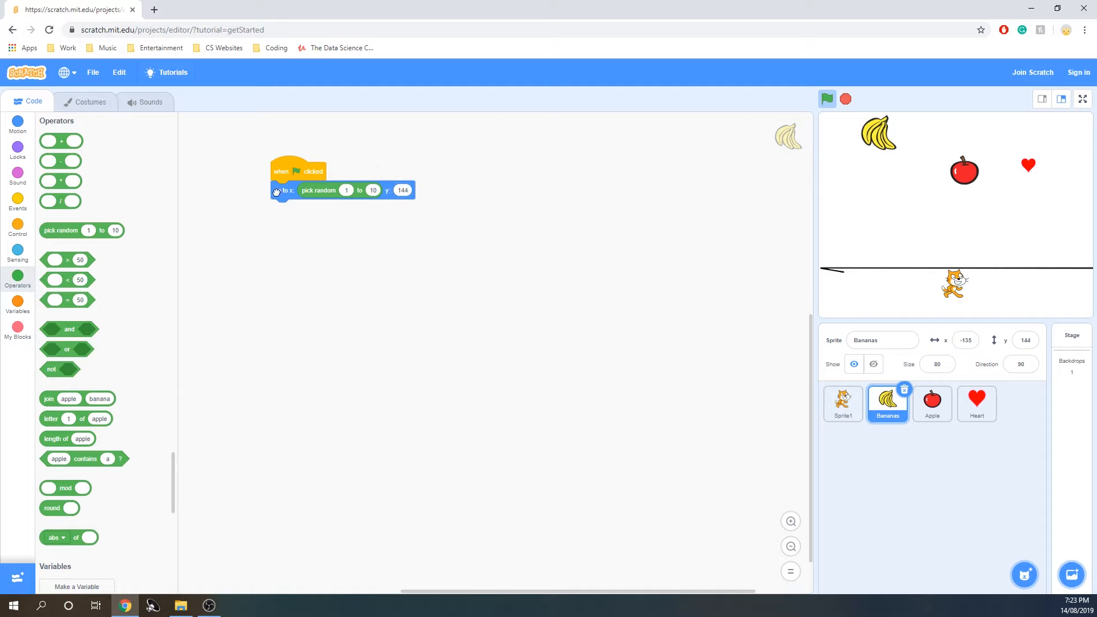
{"action": "left_click_drag", "start_coordinate": [285, 189], "coordinate": [412, 211]}
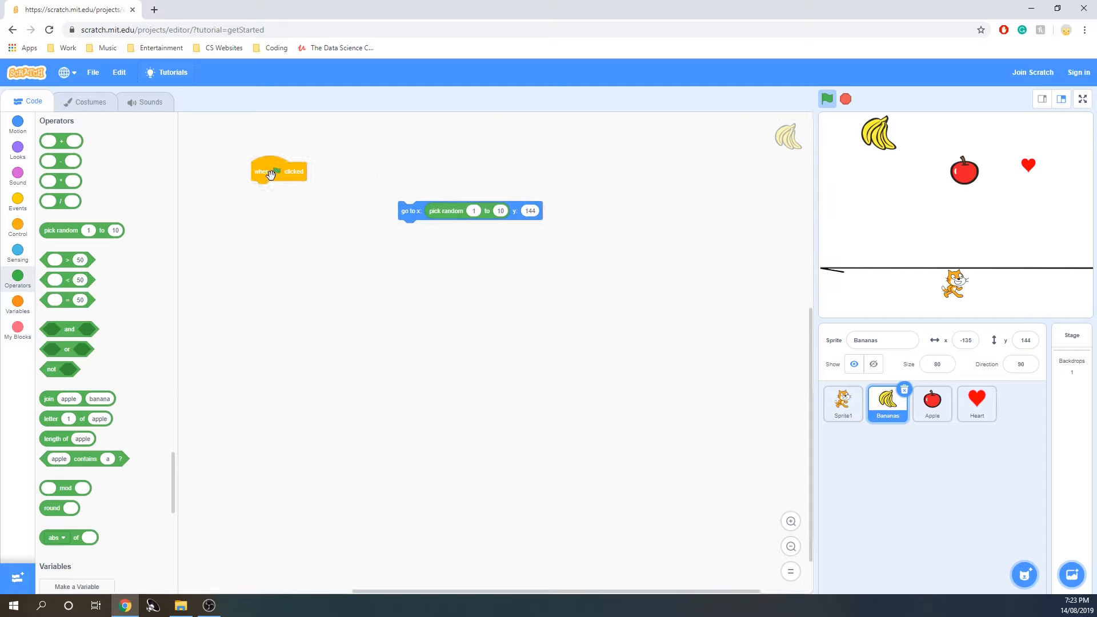
{"action": "mouse_move", "coordinate": [237, 176]}
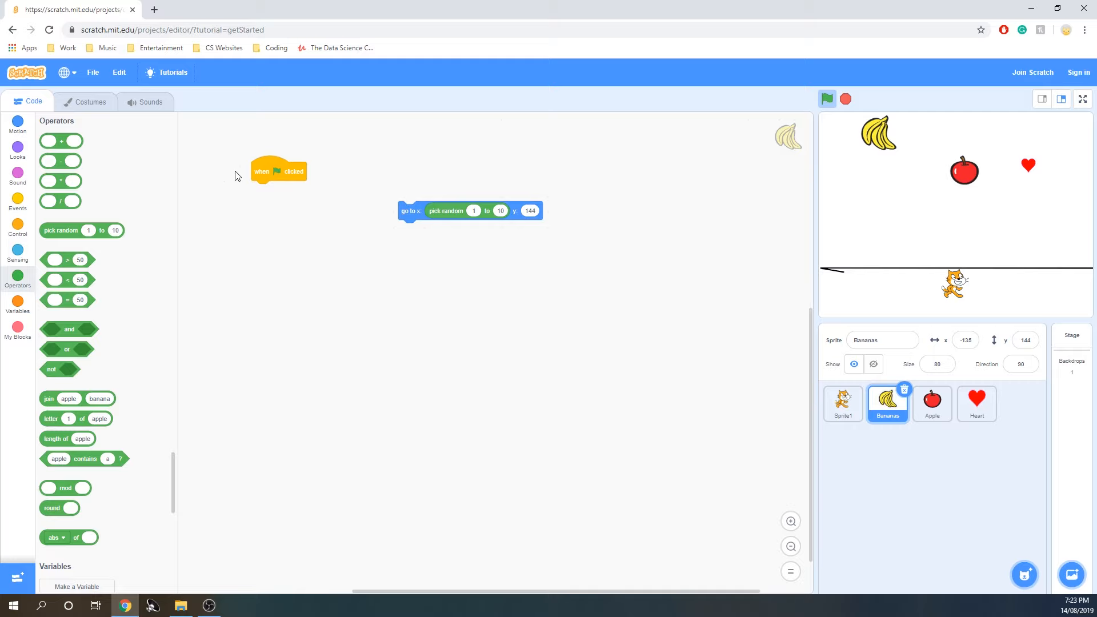
{"action": "mouse_move", "coordinate": [852, 147]}
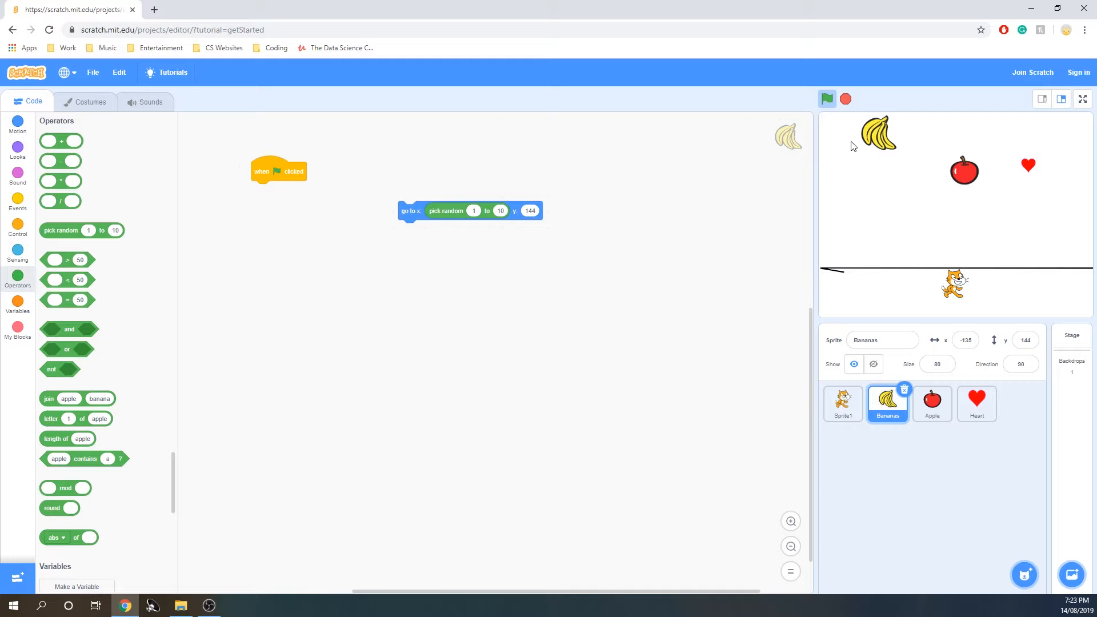
{"action": "mouse_move", "coordinate": [1027, 129]}
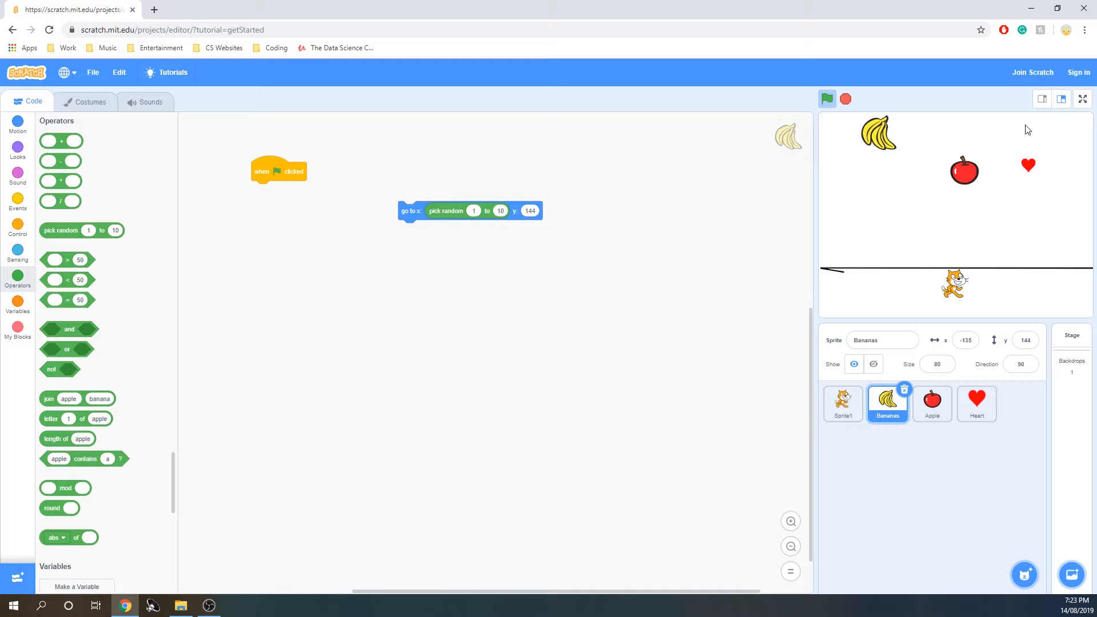
Make Bananas' flag script create a clone of itself every second inside a forever loop.
{"action": "left_click", "coordinate": [17, 203]}
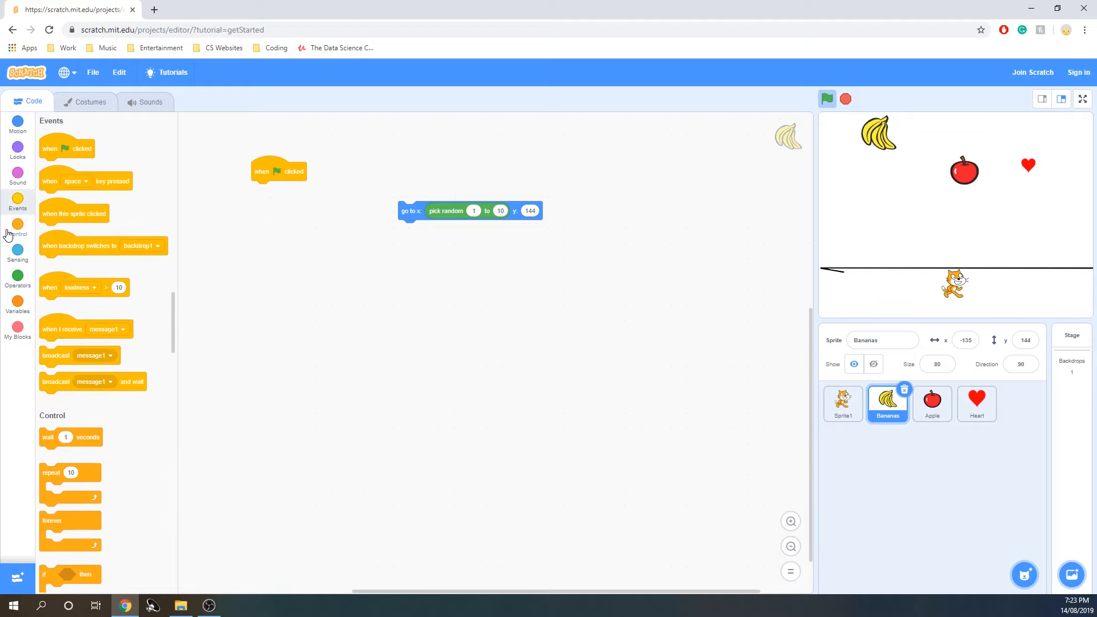
{"action": "mouse_move", "coordinate": [21, 233]}
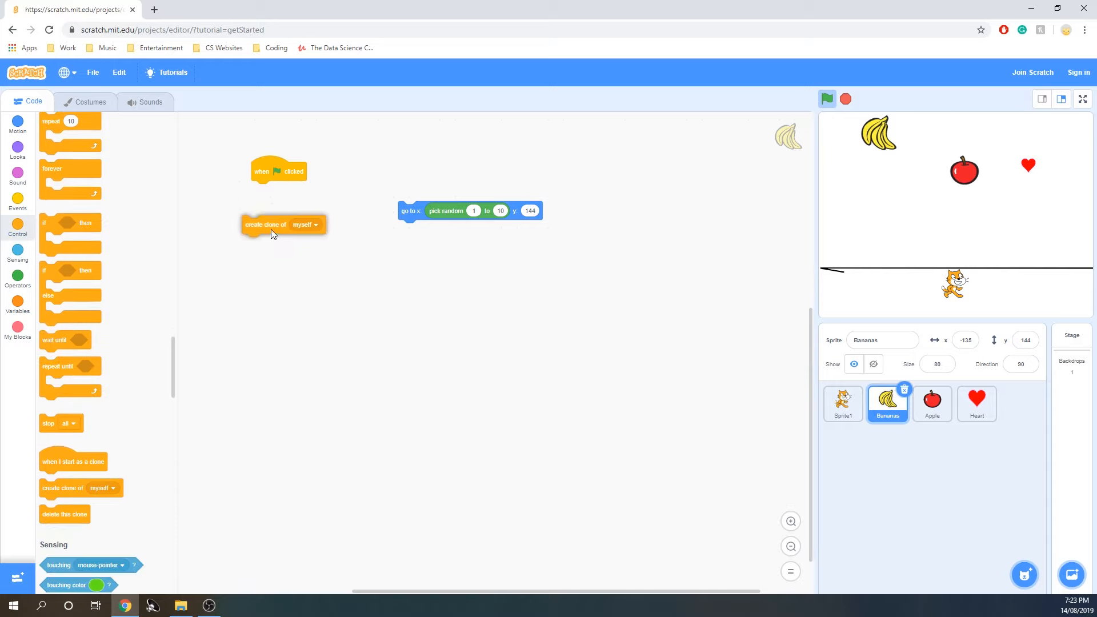
{"action": "left_click_drag", "start_coordinate": [266, 225], "coordinate": [274, 190]}
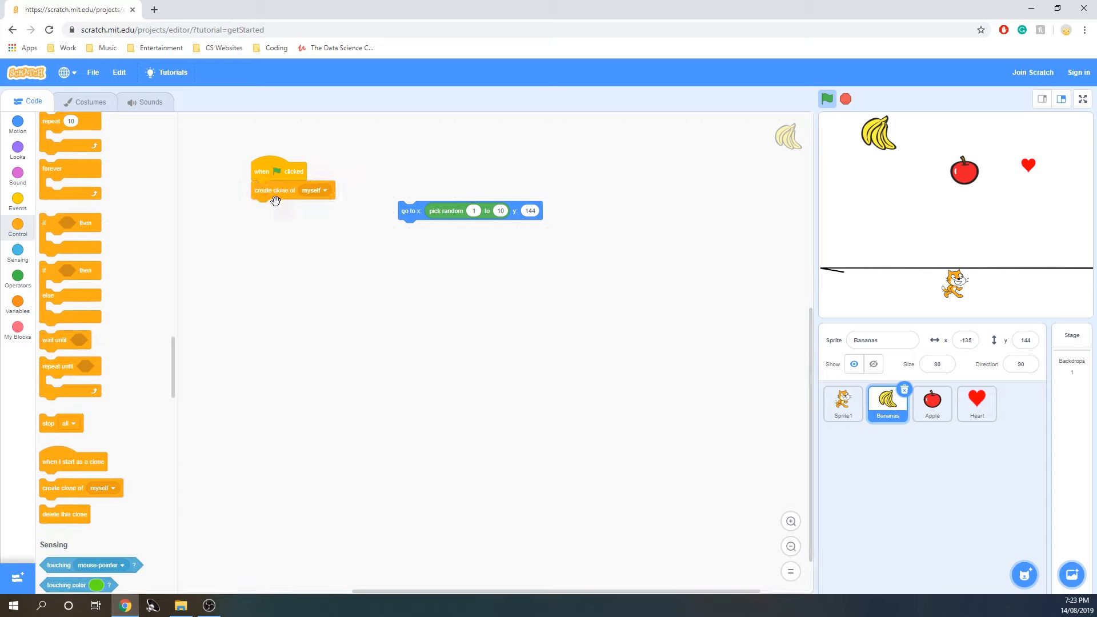
{"action": "mouse_move", "coordinate": [54, 369]}
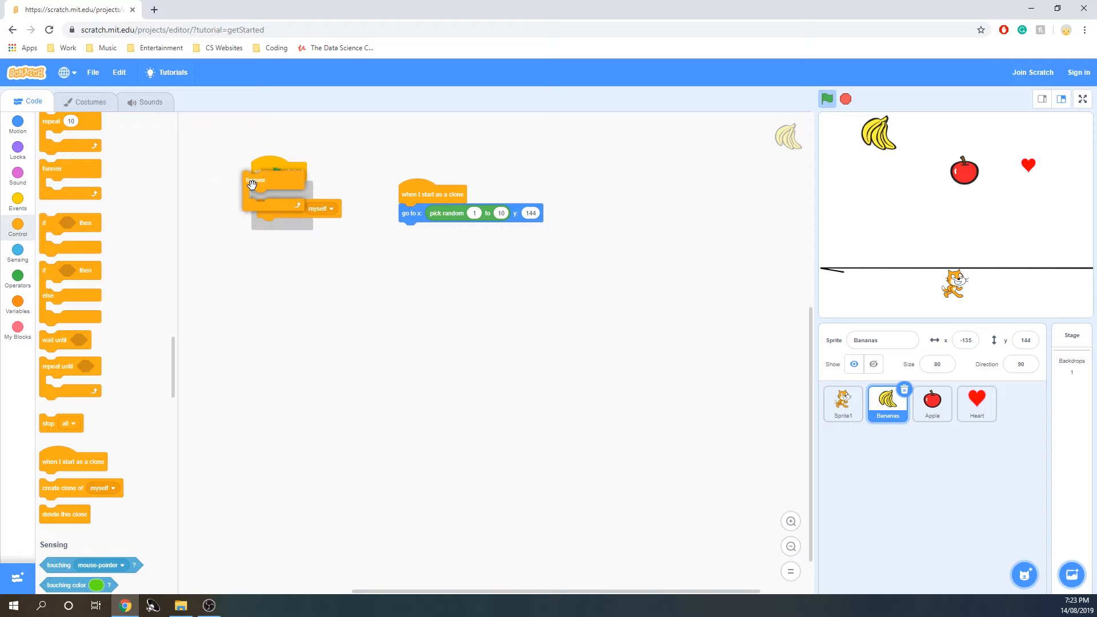
{"action": "left_click", "coordinate": [17, 203]}
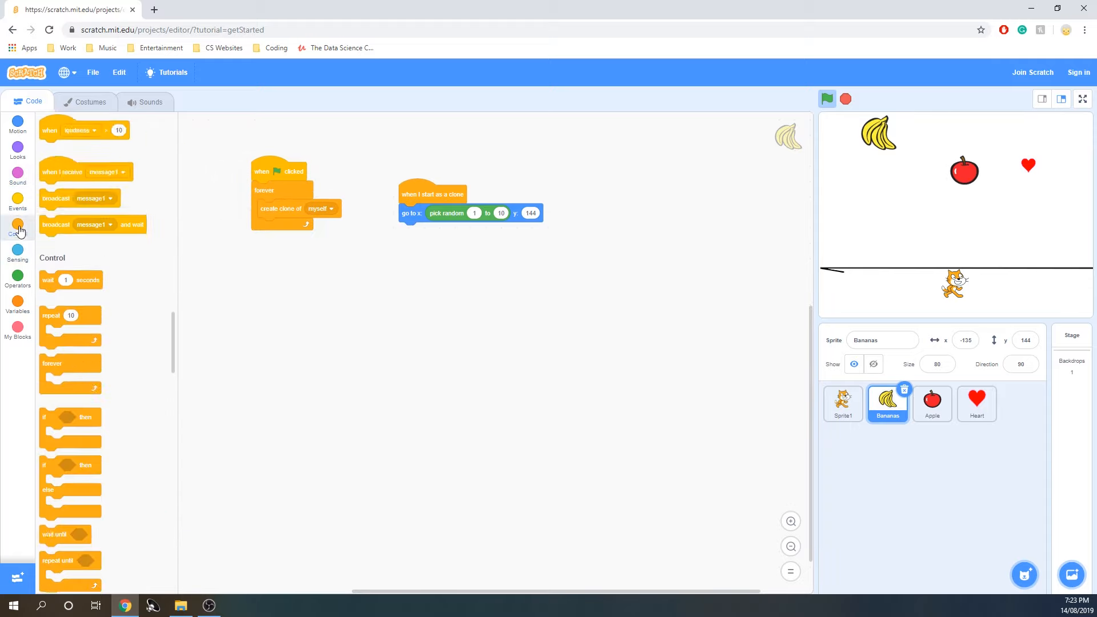
{"action": "left_click", "coordinate": [17, 225]}
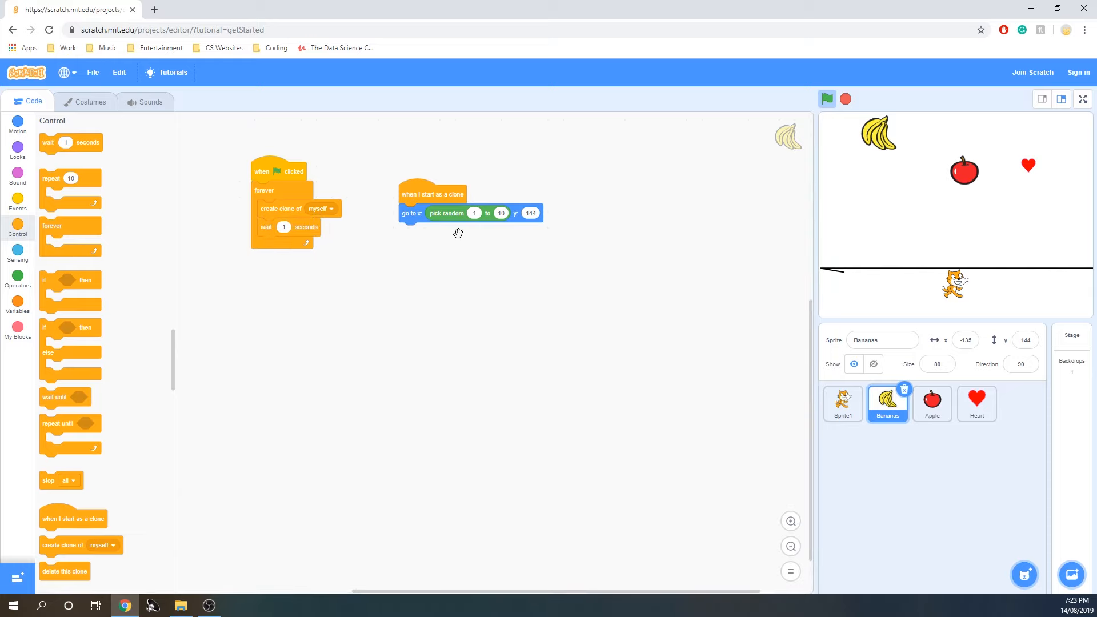
{"action": "left_click_drag", "start_coordinate": [433, 195], "coordinate": [447, 164]}
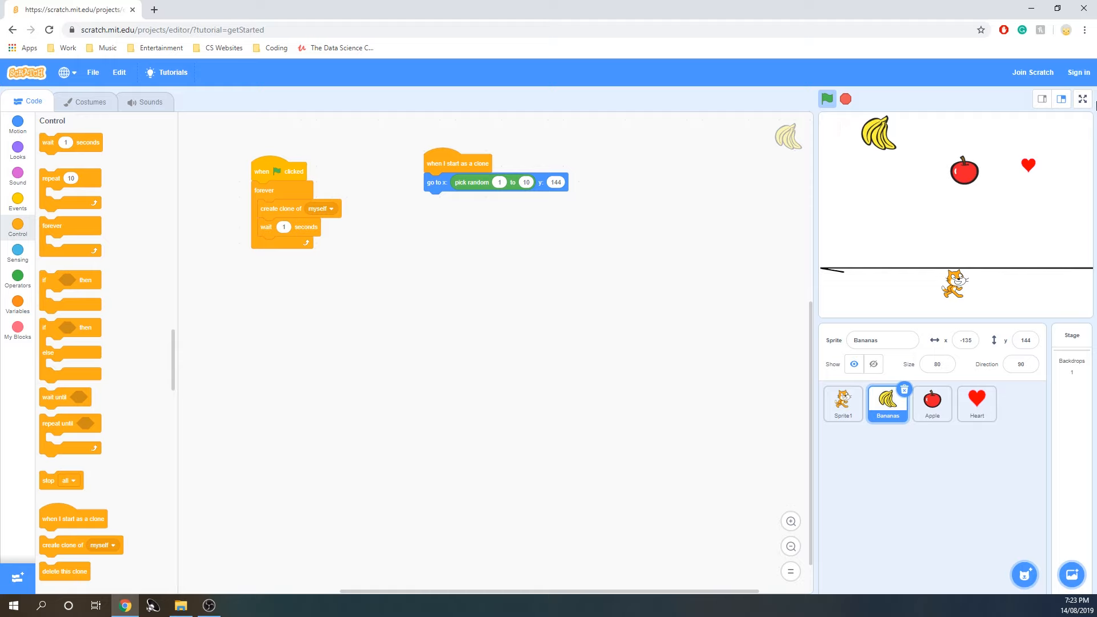
Make each clone fall by -10 forever and check whether it touches Sprite1.
{"action": "left_click", "coordinate": [18, 125]}
{"action": "type", "text": "-10"}
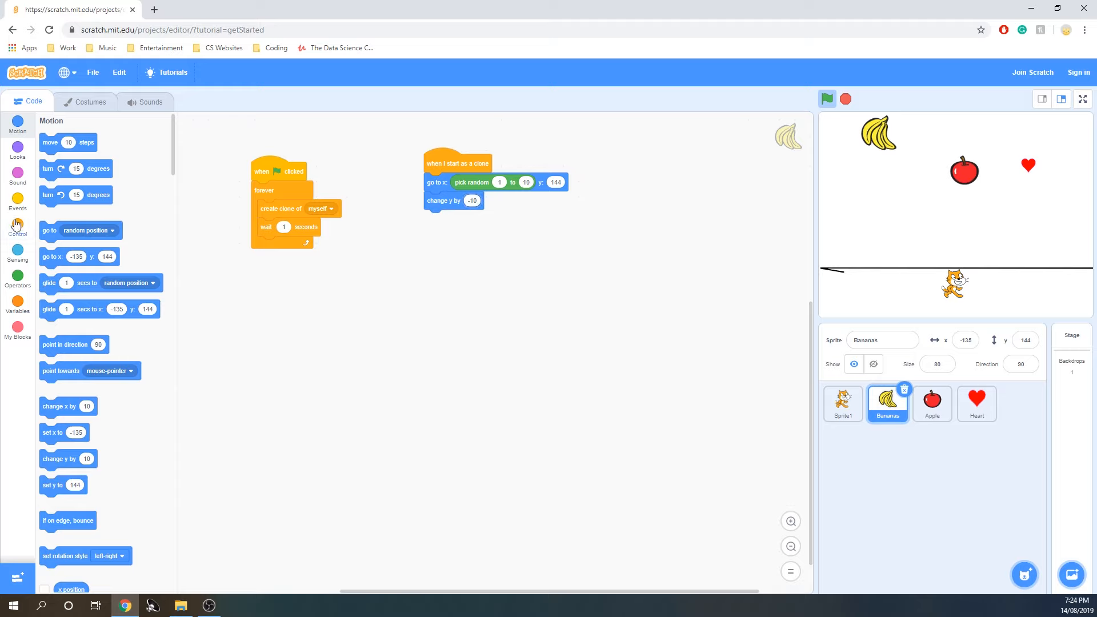
{"action": "left_click", "coordinate": [17, 224]}
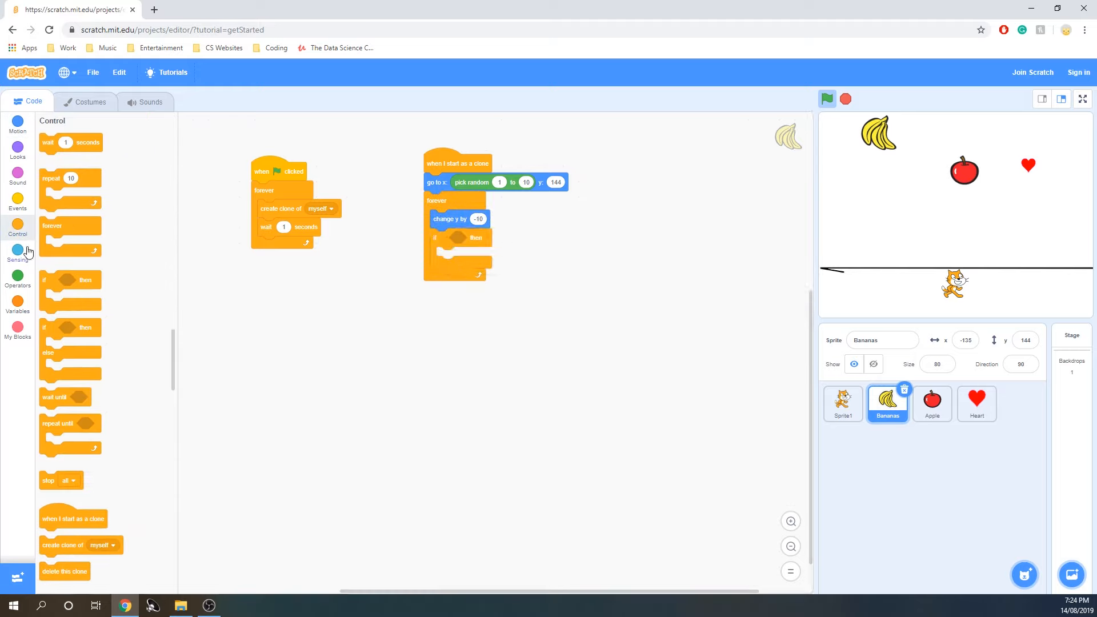
{"action": "left_click", "coordinate": [18, 252]}
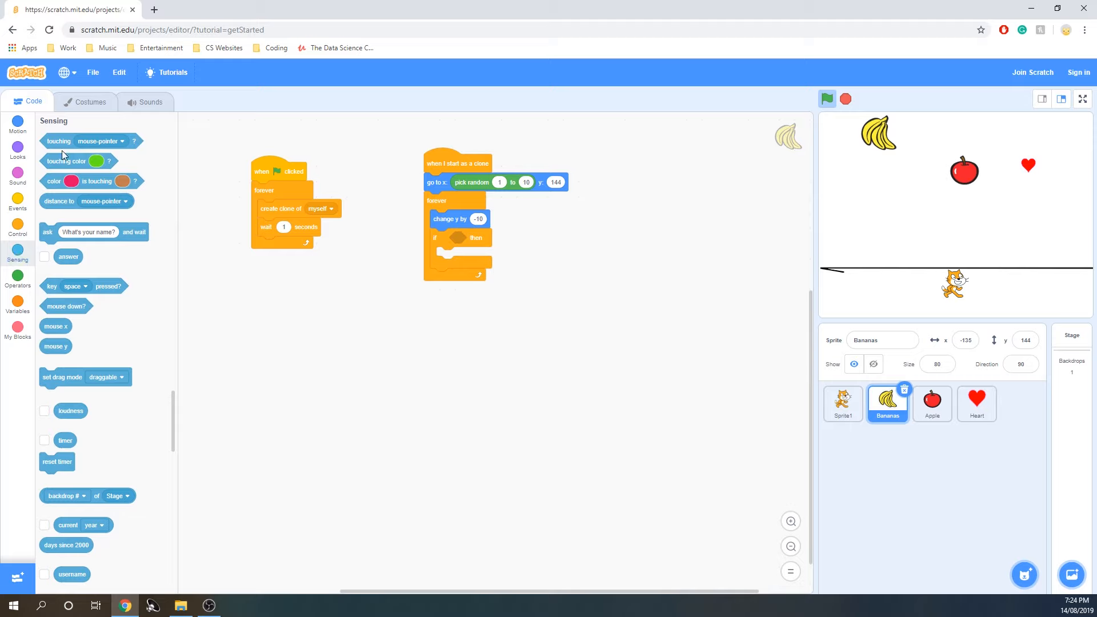
{"action": "left_click_drag", "start_coordinate": [59, 141], "coordinate": [475, 237]}
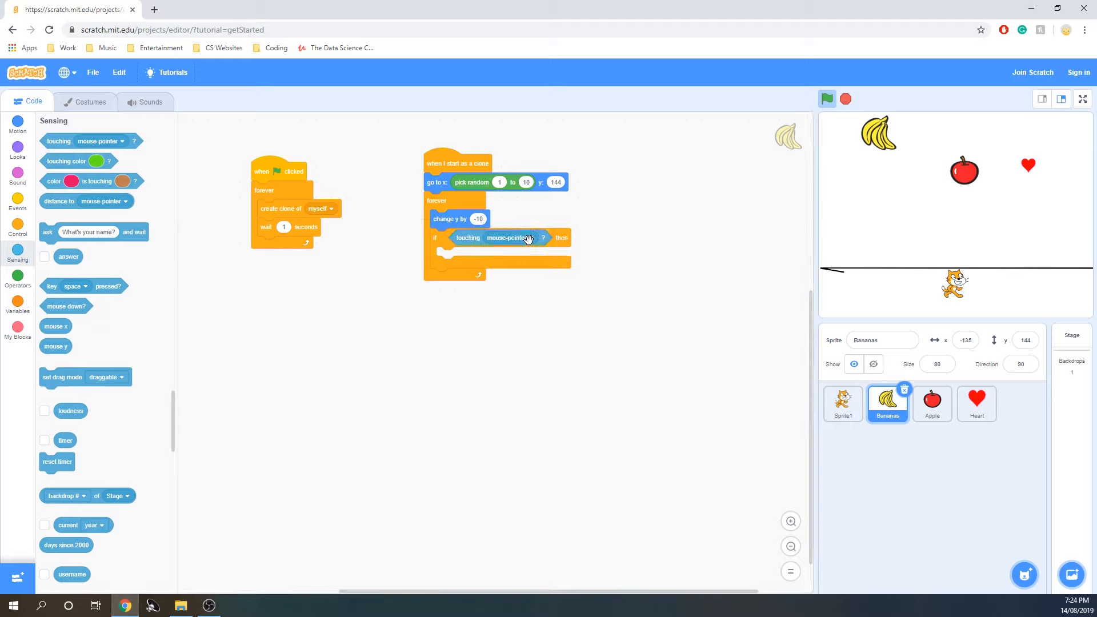
{"action": "left_click", "coordinate": [508, 237]}
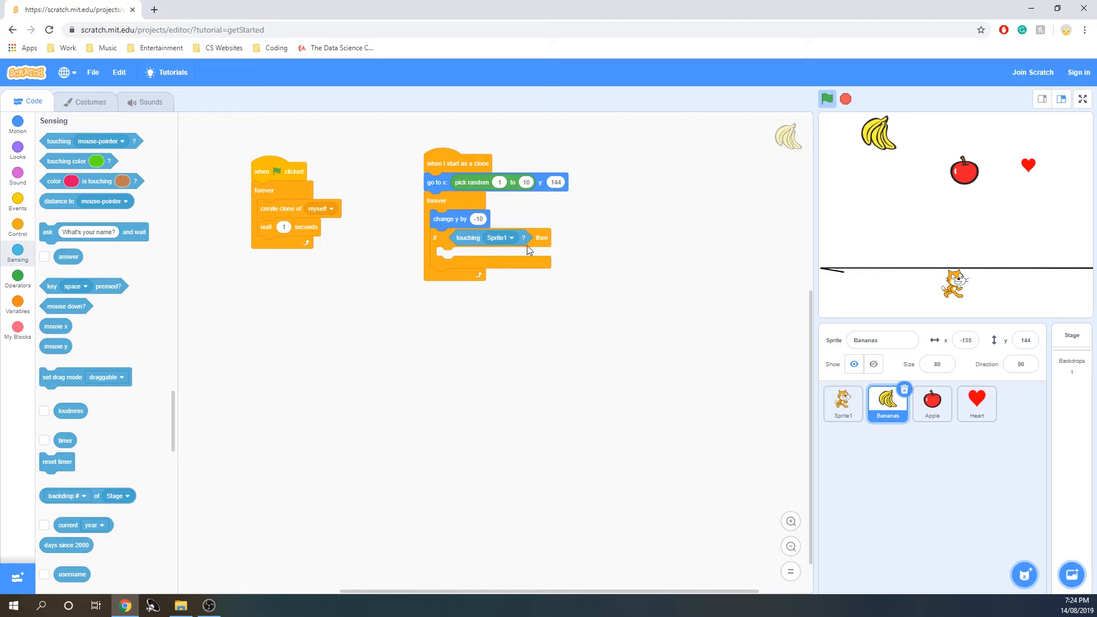
{"action": "mouse_move", "coordinate": [516, 233]}
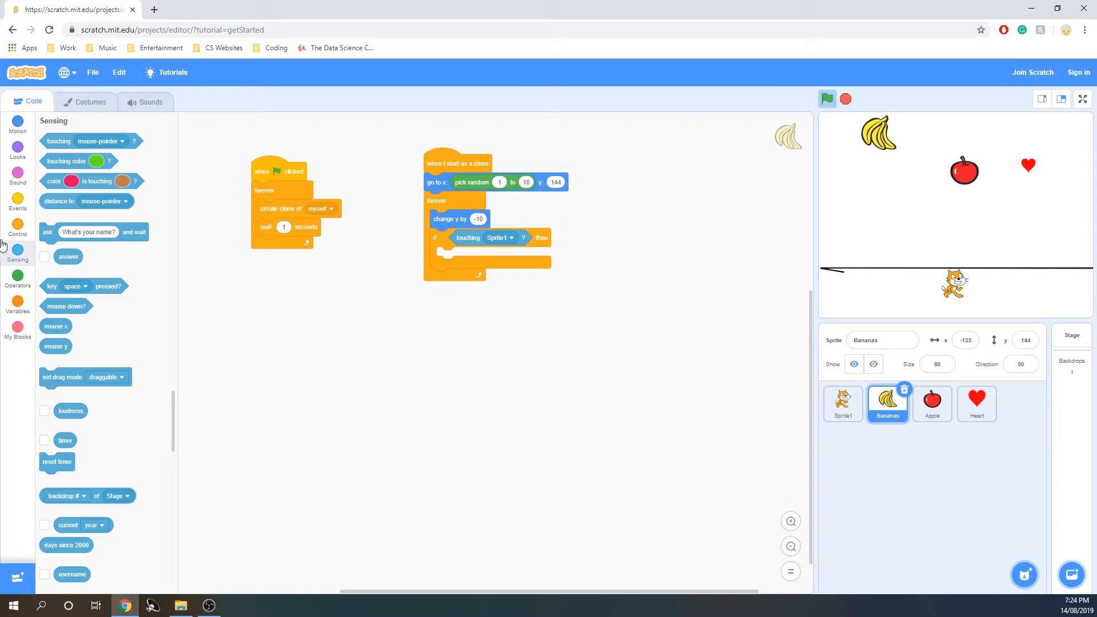
Add a second touching-edge check and delete the clone when either condition is met.
{"action": "left_click", "coordinate": [17, 224]}
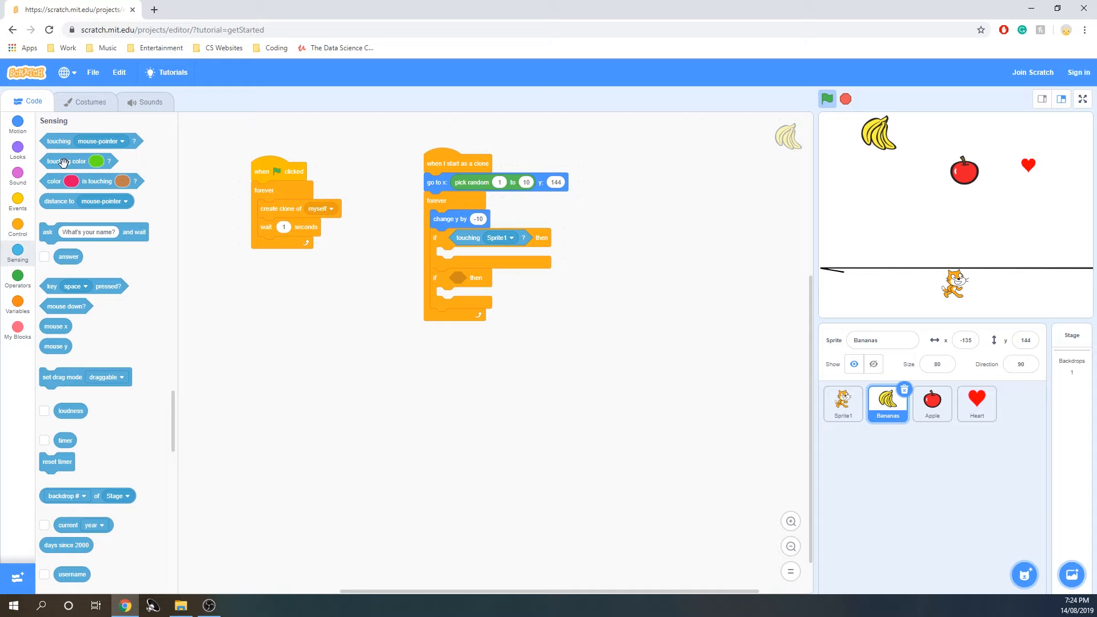
{"action": "left_click_drag", "start_coordinate": [59, 140], "coordinate": [199, 199]}
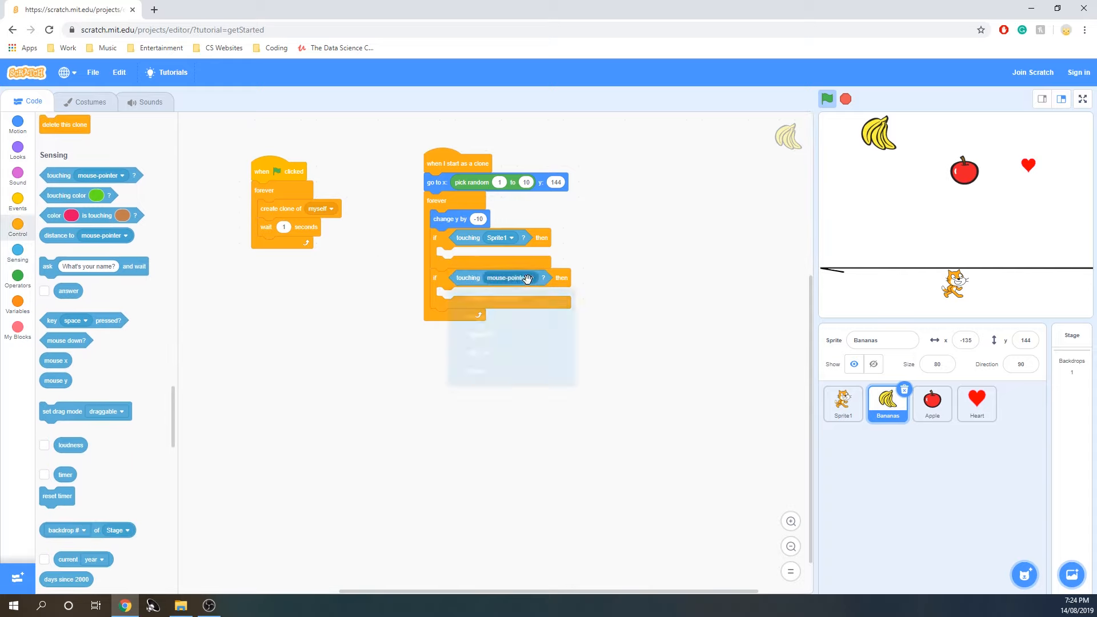
{"action": "left_click", "coordinate": [481, 277]}
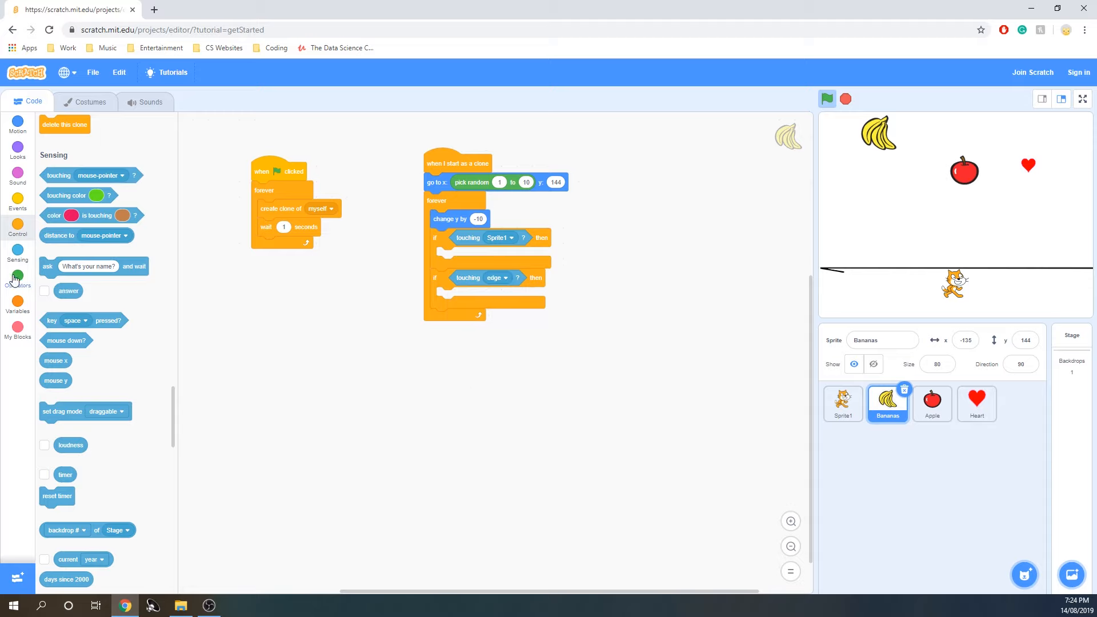
{"action": "left_click_drag", "start_coordinate": [64, 124], "coordinate": [392, 231]}
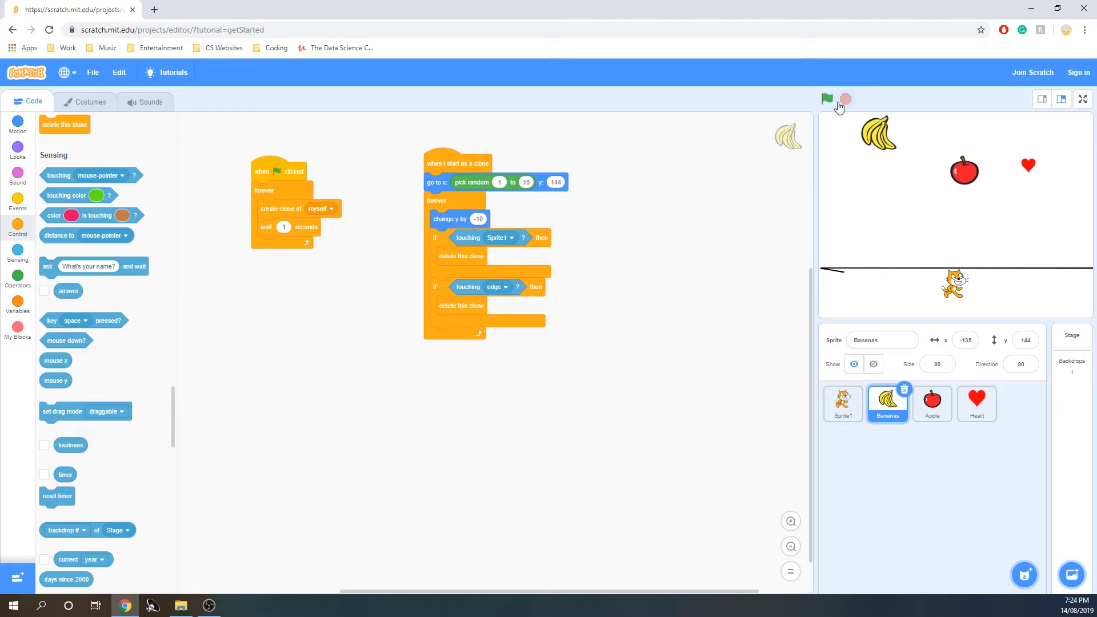
Test the falling banana clones and adjust the random x spawn range to -203 to 202.
{"action": "left_click", "coordinate": [827, 98]}
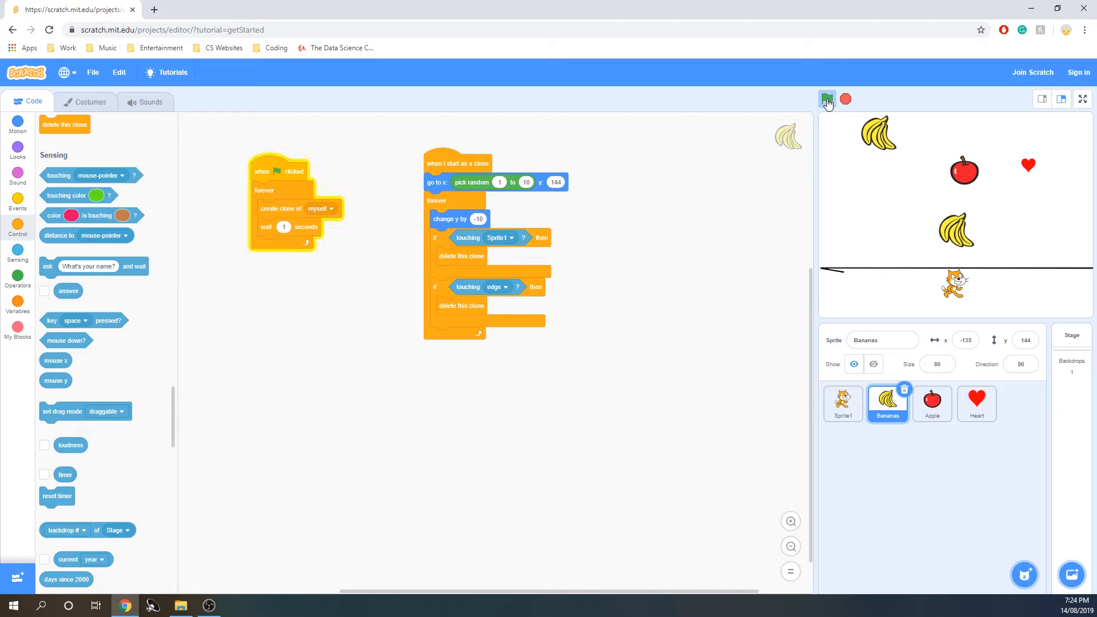
{"action": "left_click", "coordinate": [827, 98]}
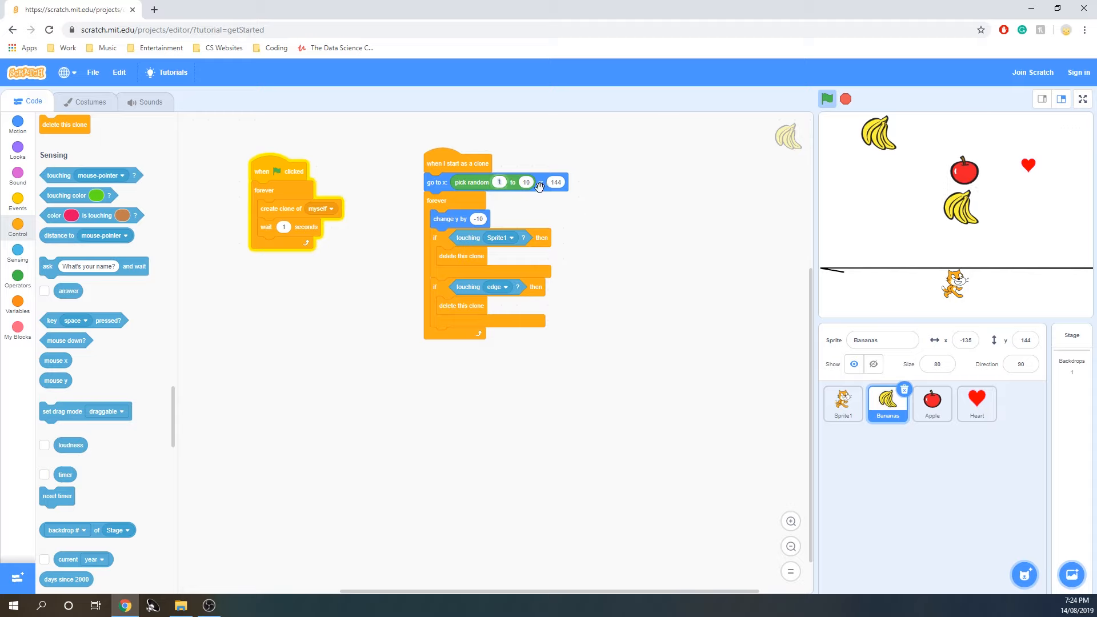
{"action": "left_click", "coordinate": [826, 99]}
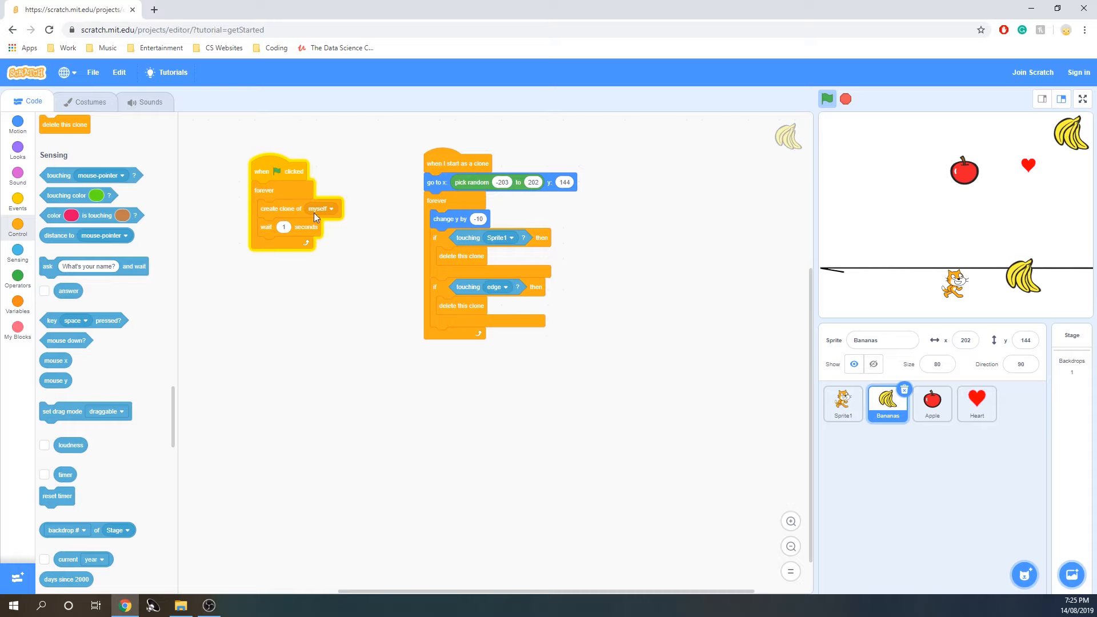
{"action": "left_click", "coordinate": [17, 147]}
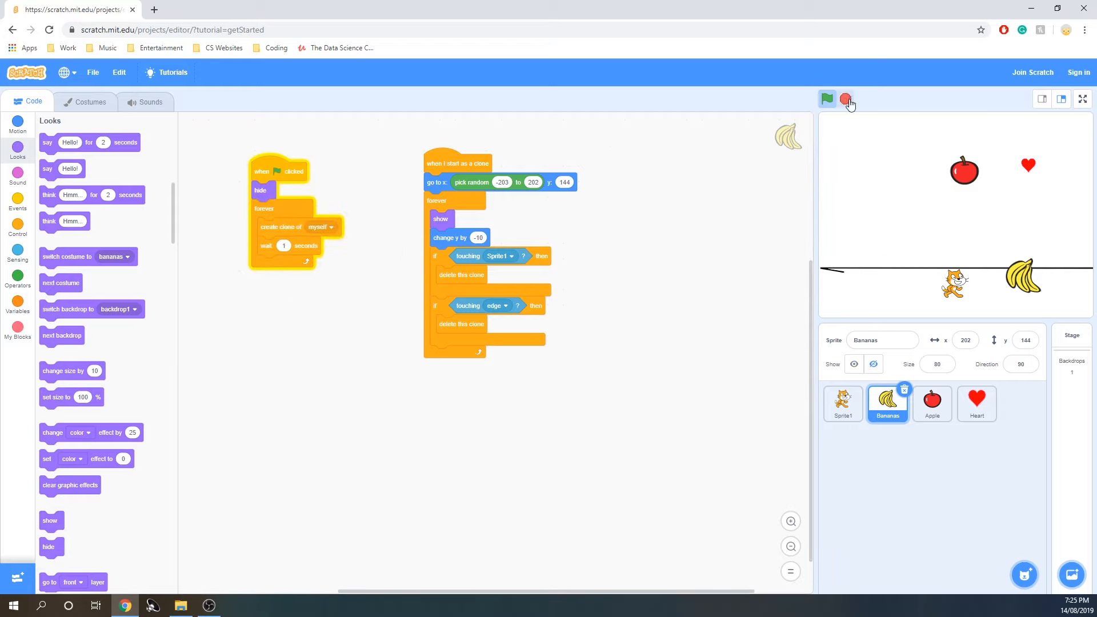
Retest banana drops and restore the wait 1 seconds after 'create clone of myself'.
{"action": "left_click", "coordinate": [827, 99]}
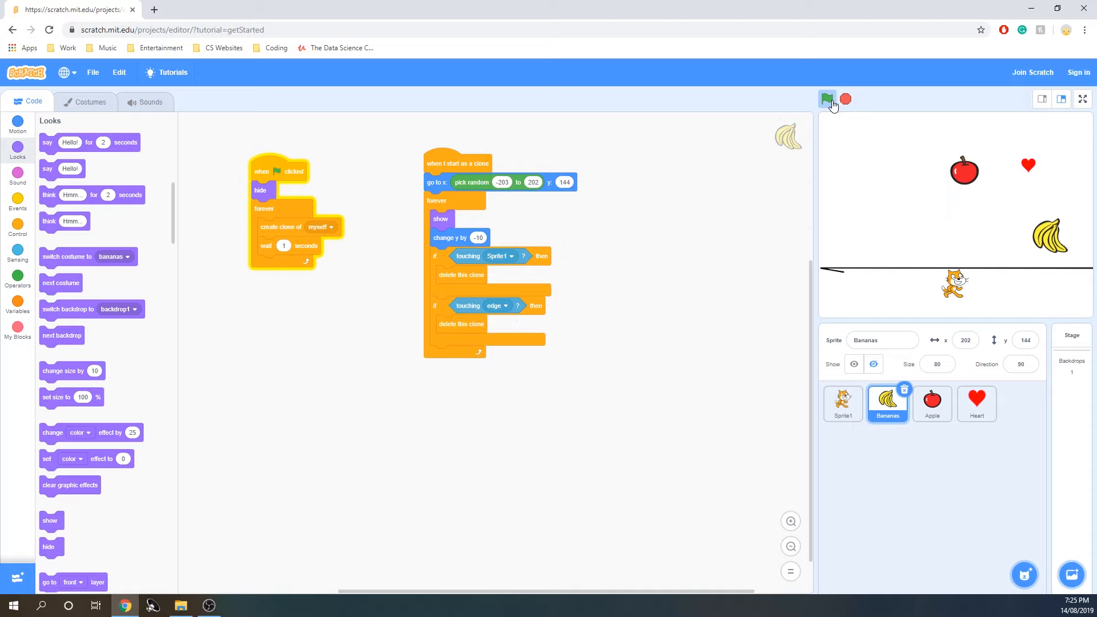
{"action": "left_click", "coordinate": [827, 99]}
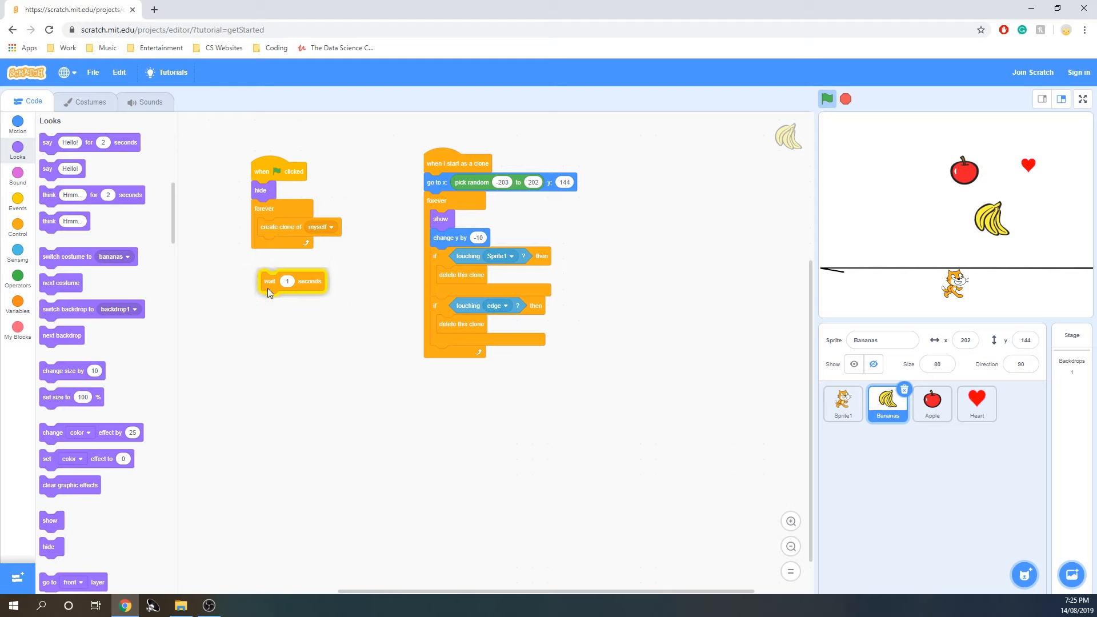
{"action": "left_click", "coordinate": [826, 98]}
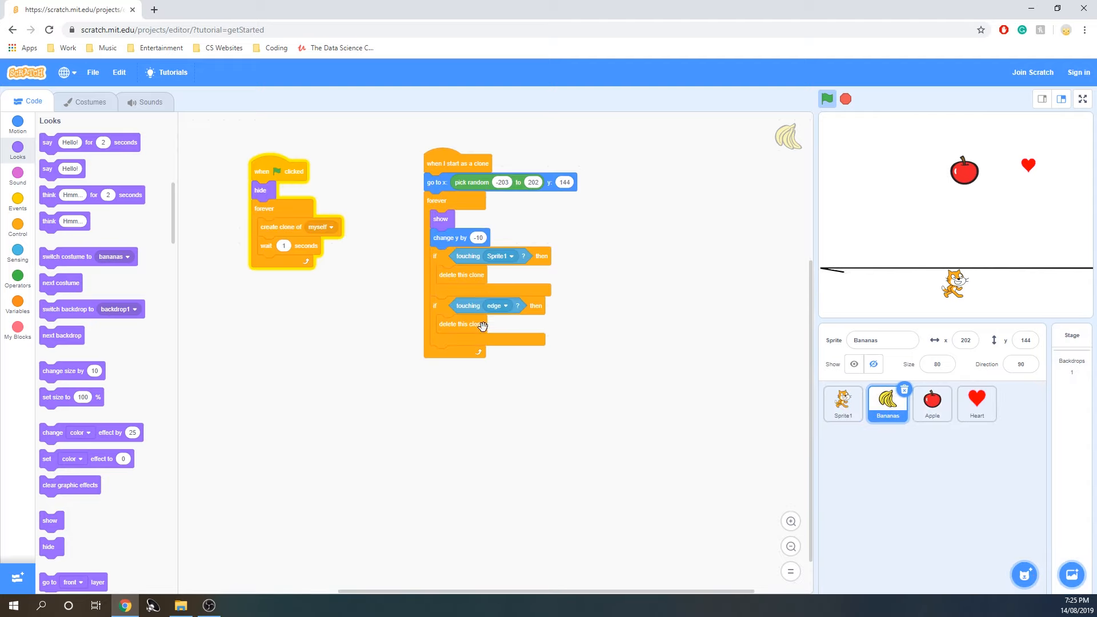
Run the game several times to watch the bananas fall.
{"action": "left_click", "coordinate": [826, 99]}
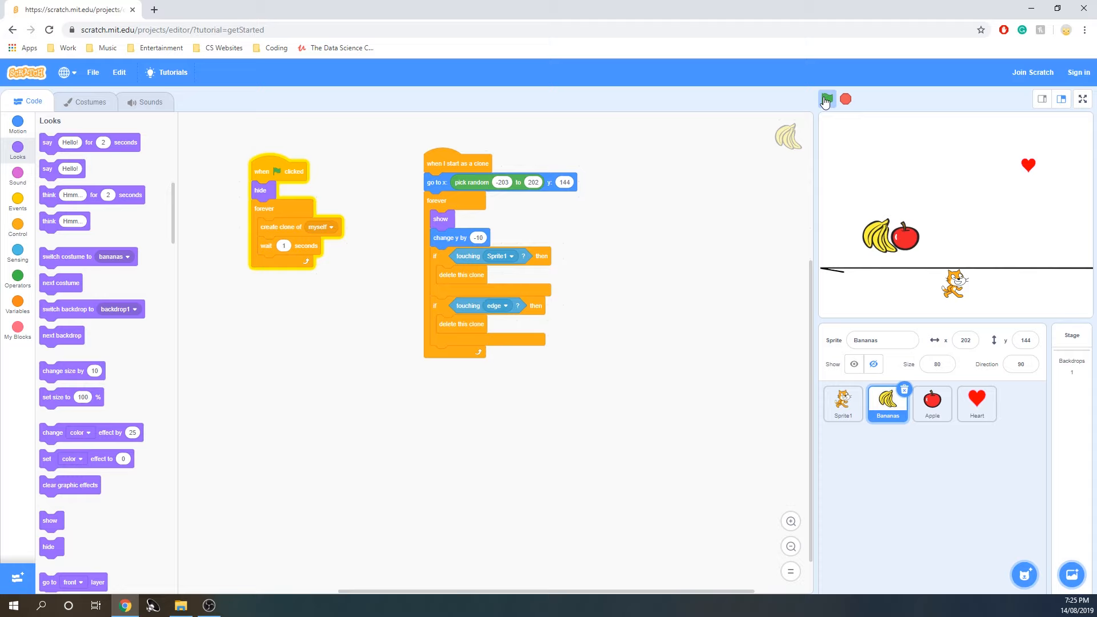
{"action": "left_click", "coordinate": [826, 98]}
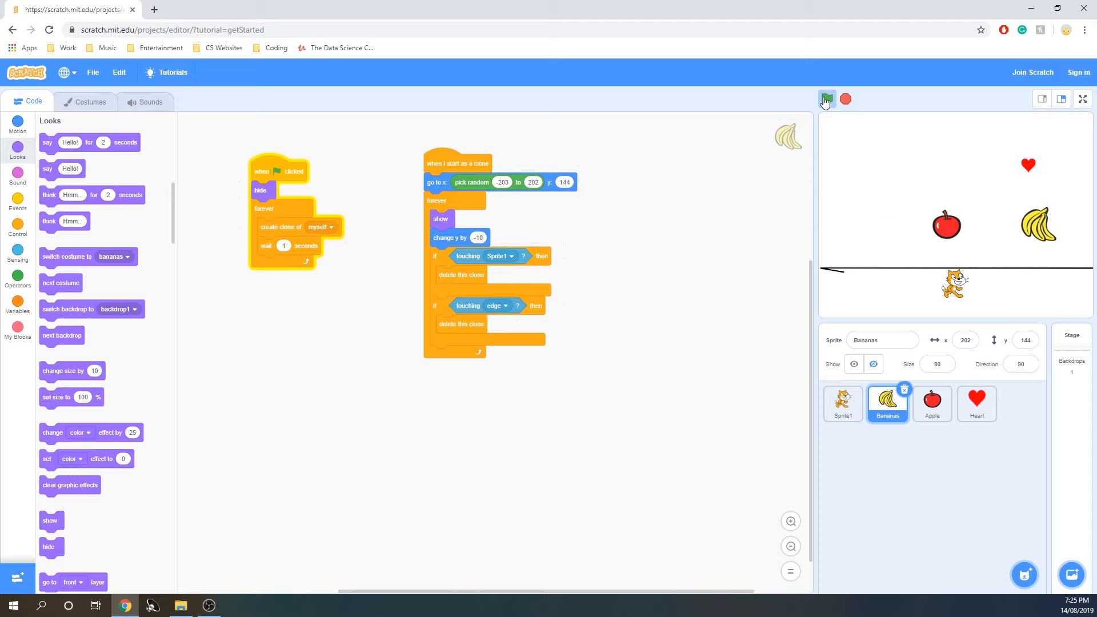
{"action": "left_click", "coordinate": [826, 98]}
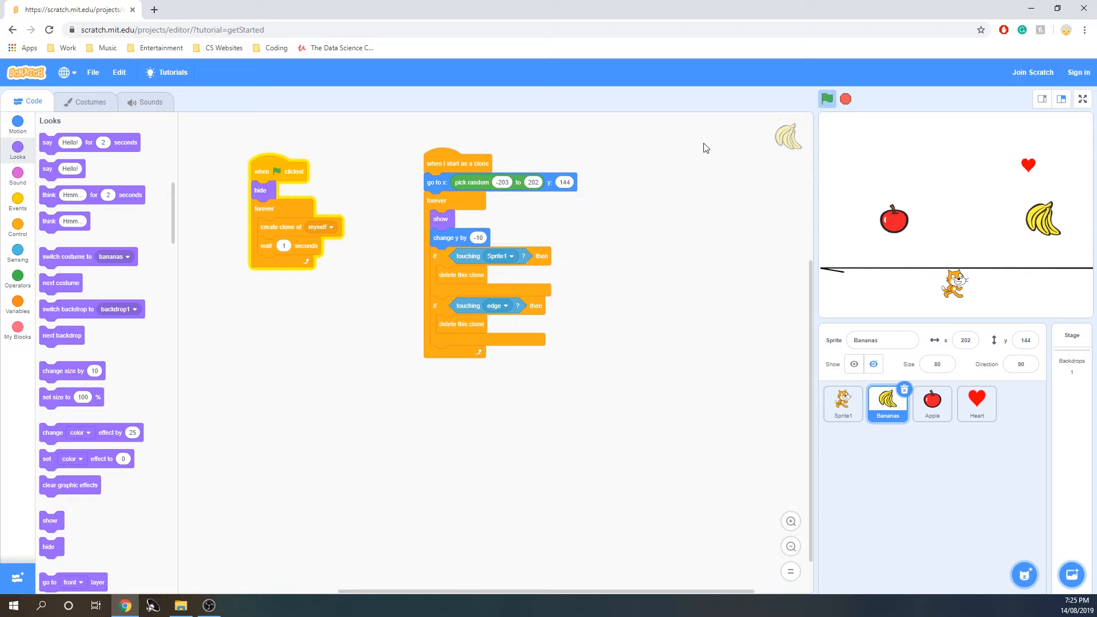
Give Apple a random 0.5 to 3 second wait between clones and fall speed -20.
{"action": "left_click", "coordinate": [931, 403]}
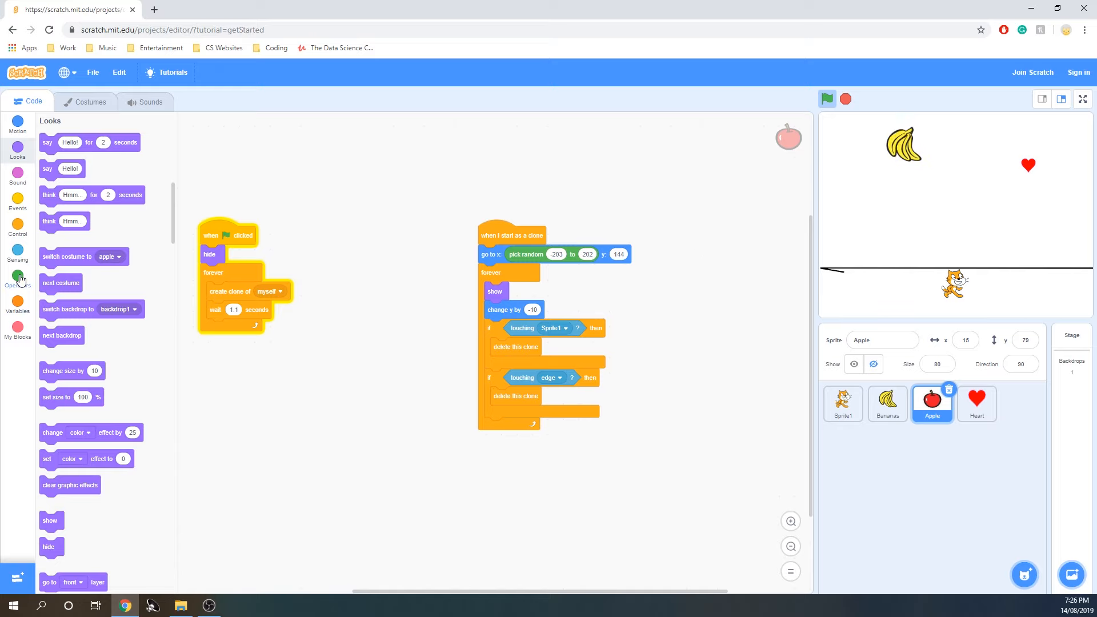
{"action": "left_click", "coordinate": [17, 278]}
{"action": "type", "text": "3"}
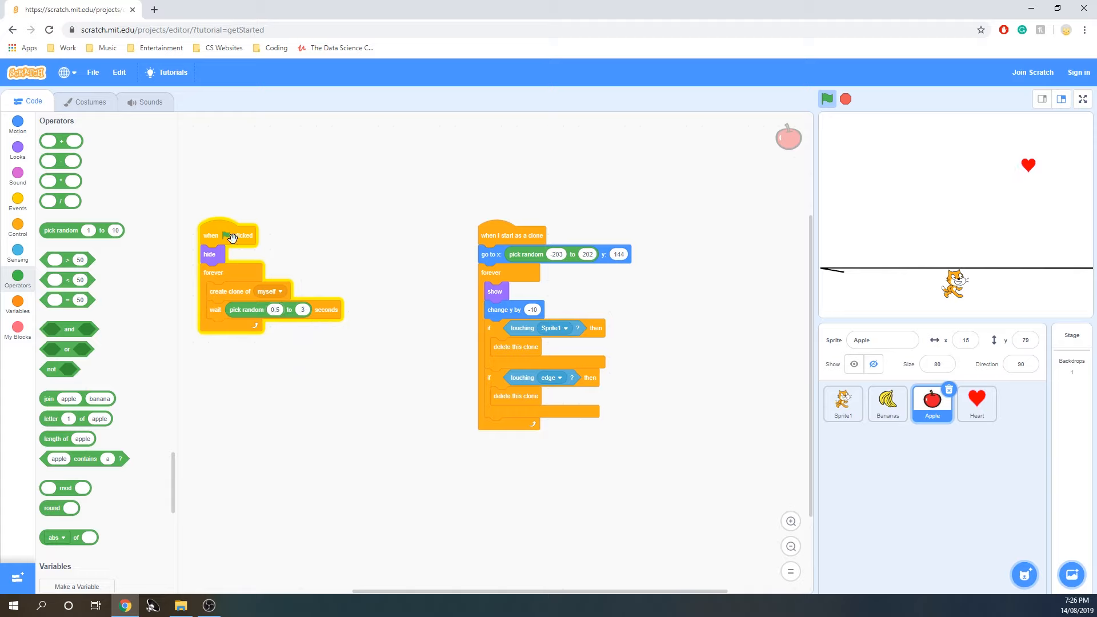
{"action": "left_click", "coordinate": [826, 98]}
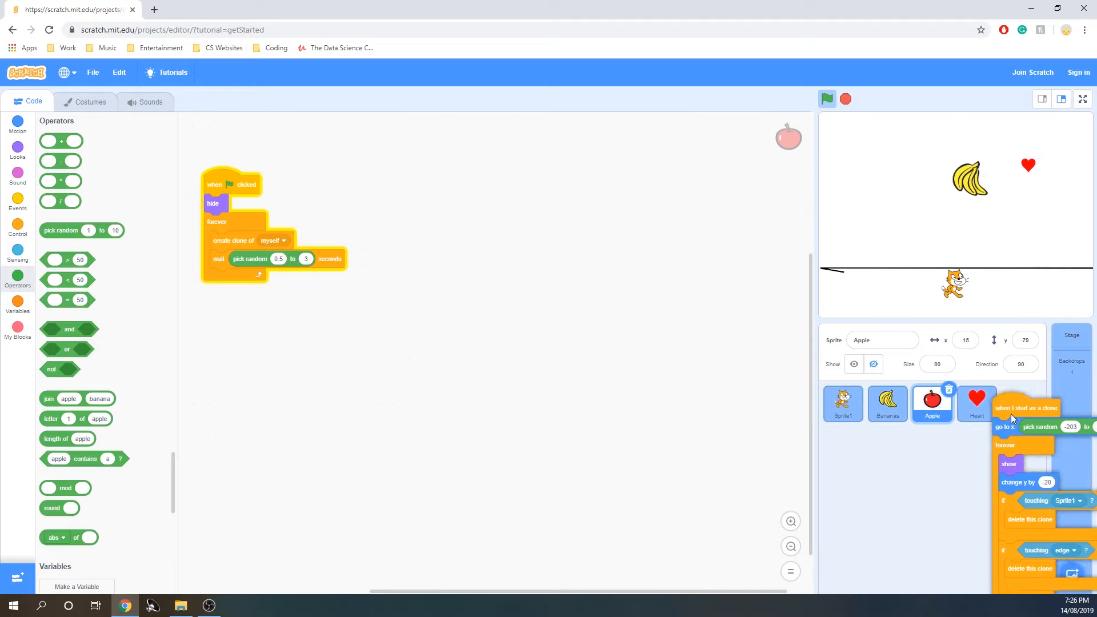
Copy both Apple clone scripts onto the Heart sprite and view them there.
{"action": "left_click", "coordinate": [974, 403]}
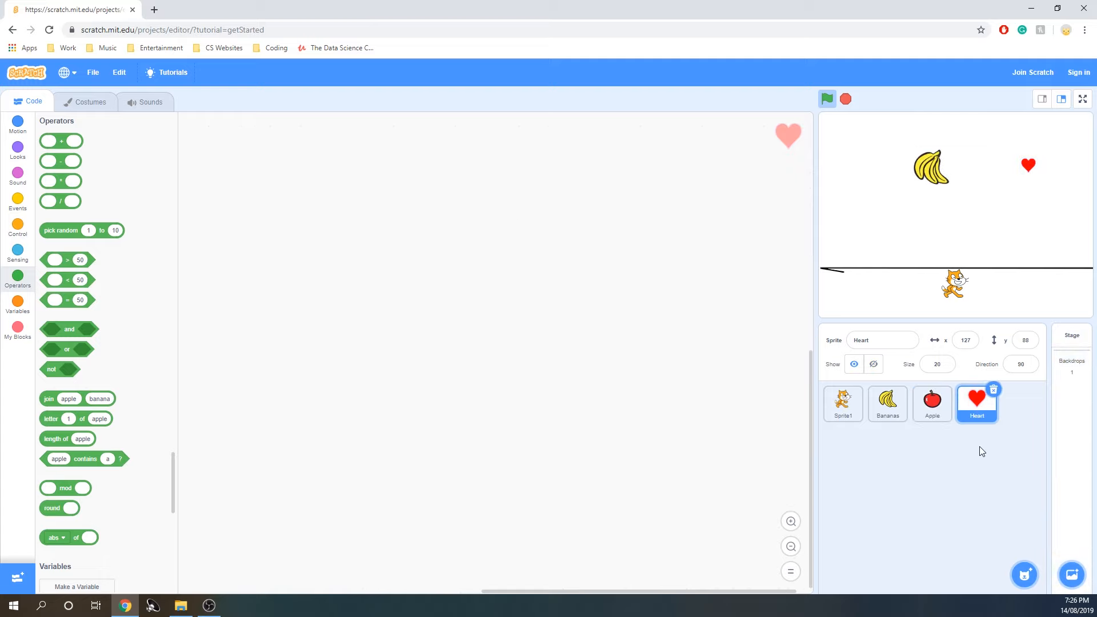
{"action": "left_click", "coordinate": [932, 404]}
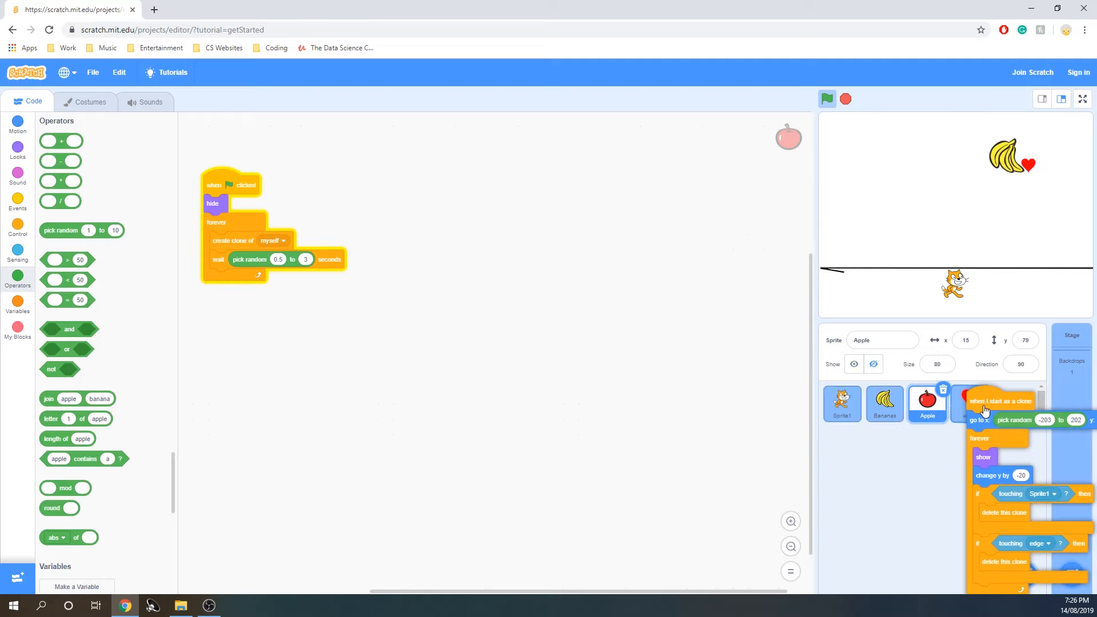
{"action": "left_click", "coordinate": [977, 399]}
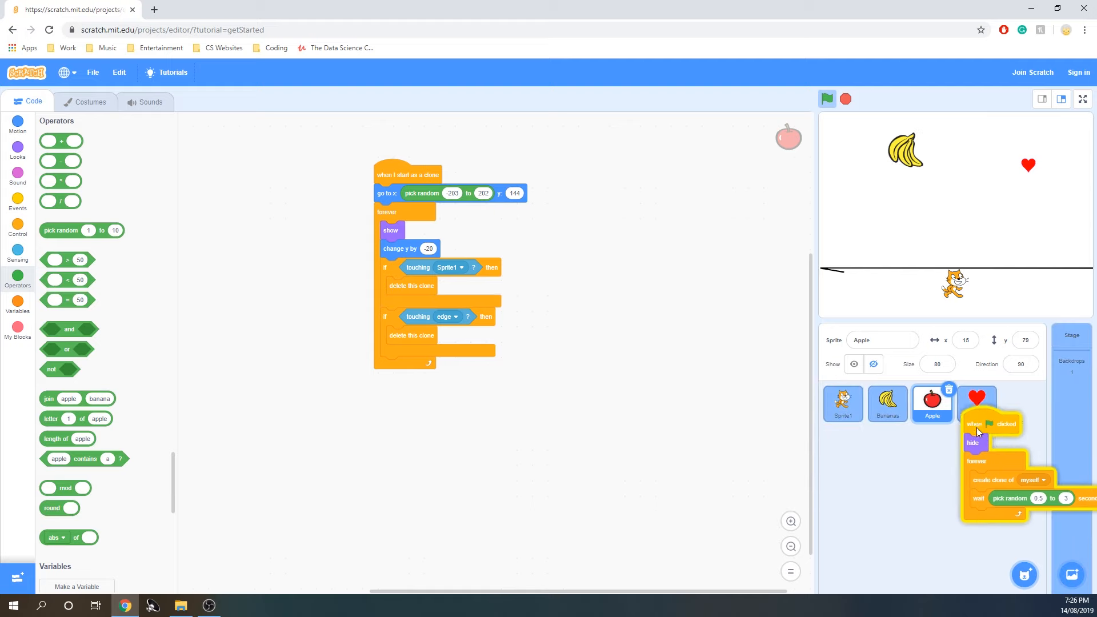
{"action": "left_click", "coordinate": [976, 403]}
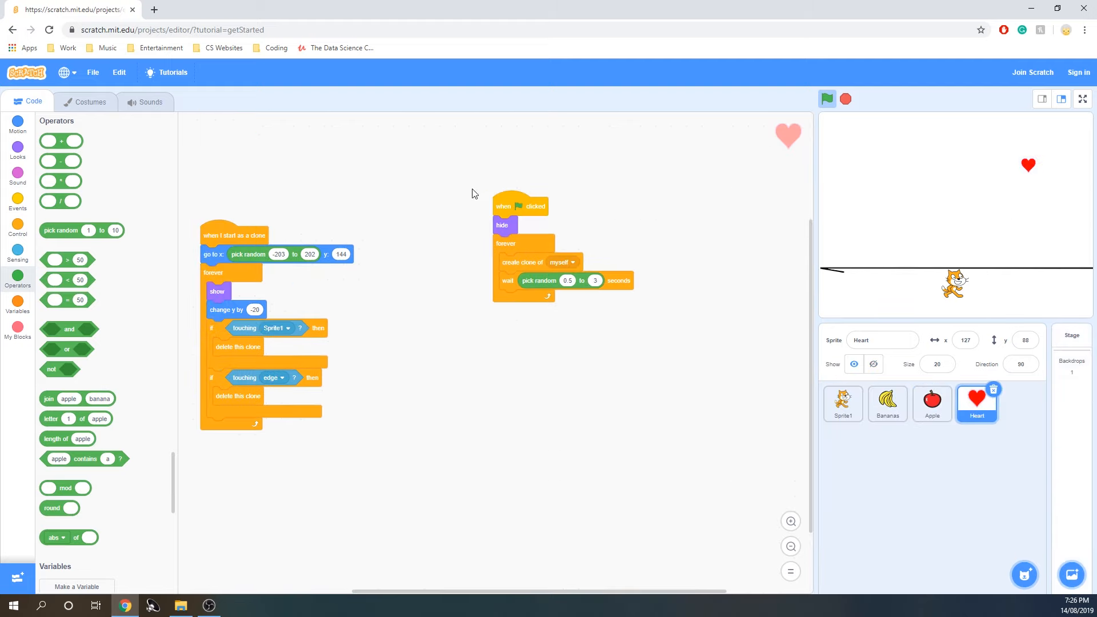
Set Heart's spawn wait to random 5 to 30 seconds, fall by -10, and test.
{"action": "left_click", "coordinate": [826, 98]}
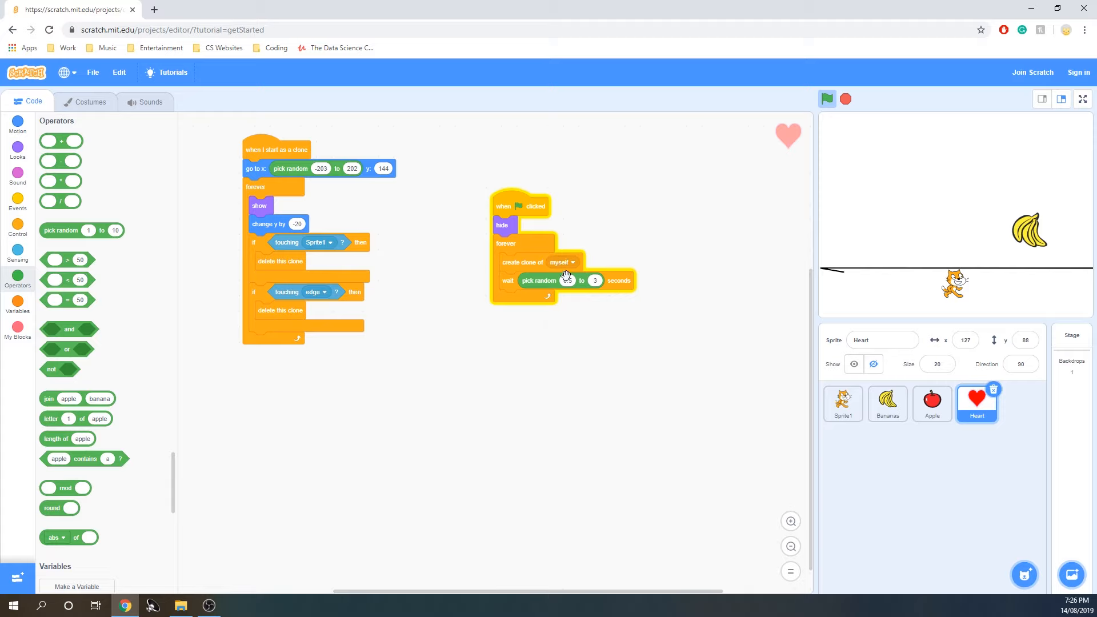
{"action": "left_click", "coordinate": [826, 98]}
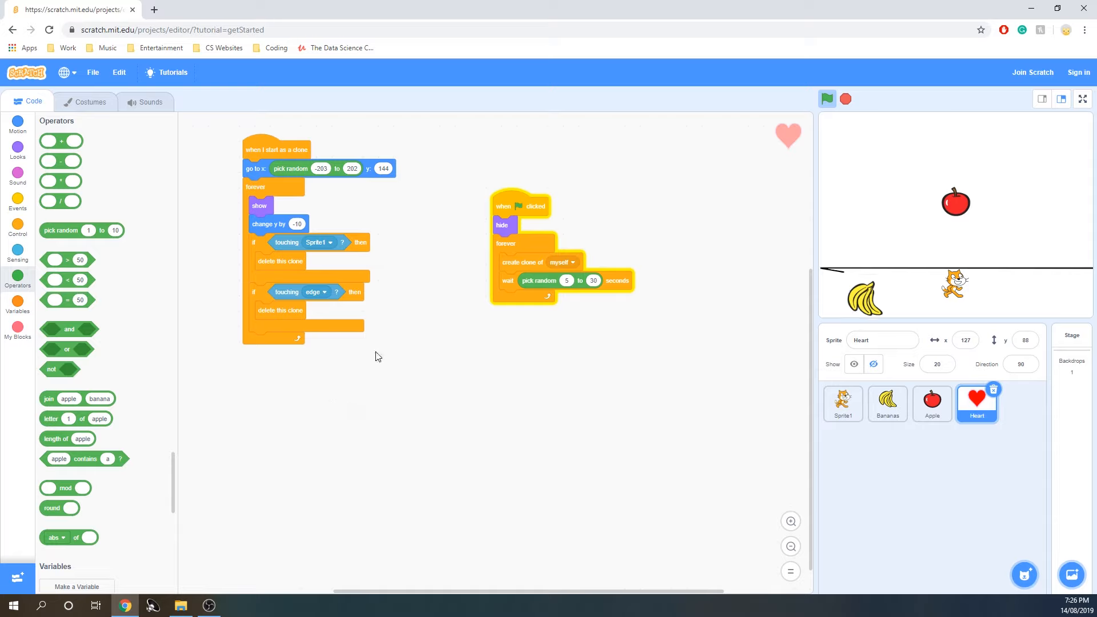
{"action": "mouse_move", "coordinate": [448, 233]}
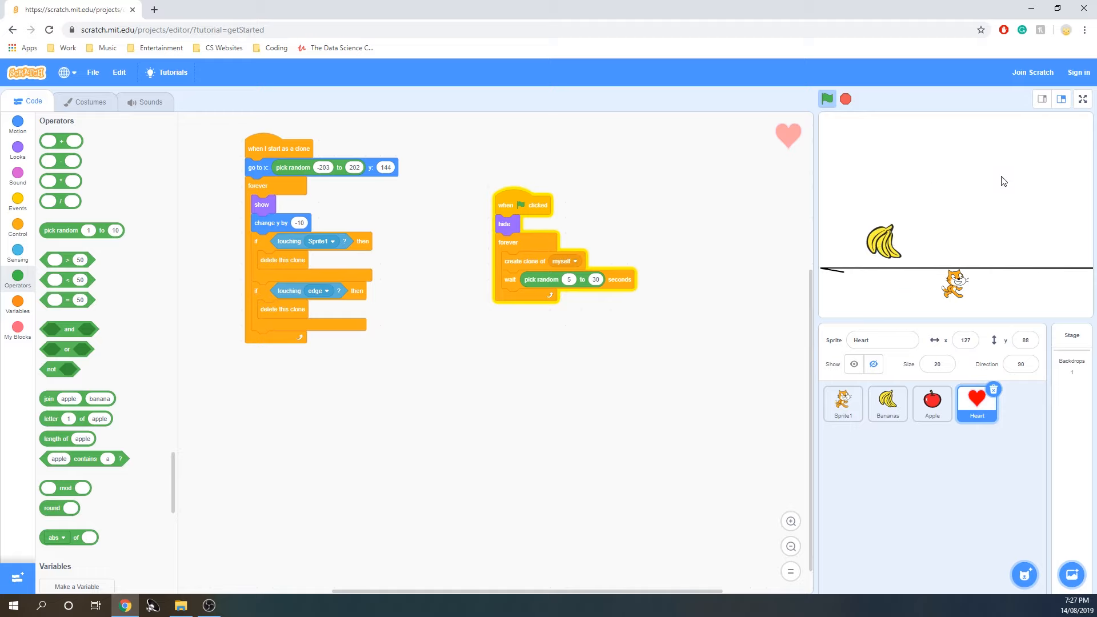
{"action": "left_click", "coordinate": [827, 98]}
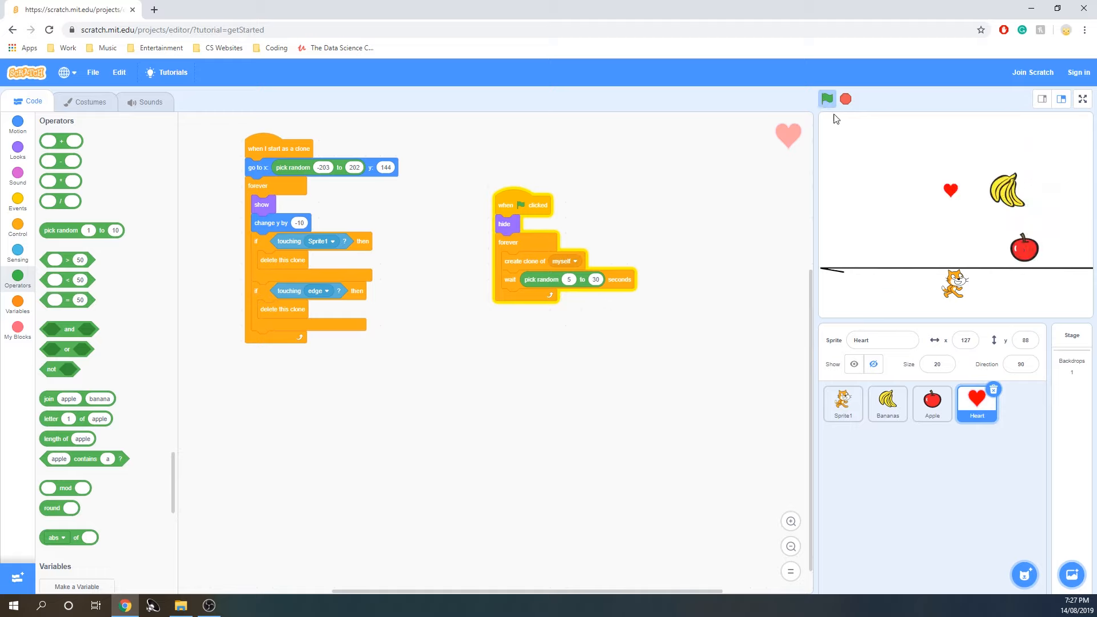
{"action": "left_click", "coordinate": [828, 98]}
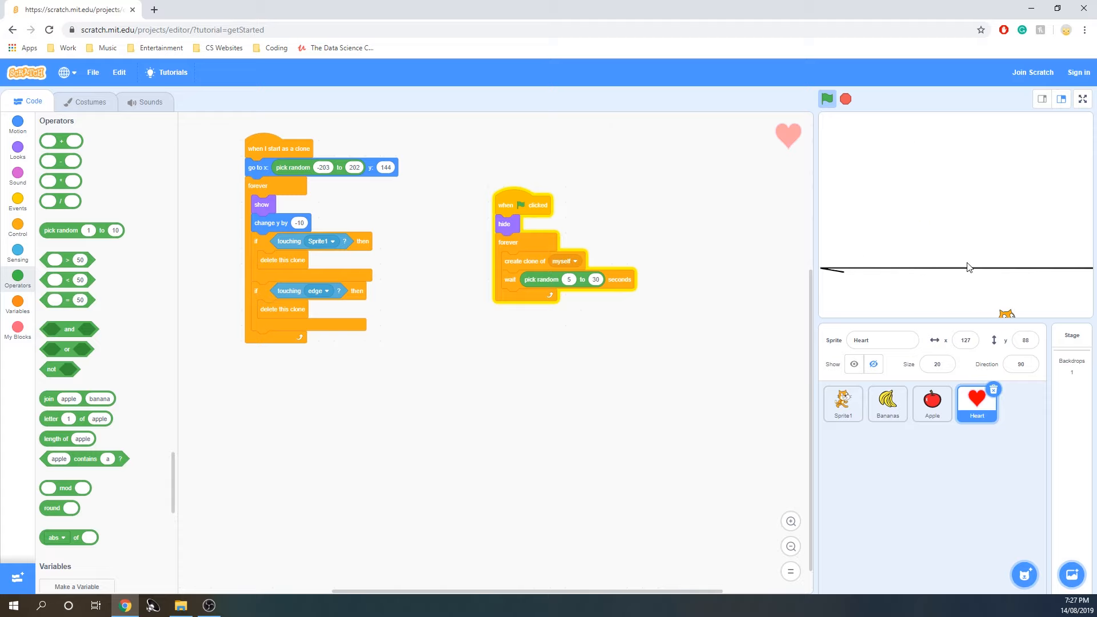
{"action": "left_click", "coordinate": [826, 98]}
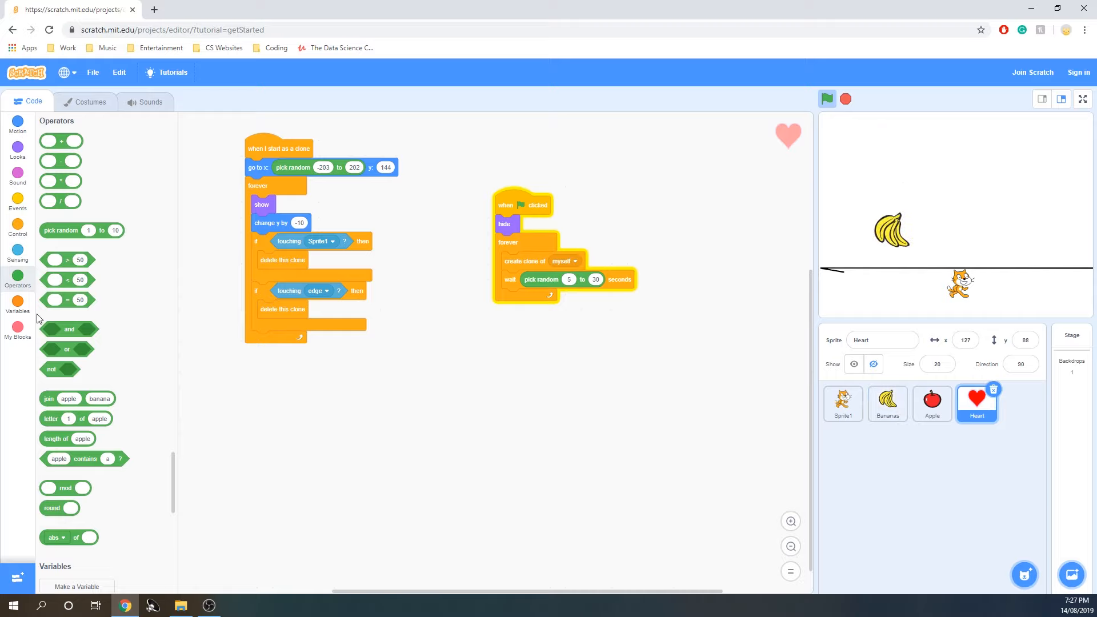
Create the Health and Score variables.
{"action": "left_click", "coordinate": [76, 587]}
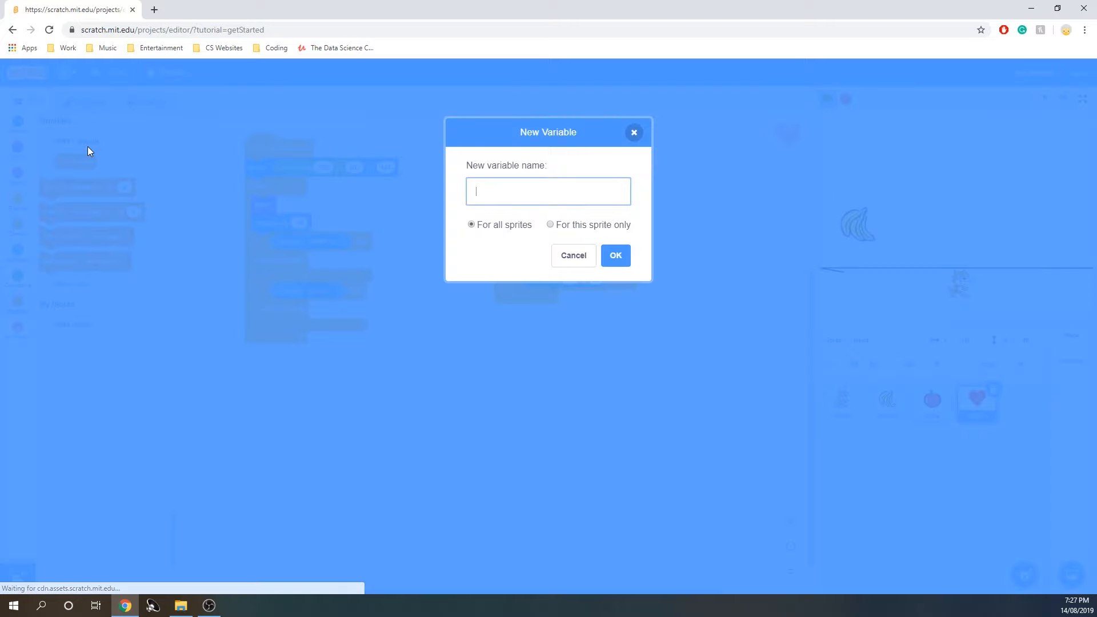
{"action": "type", "text": "s"}
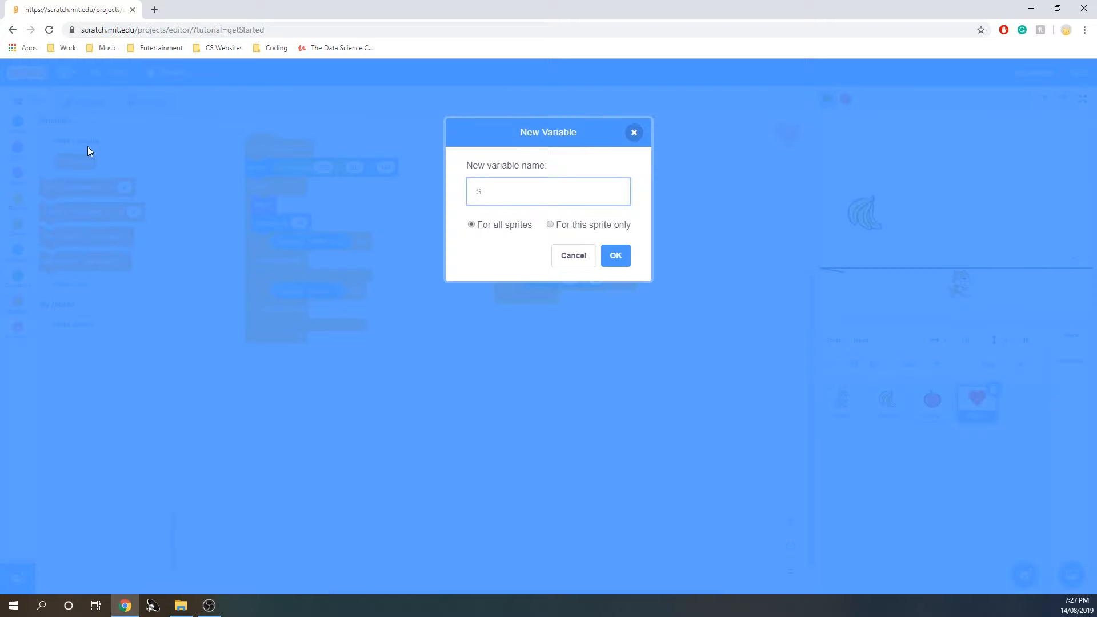
{"action": "type", "text": "He"}
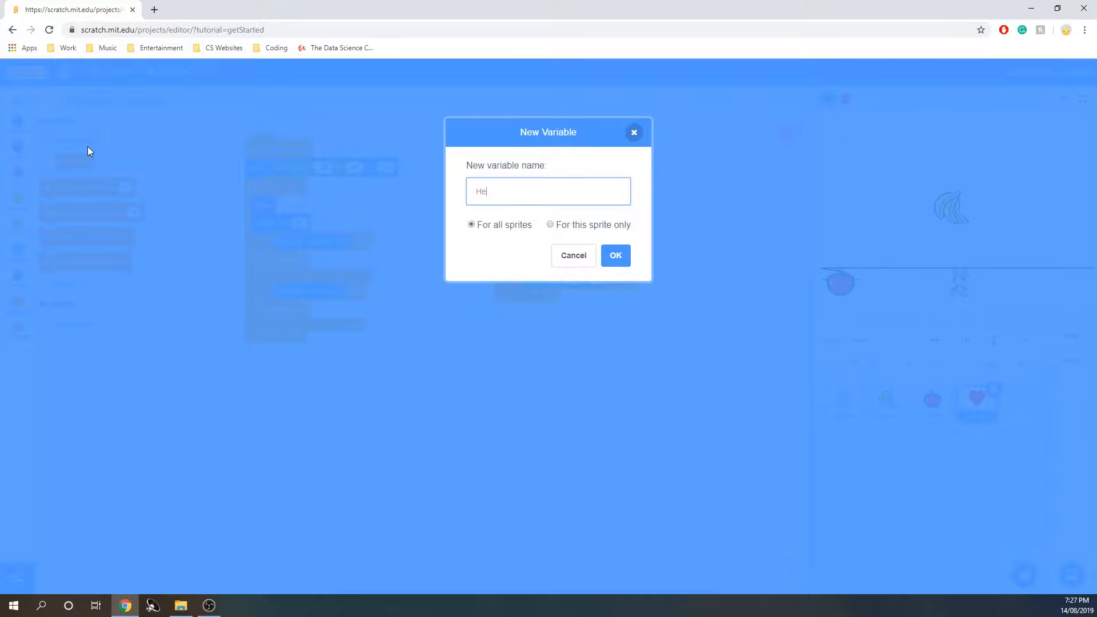
{"action": "left_click", "coordinate": [615, 255]}
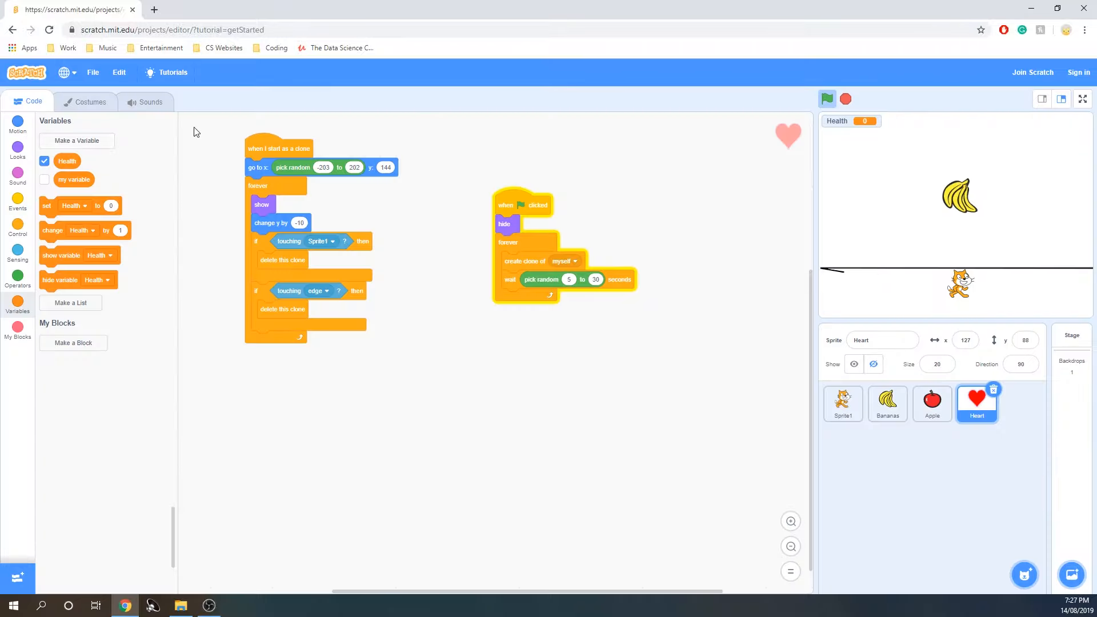
{"action": "left_click", "coordinate": [77, 141]}
{"action": "type", "text": "Score"}
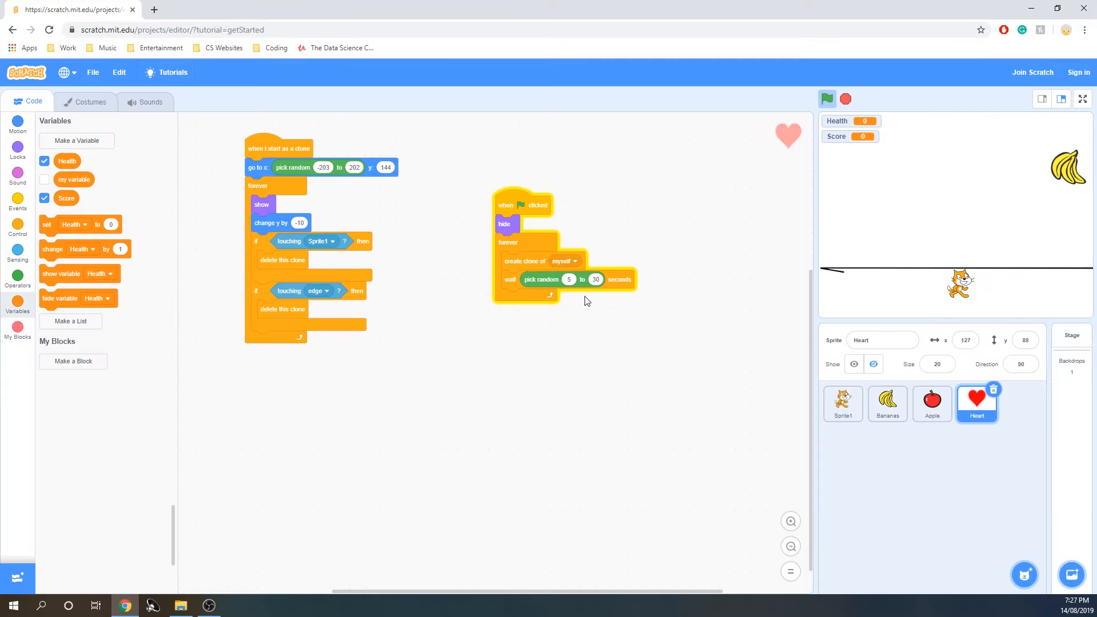
Make banana clones change Health by -1 when touching Sprite1.
{"action": "left_click", "coordinate": [887, 403]}
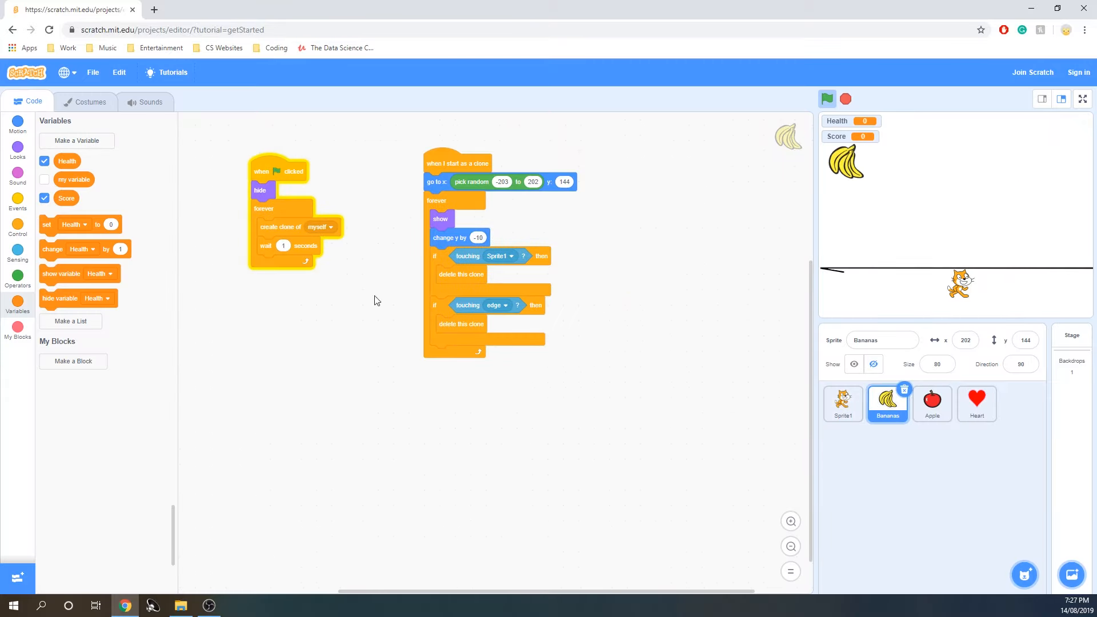
{"action": "left_click", "coordinate": [826, 99]}
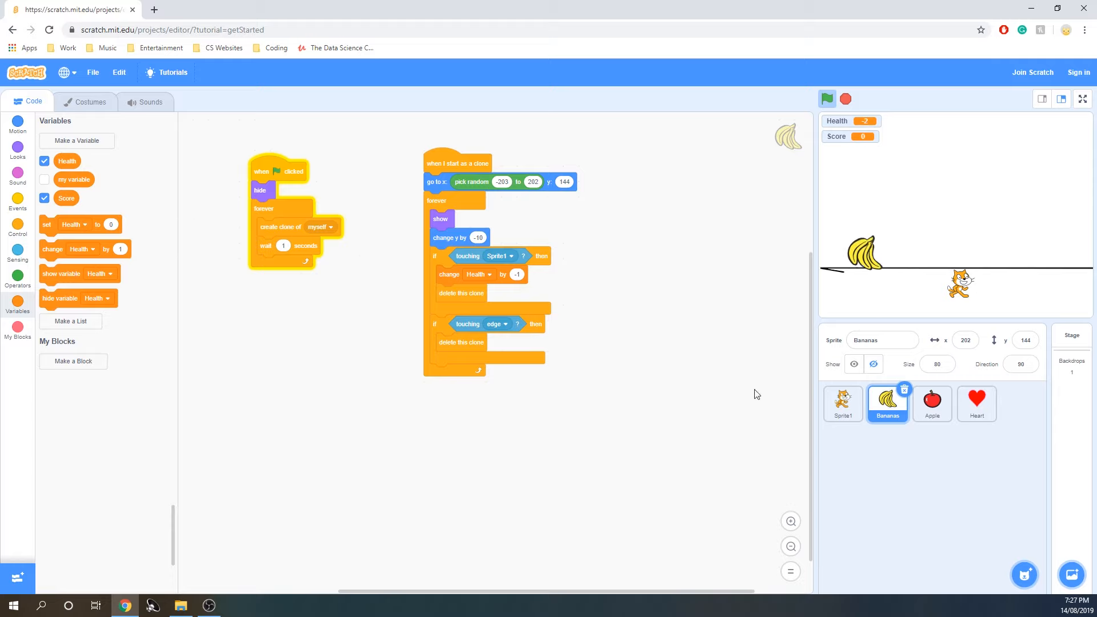
{"action": "left_click", "coordinate": [931, 403]}
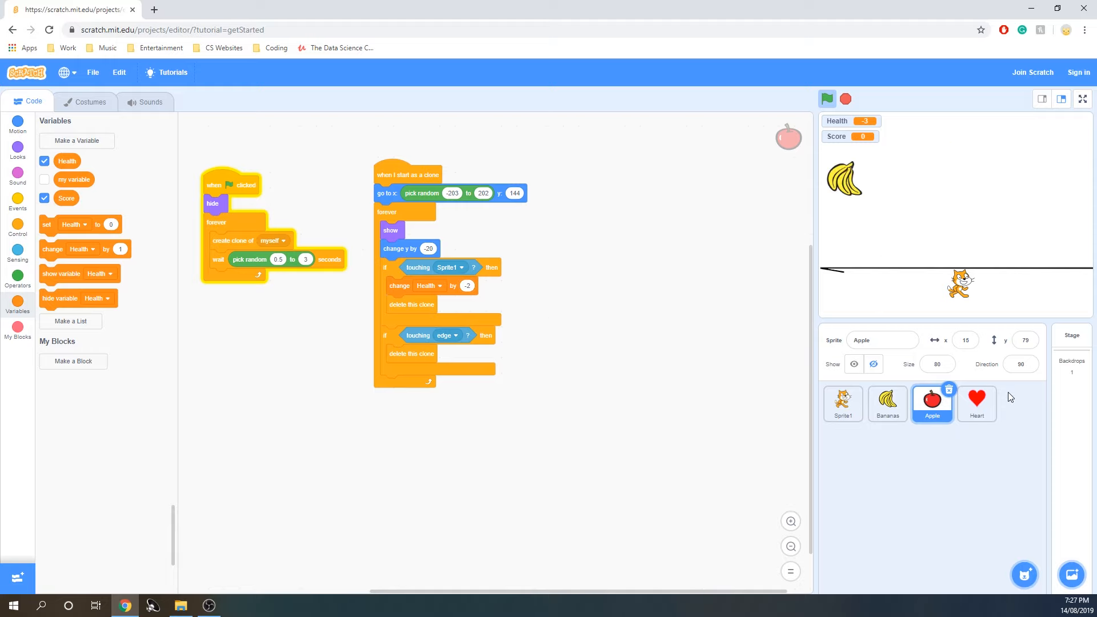
Make Apple change Health by -2 on touching the cat and Heart's loop change Score by 1.
{"action": "left_click", "coordinate": [976, 402]}
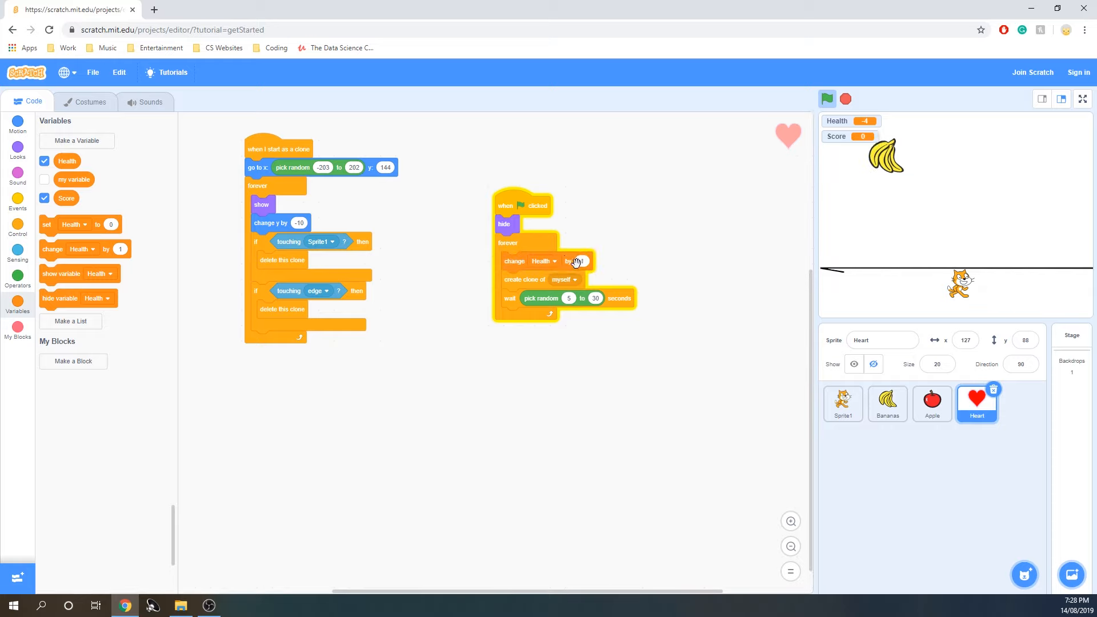
{"action": "left_click", "coordinate": [544, 260]}
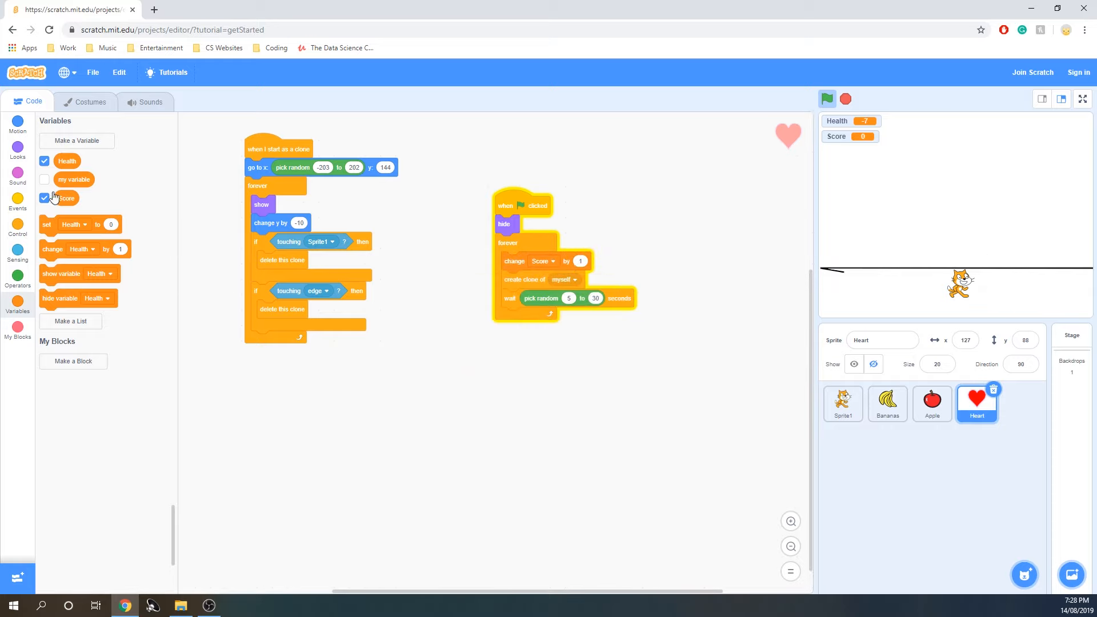
{"action": "left_click", "coordinate": [844, 403]}
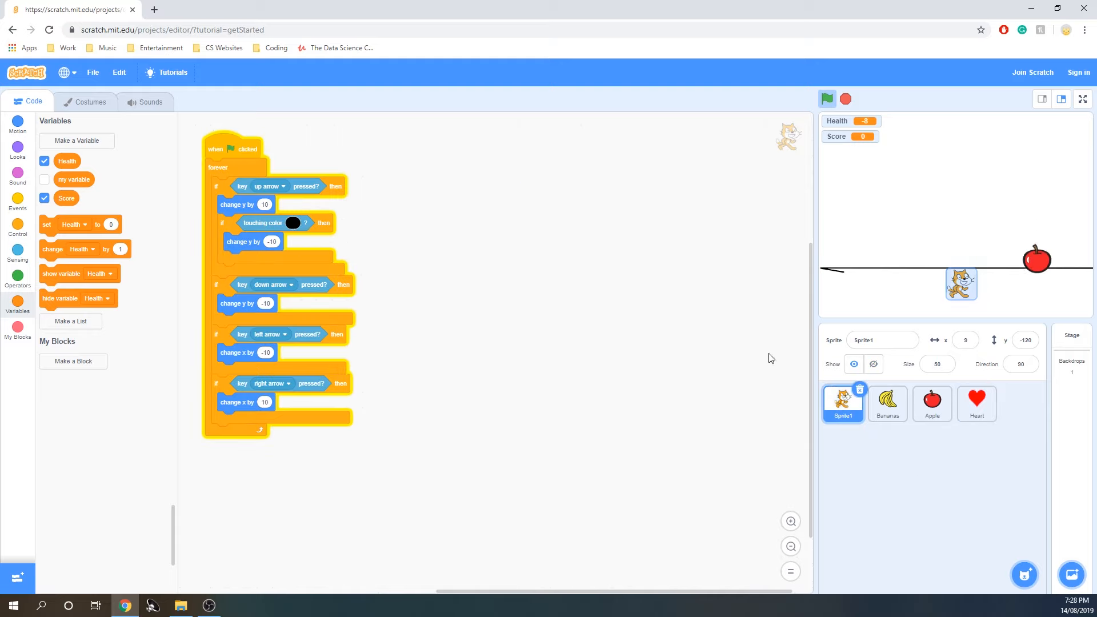
Start the cat's green-flag script with set Health to 5 and set Score to 0.
{"action": "left_click", "coordinate": [17, 224]}
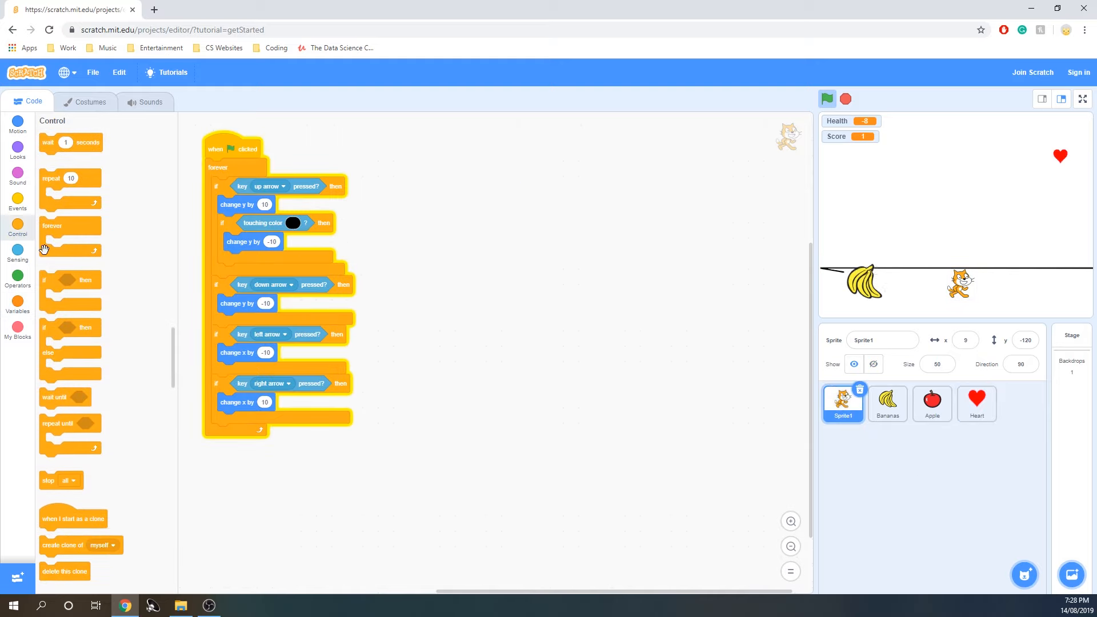
{"action": "left_click", "coordinate": [17, 299]}
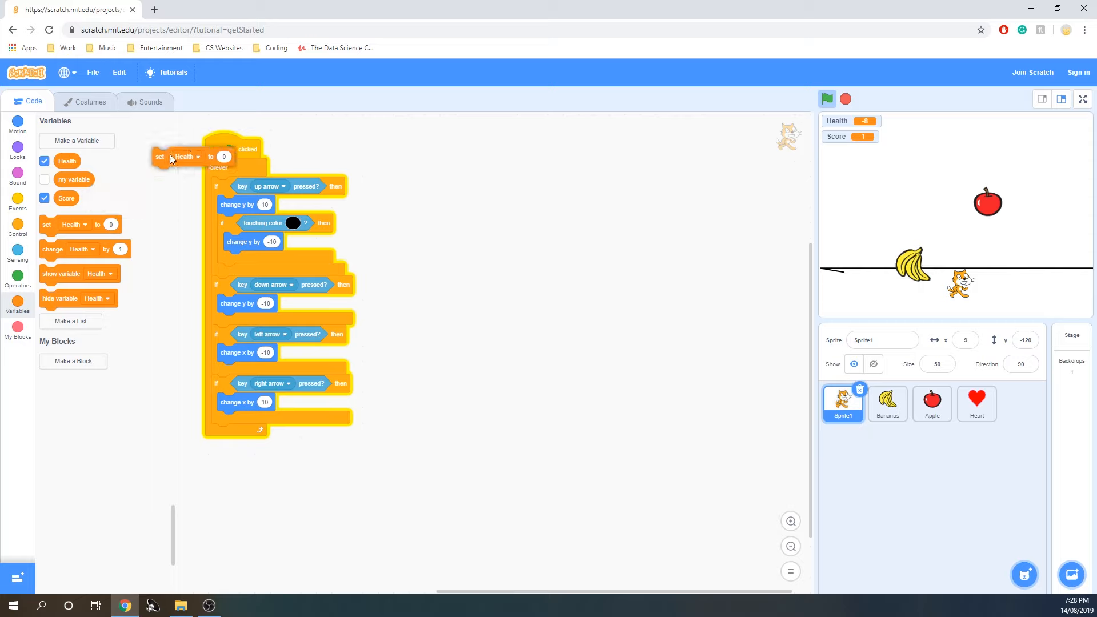
{"action": "left_click", "coordinate": [827, 98]}
{"action": "type", "text": "5"}
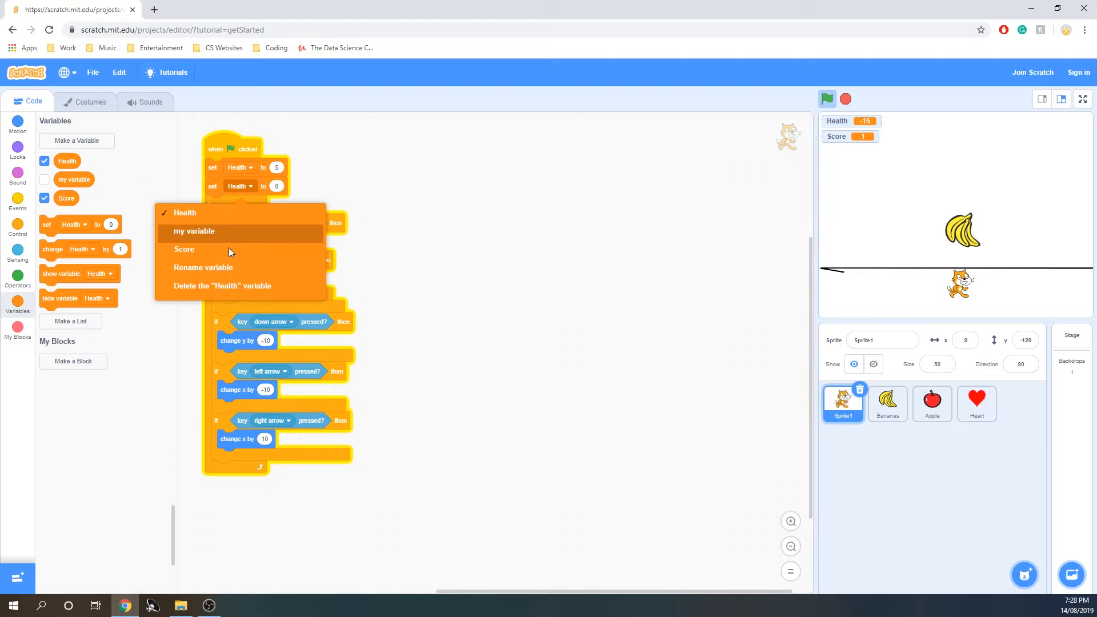
{"action": "left_click", "coordinate": [184, 249]}
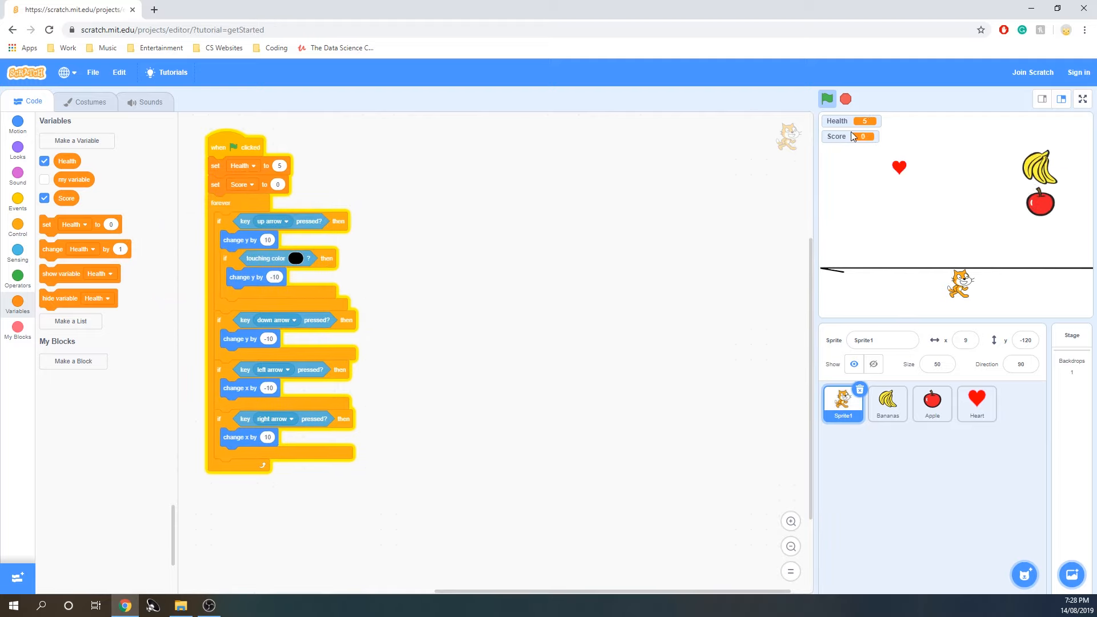
Play until Health falls below zero with Score at 2, then stop the game.
{"action": "left_click", "coordinate": [828, 98]}
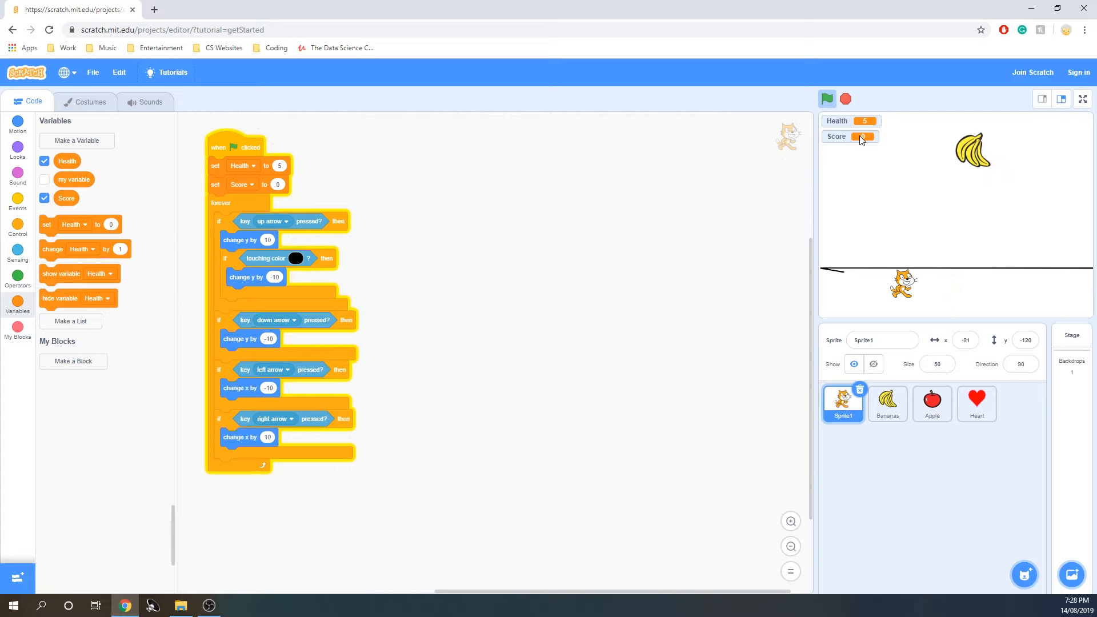
{"action": "left_click", "coordinate": [826, 98]}
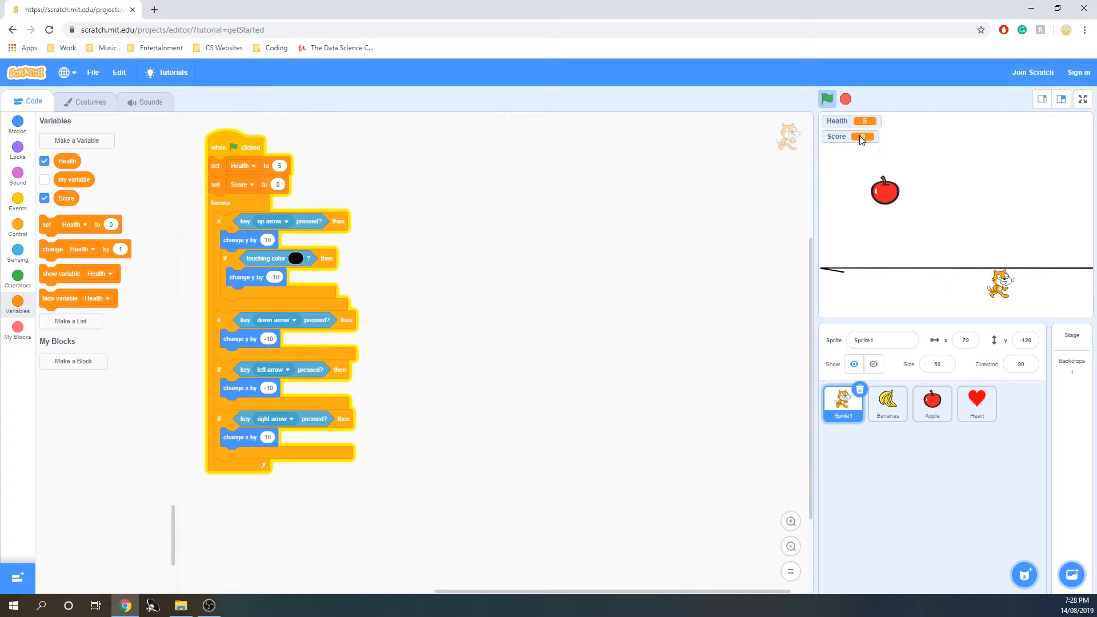
{"action": "left_click", "coordinate": [826, 98]}
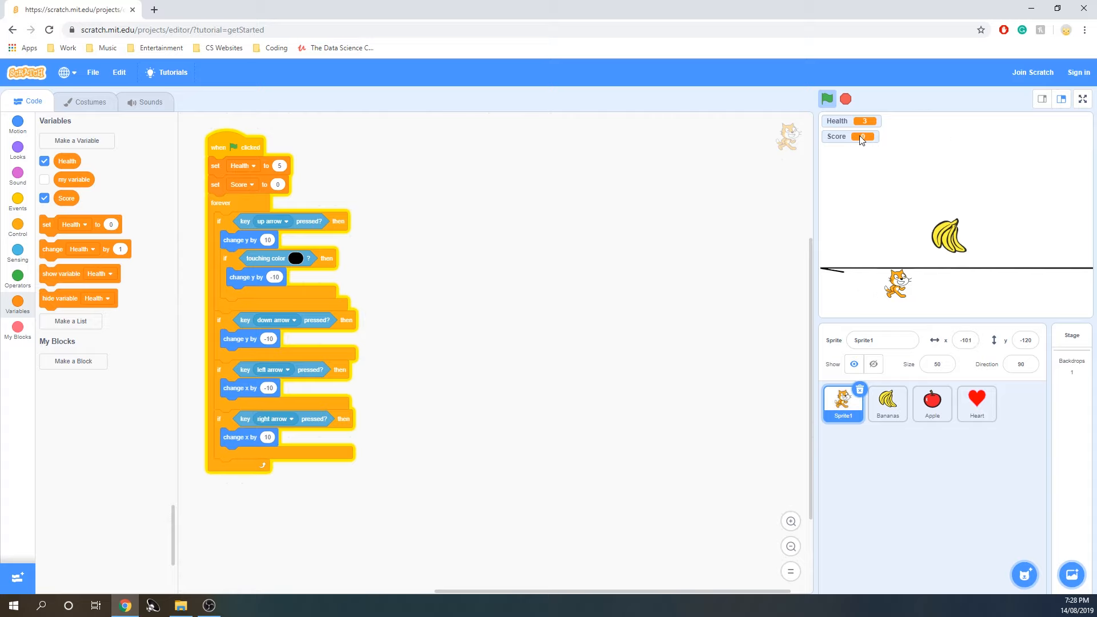
{"action": "left_click", "coordinate": [827, 98]}
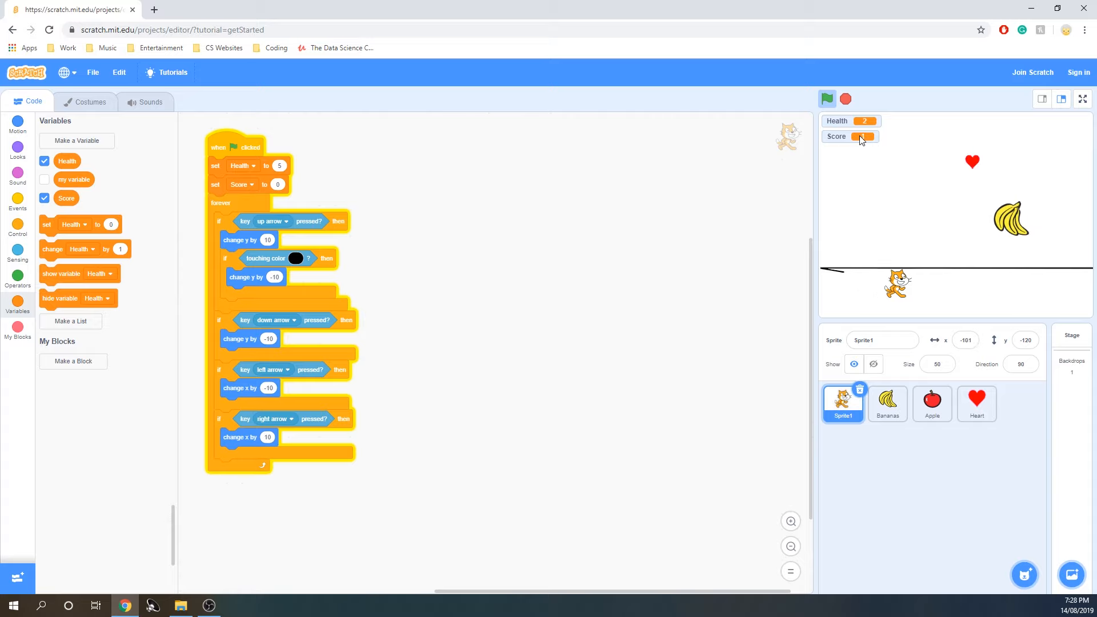
{"action": "left_click", "coordinate": [827, 98]}
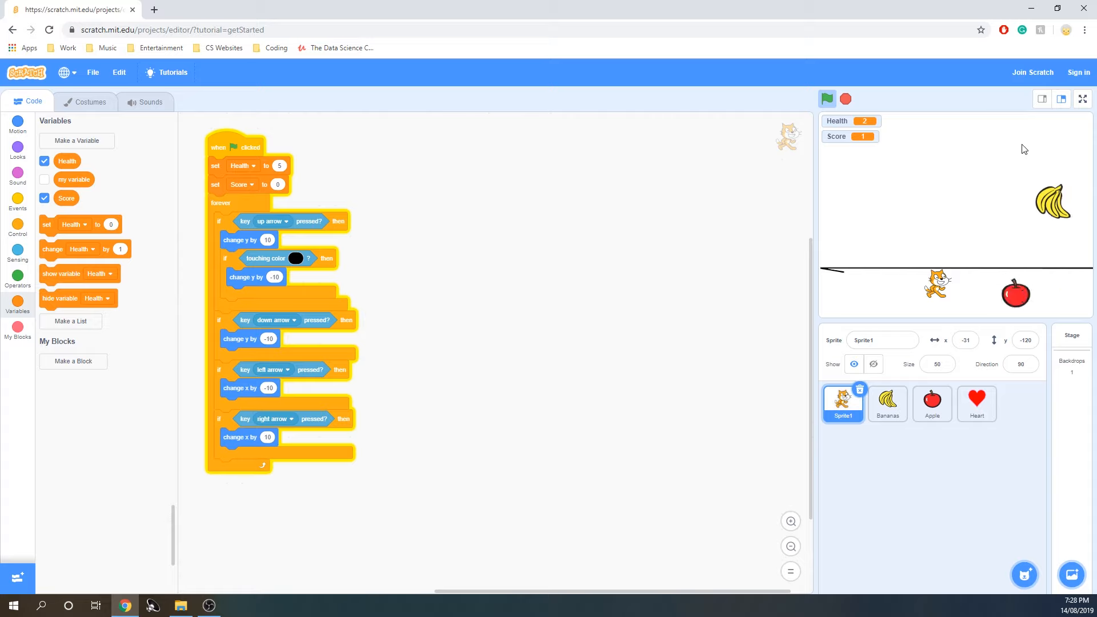
{"action": "left_click", "coordinate": [826, 98]}
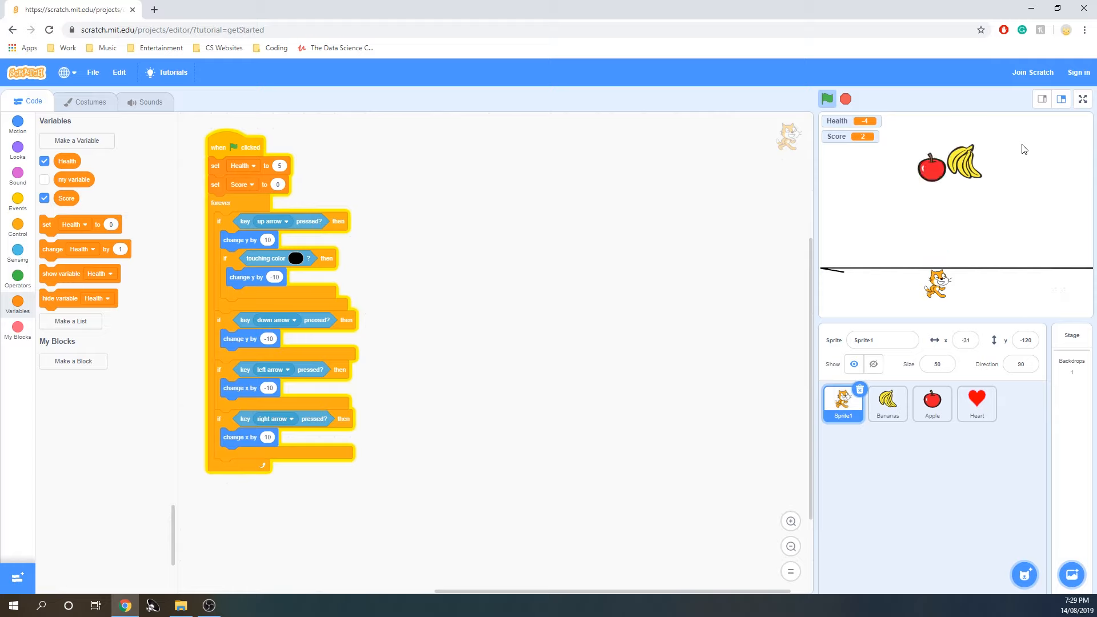
{"action": "left_click", "coordinate": [827, 98]}
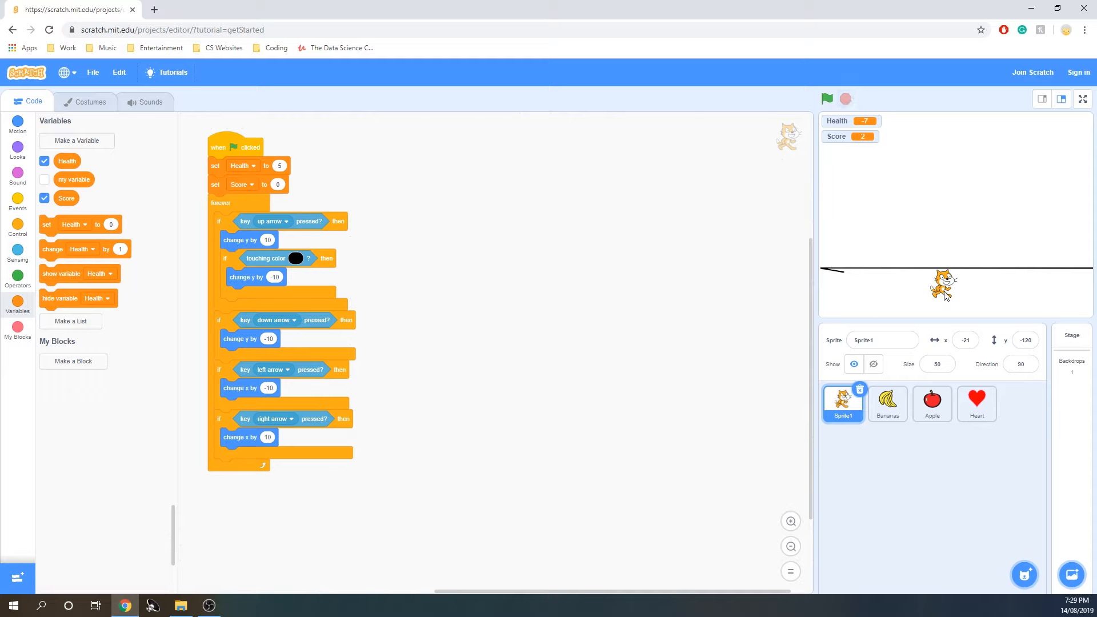
{"action": "mouse_move", "coordinate": [945, 246]}
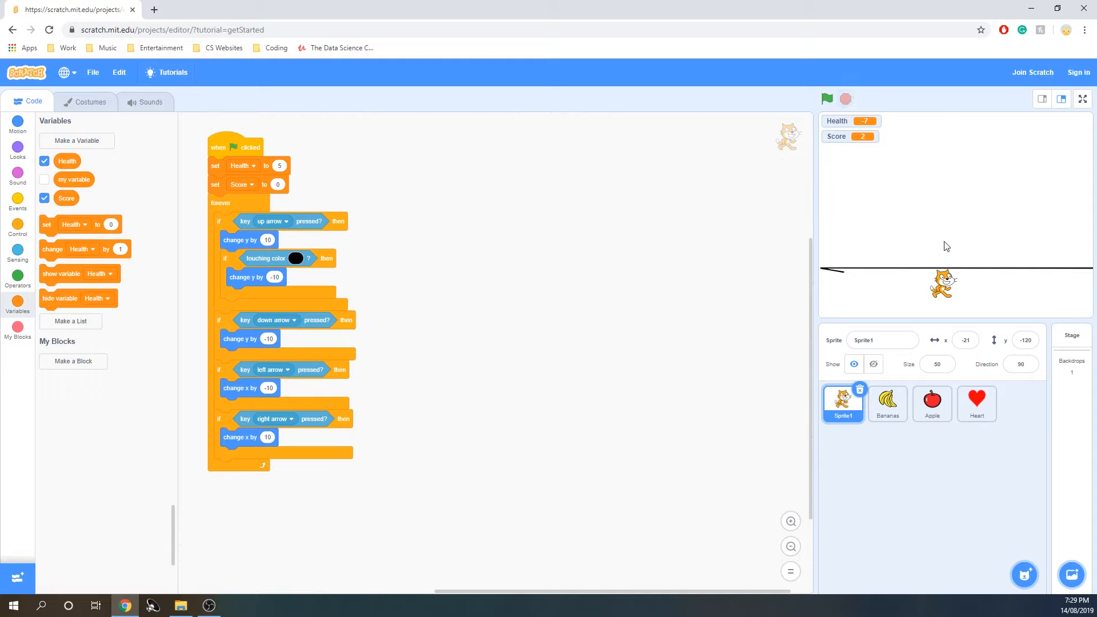
{"action": "mouse_move", "coordinate": [846, 181]}
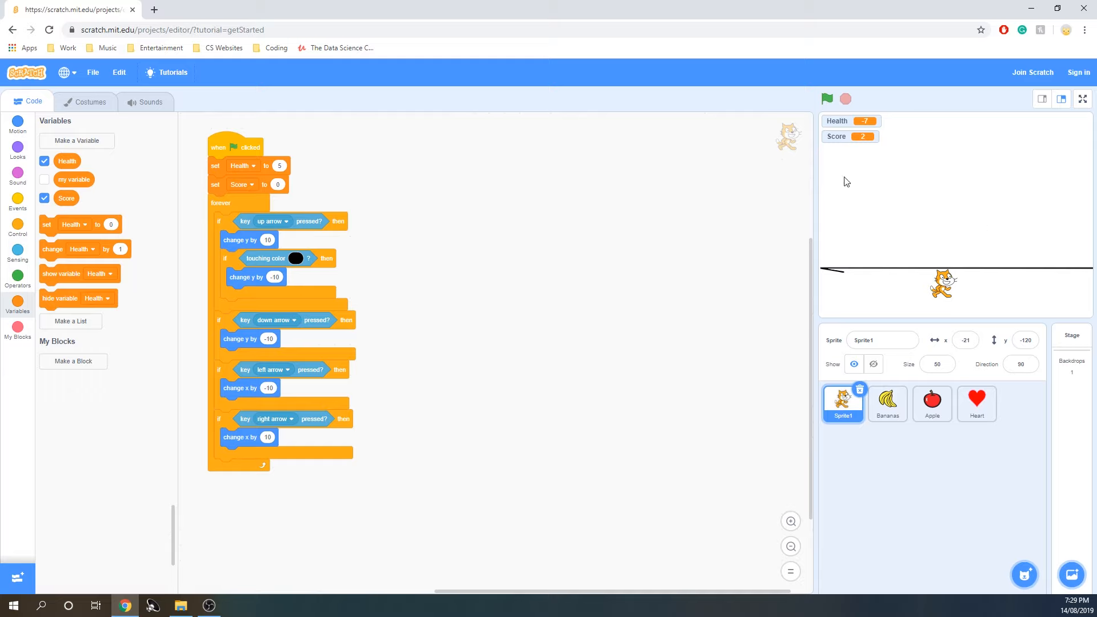
{"action": "mouse_move", "coordinate": [902, 210]}
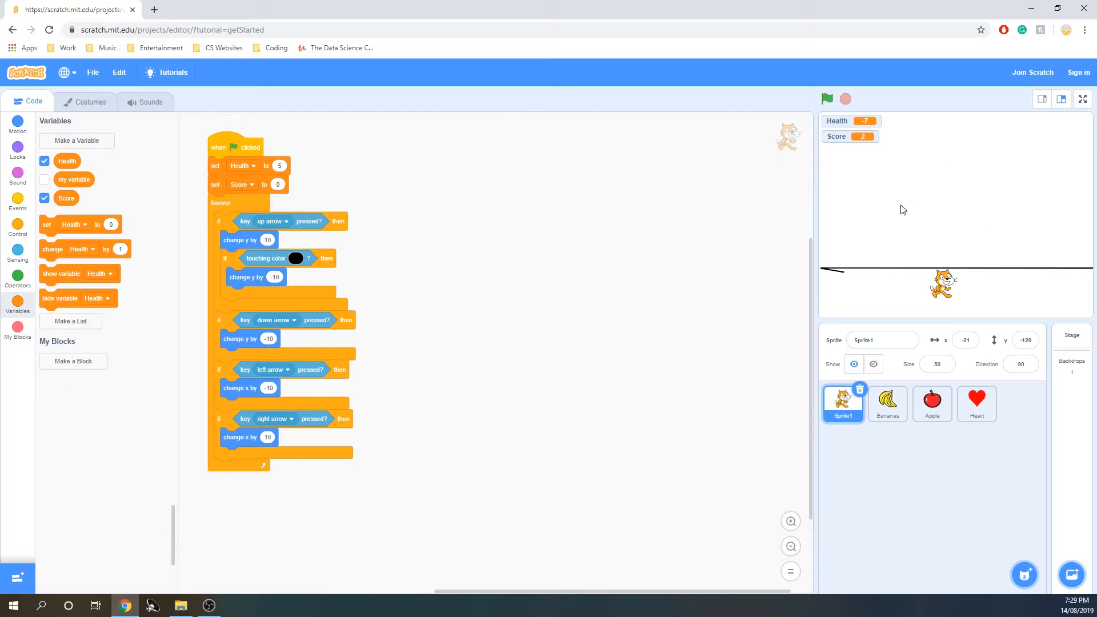
{"action": "mouse_move", "coordinate": [1010, 205]}
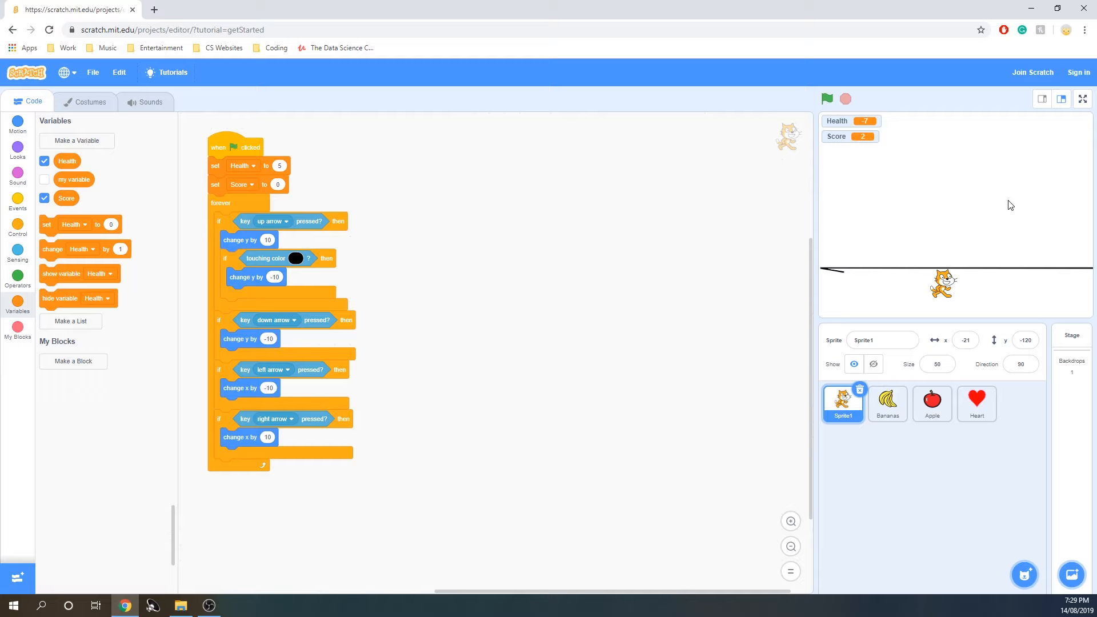
{"action": "mouse_move", "coordinate": [964, 418]}
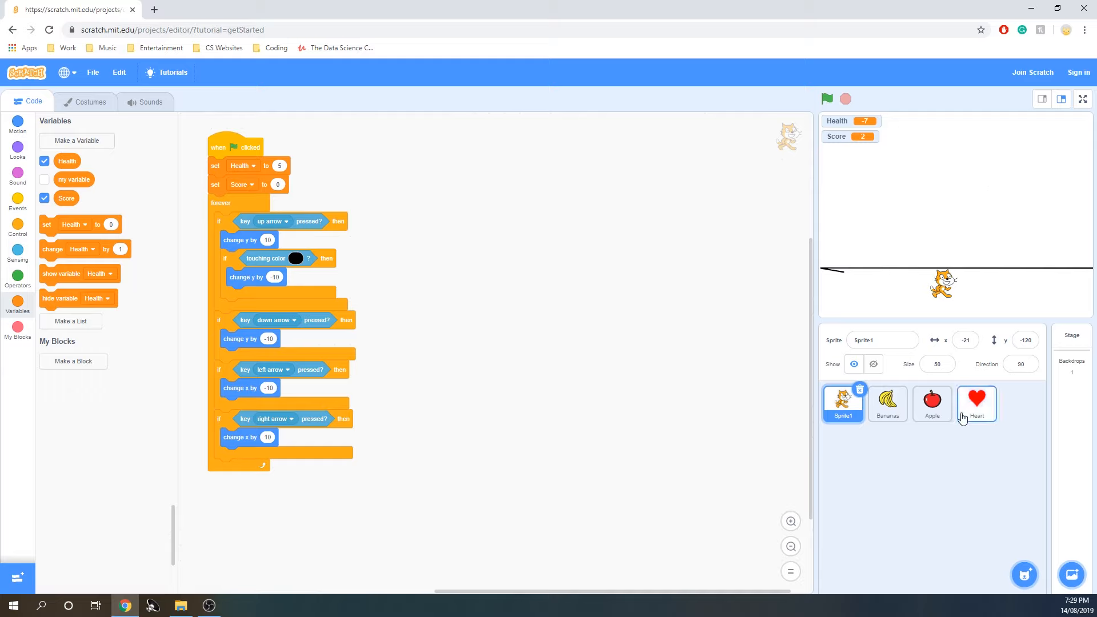
{"action": "mouse_move", "coordinate": [838, 136]}
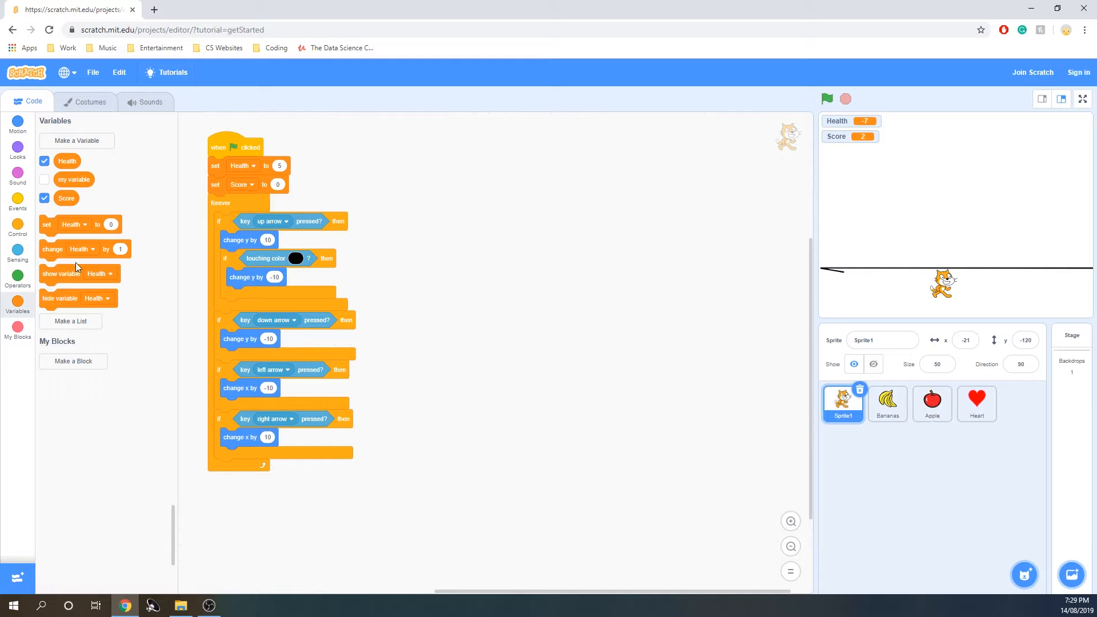
{"action": "mouse_move", "coordinate": [794, 223]}
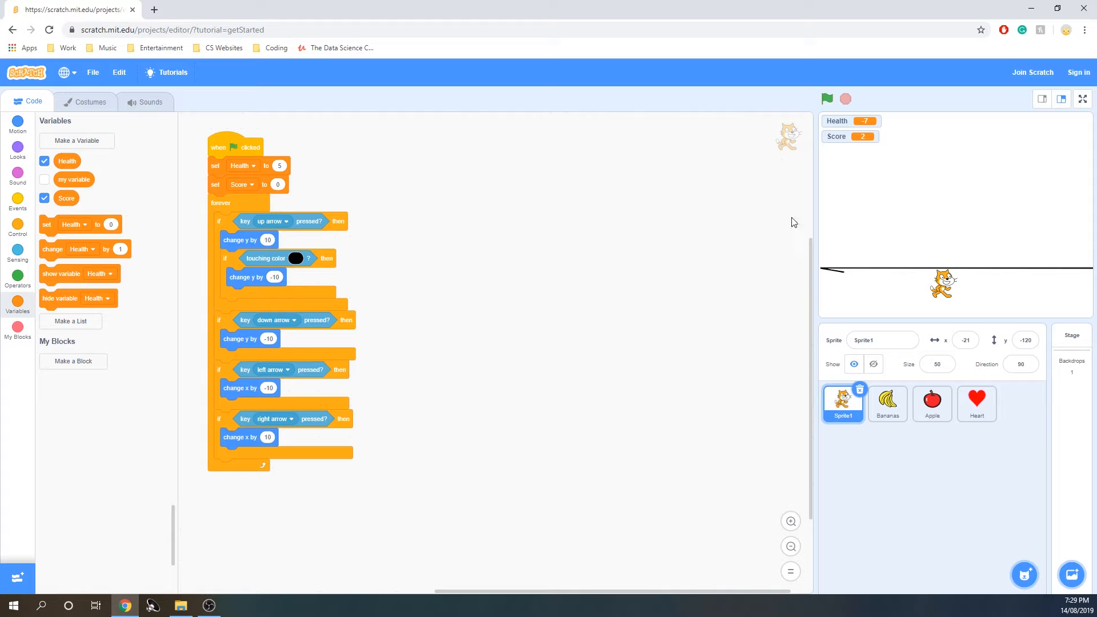
{"action": "mouse_move", "coordinate": [432, 247]}
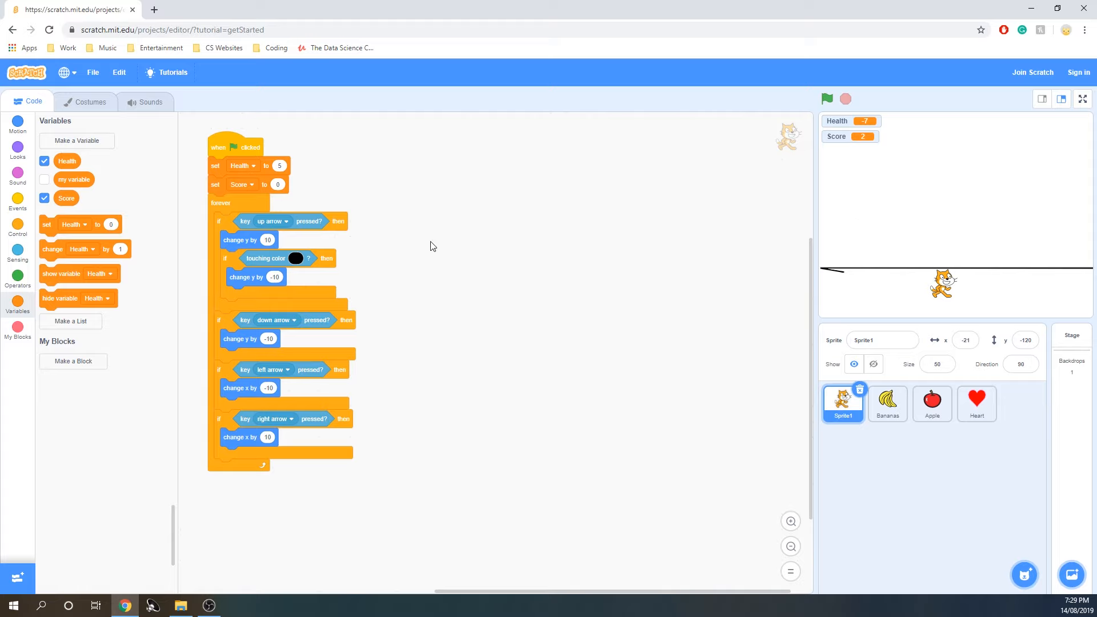
{"action": "mouse_move", "coordinate": [18, 250]}
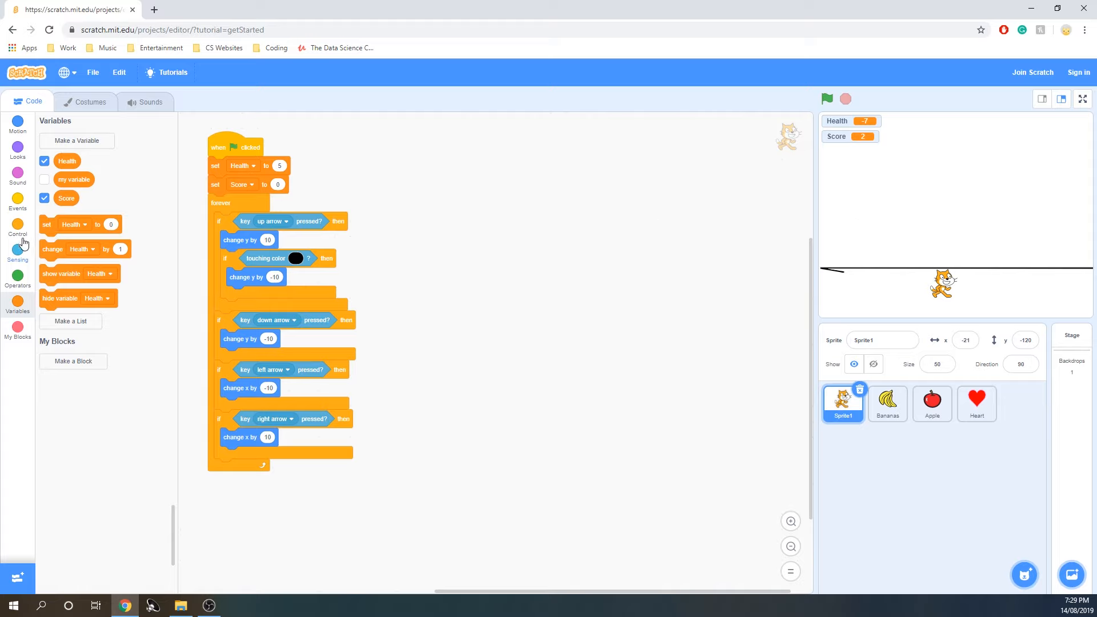
Build a green-flag forever loop on the cat with an empty 'if Health = 0' check.
{"action": "left_click", "coordinate": [17, 279]}
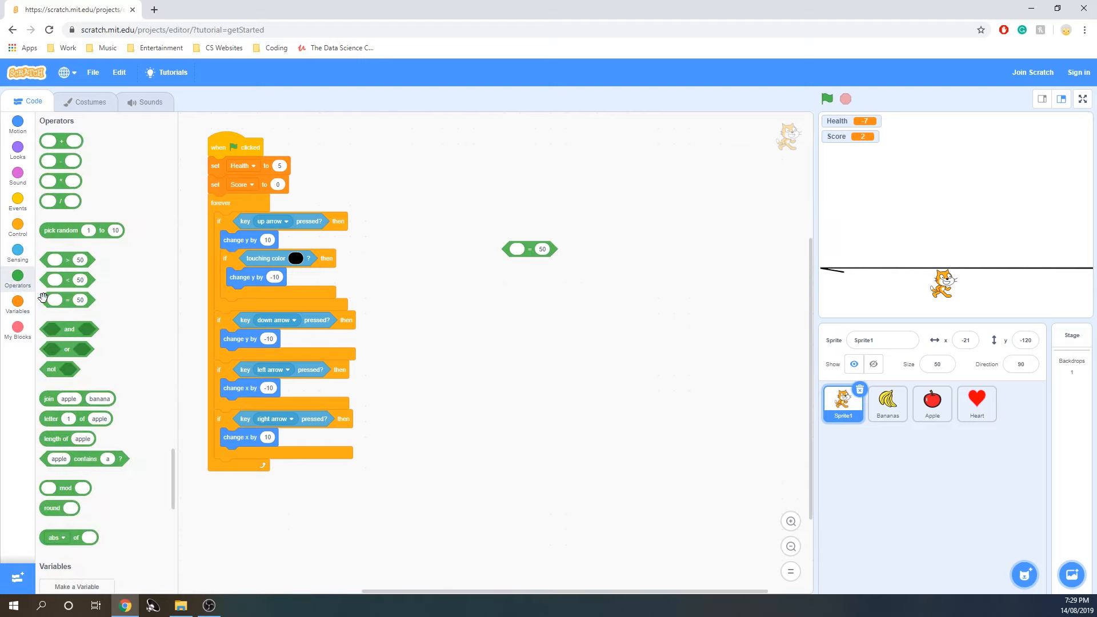
{"action": "left_click", "coordinate": [17, 300]}
{"action": "type", "text": "0"}
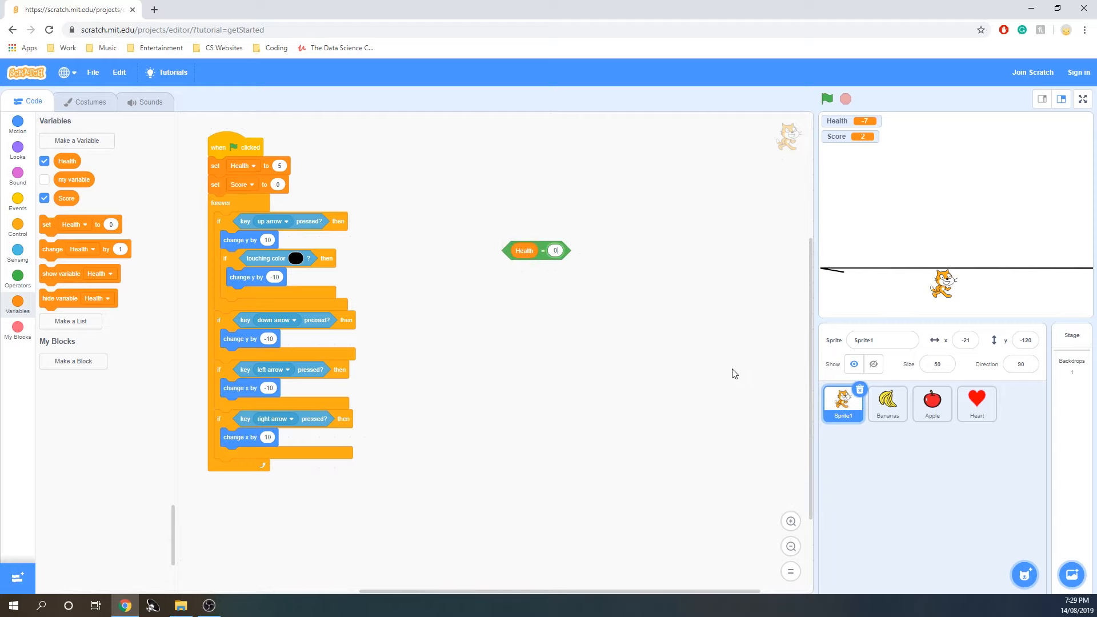
{"action": "left_click", "coordinate": [17, 235]}
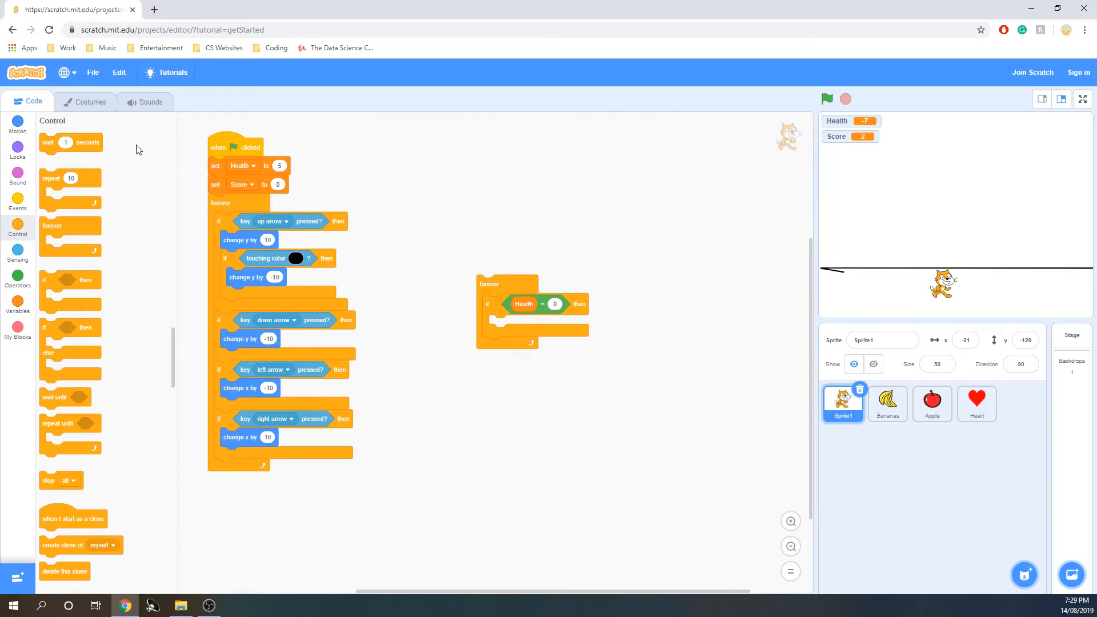
{"action": "left_click", "coordinate": [17, 204]}
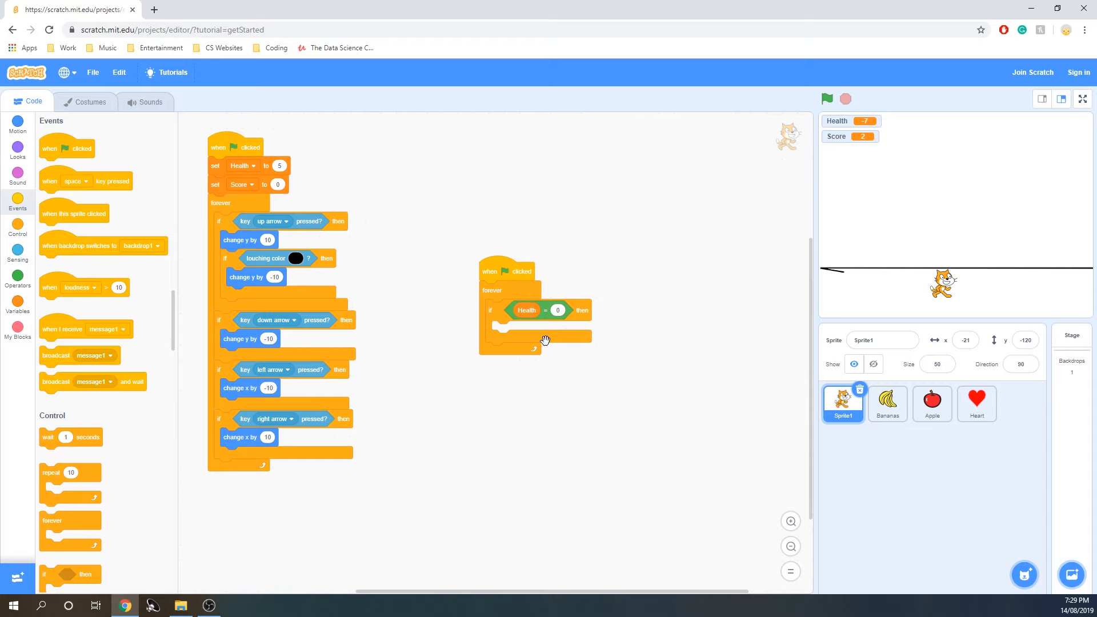
{"action": "mouse_move", "coordinate": [993, 433]}
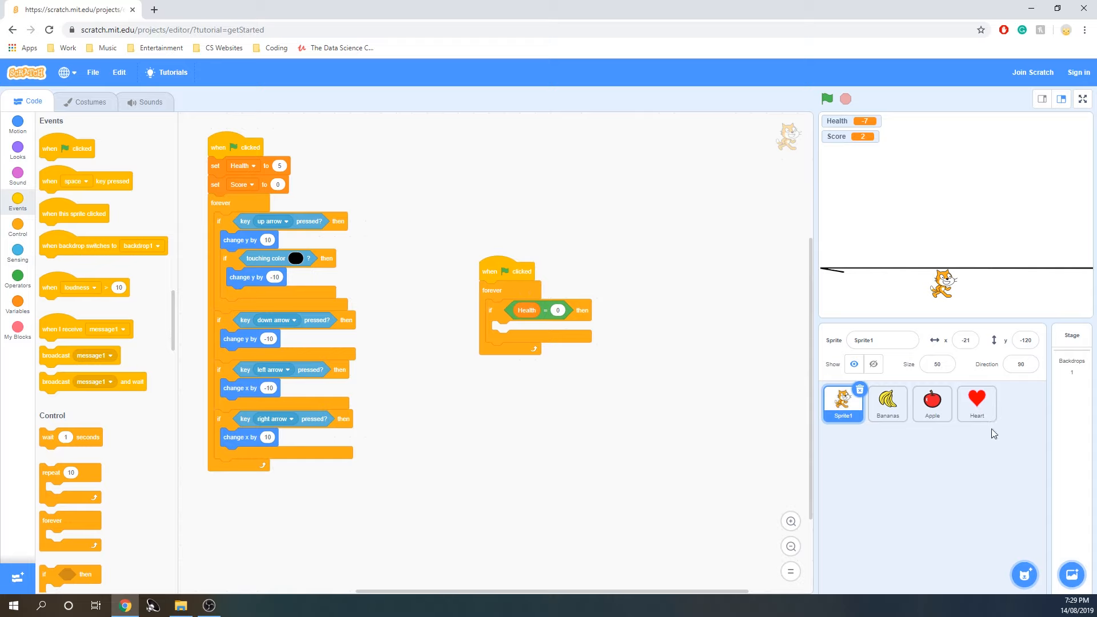
{"action": "mouse_move", "coordinate": [996, 173]}
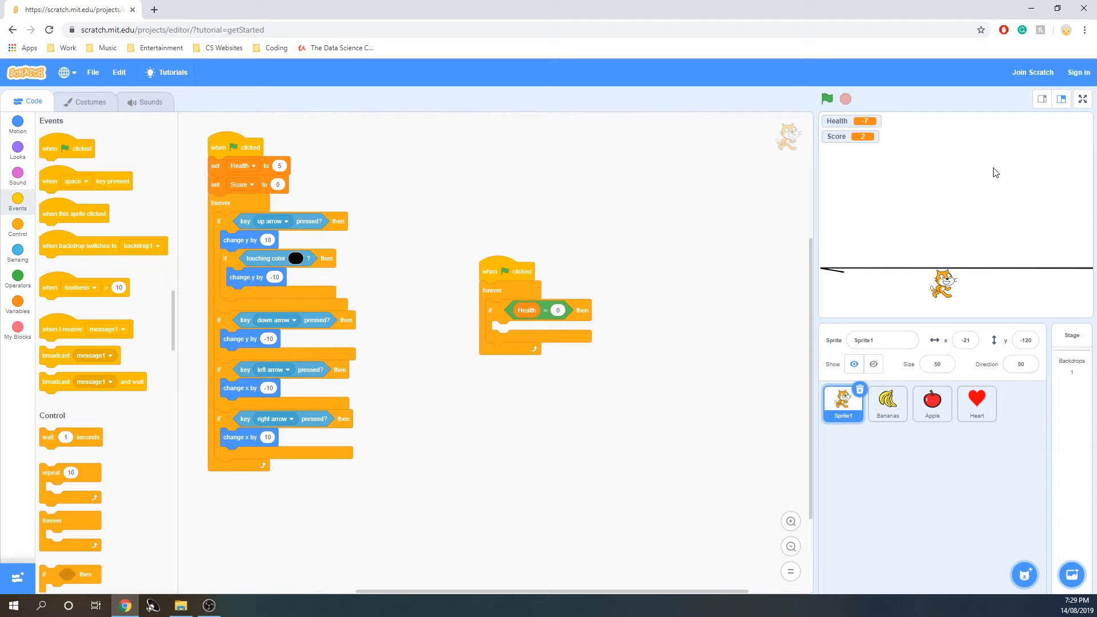
{"action": "mouse_move", "coordinate": [894, 192]}
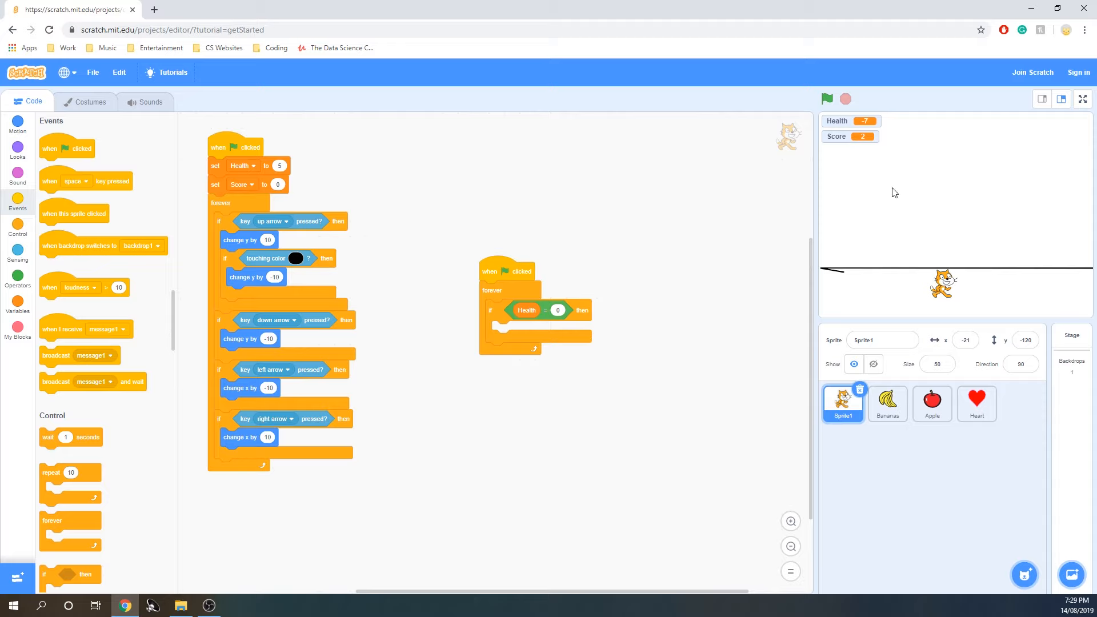
{"action": "mouse_move", "coordinate": [790, 136]}
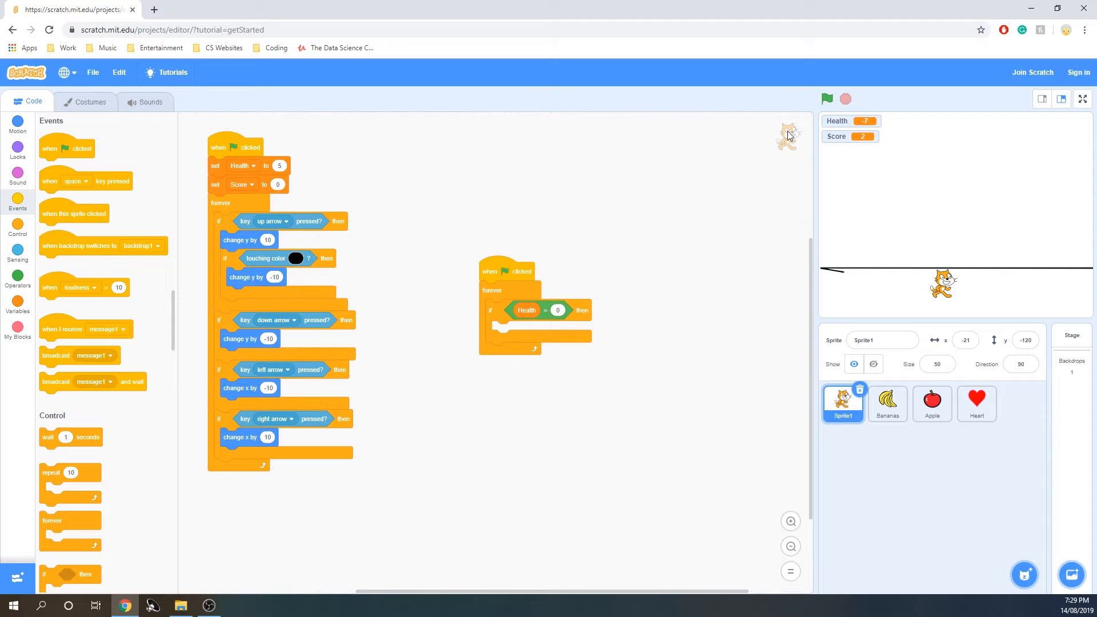